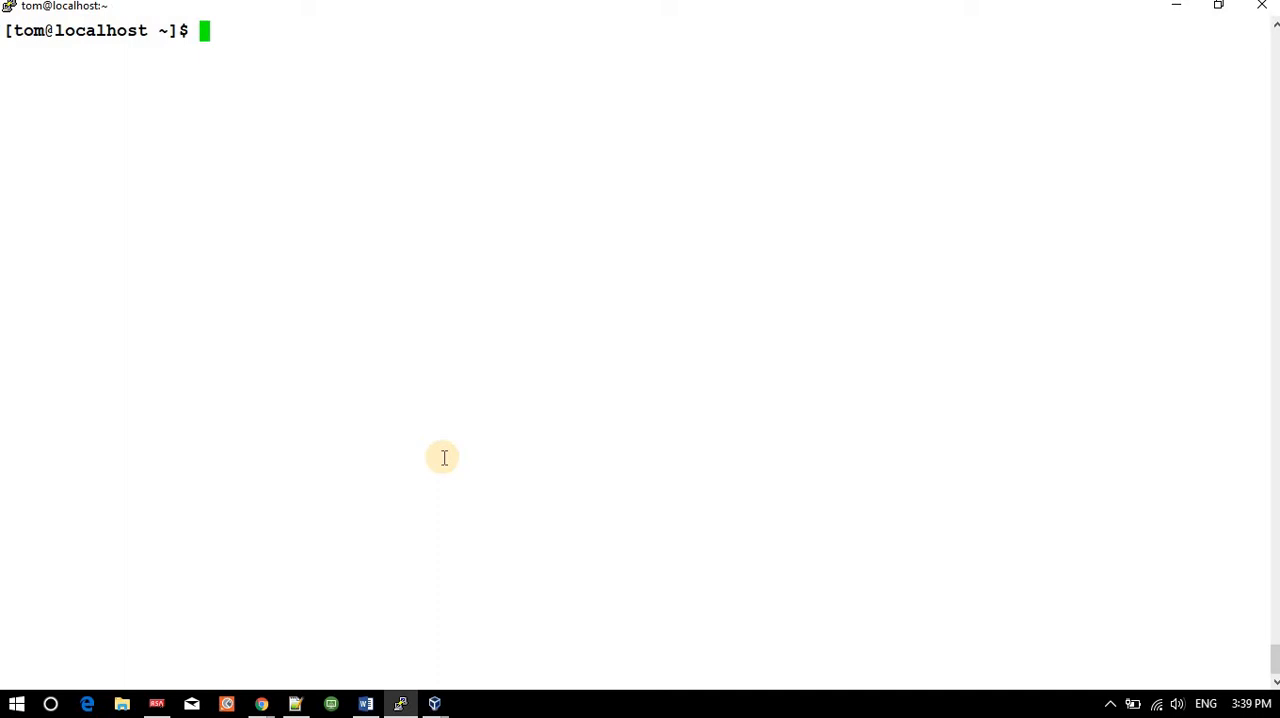
- Run echo hi so the shell prints hi
type("ec")
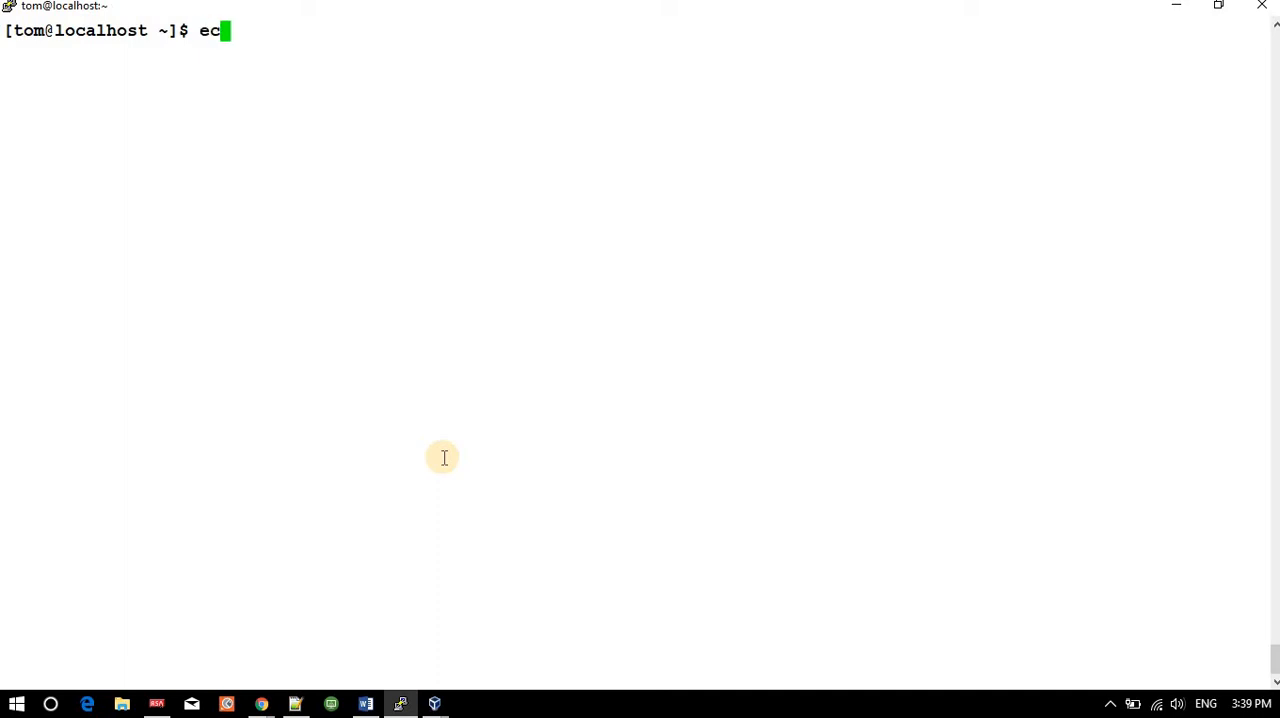
type("ho hi")
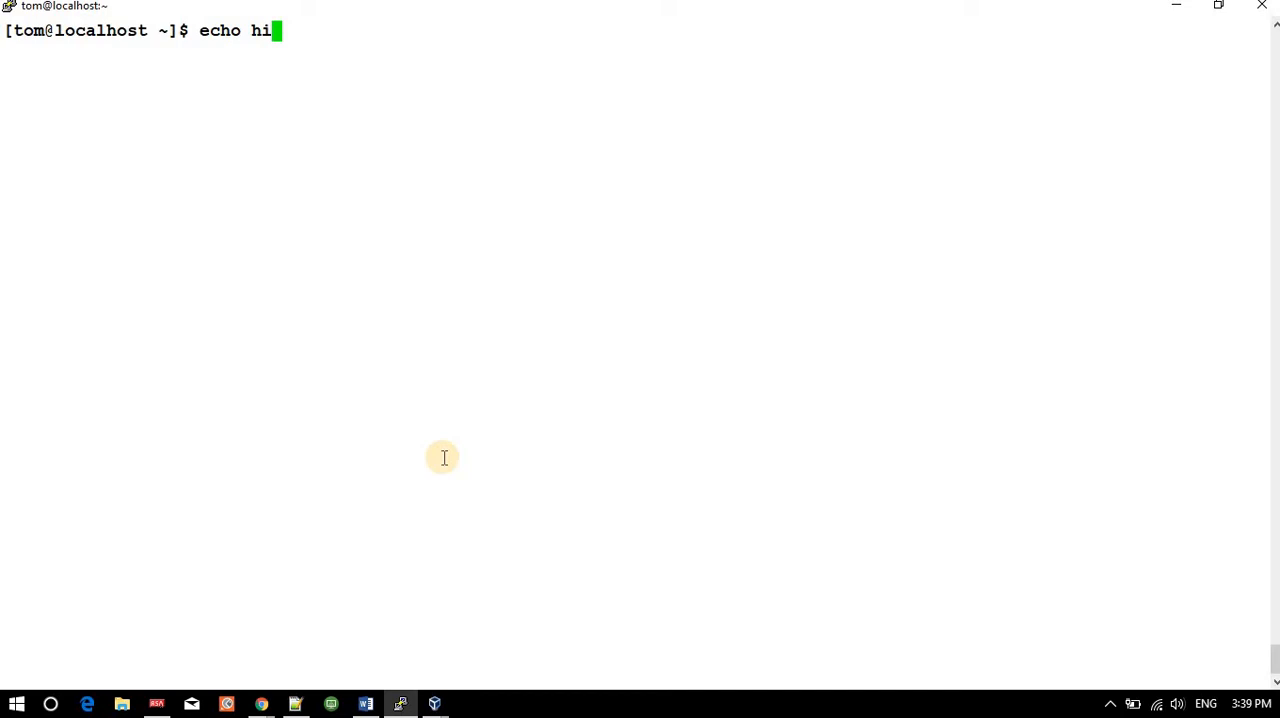
key("Return")
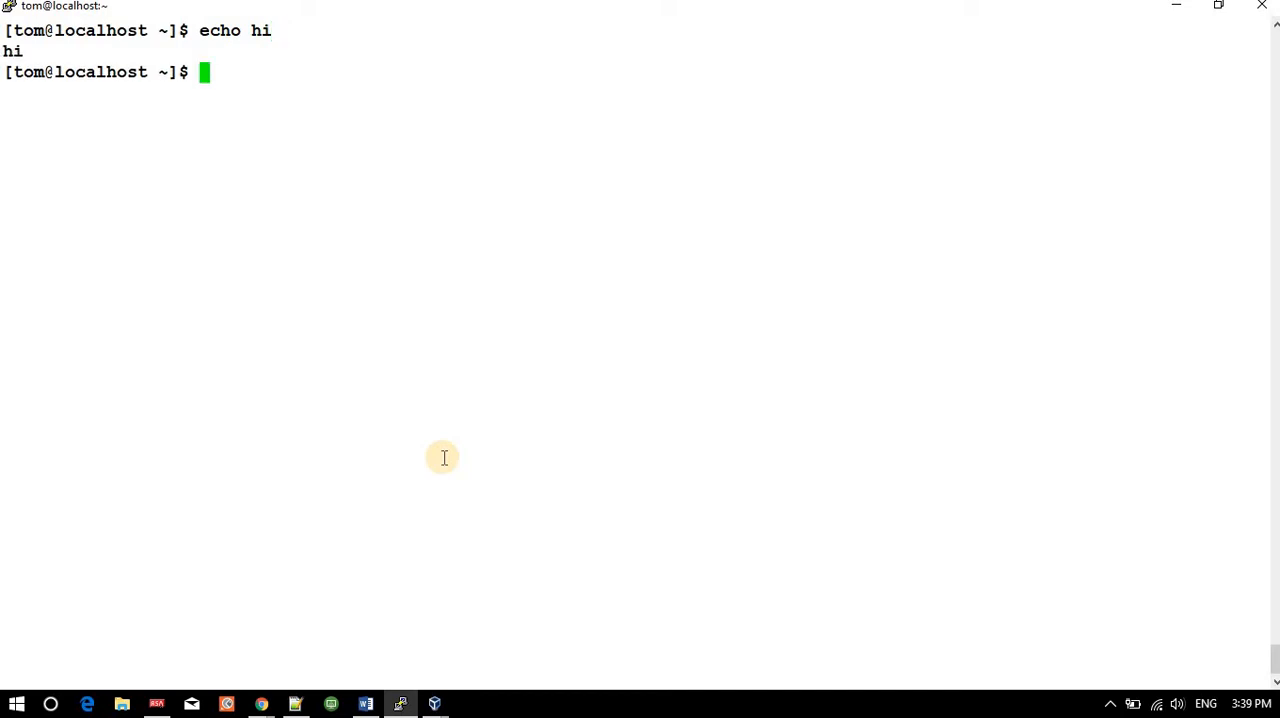
mouse_move(45, 160)
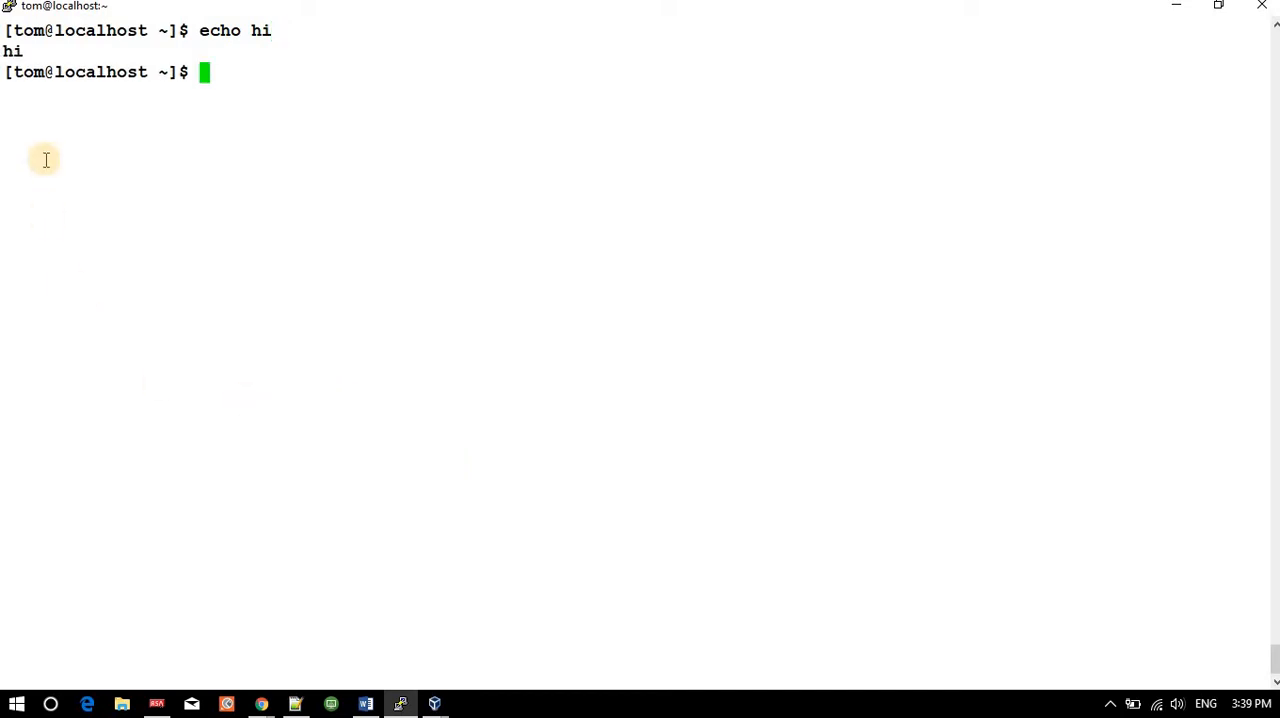
- Clear the mistyped wch line, then echo the quoted phrase "hi all"
type("wch")
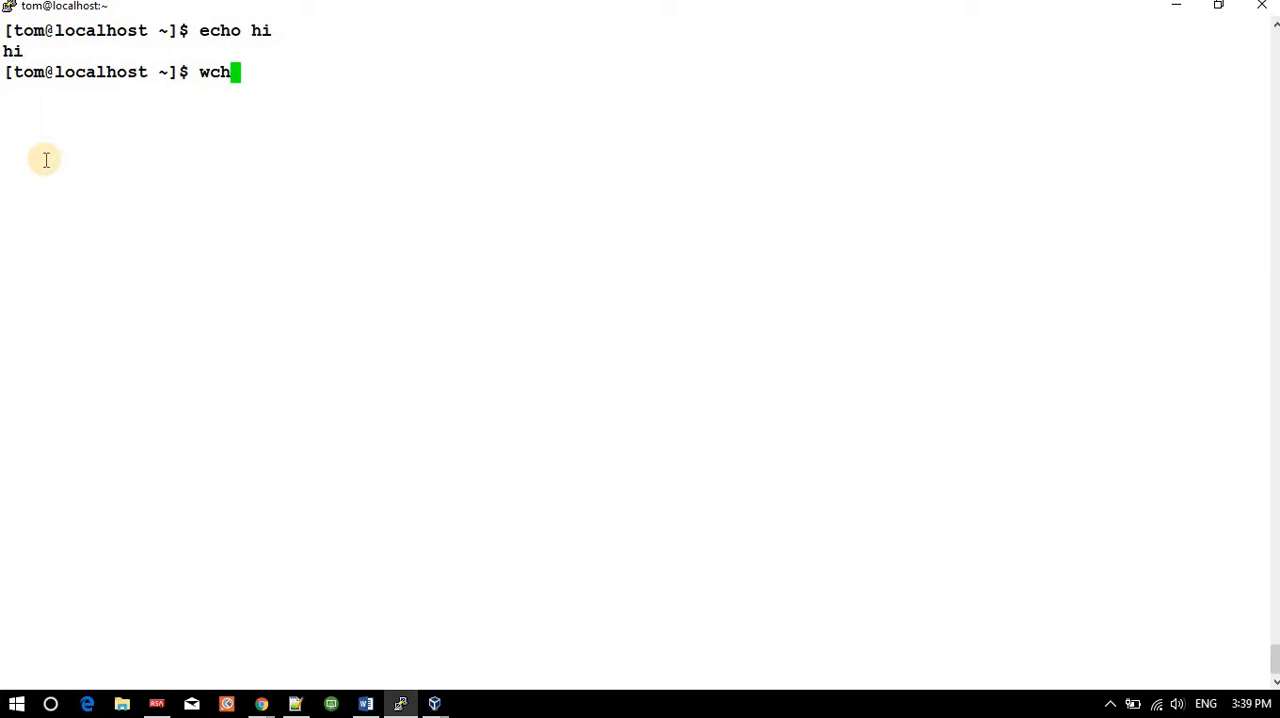
key("ctrl+u")
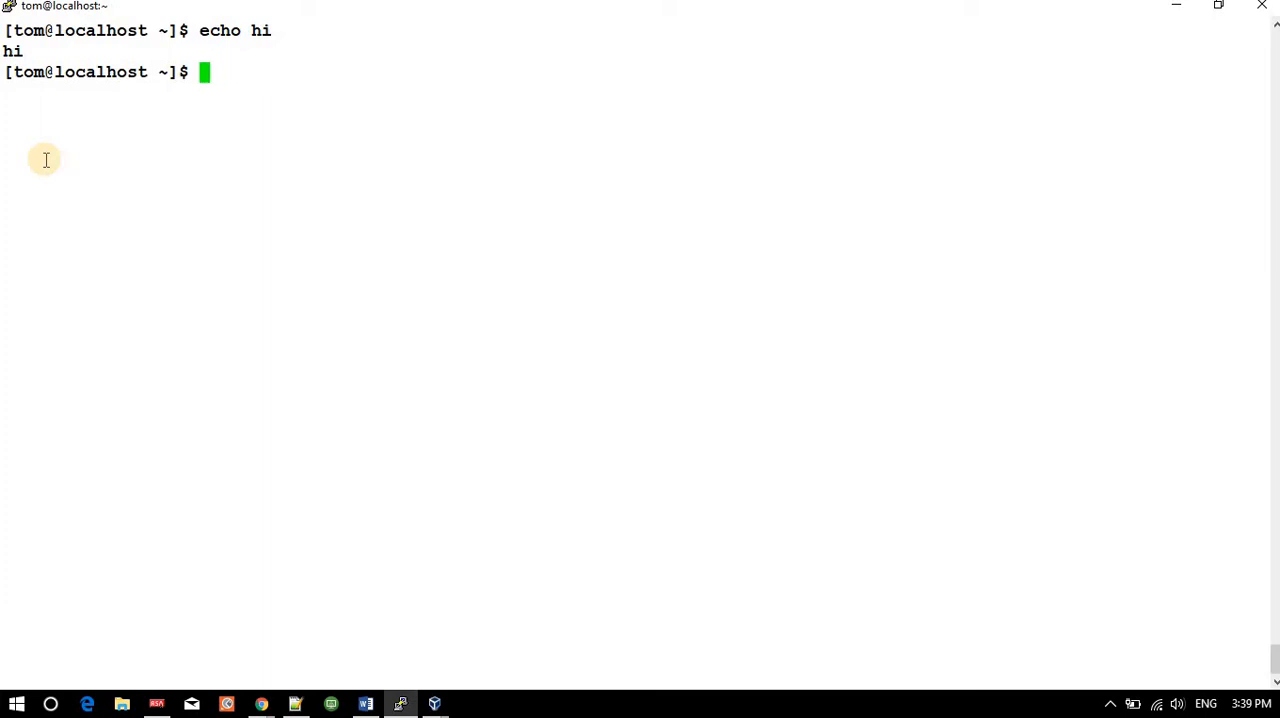
type("echo \"")
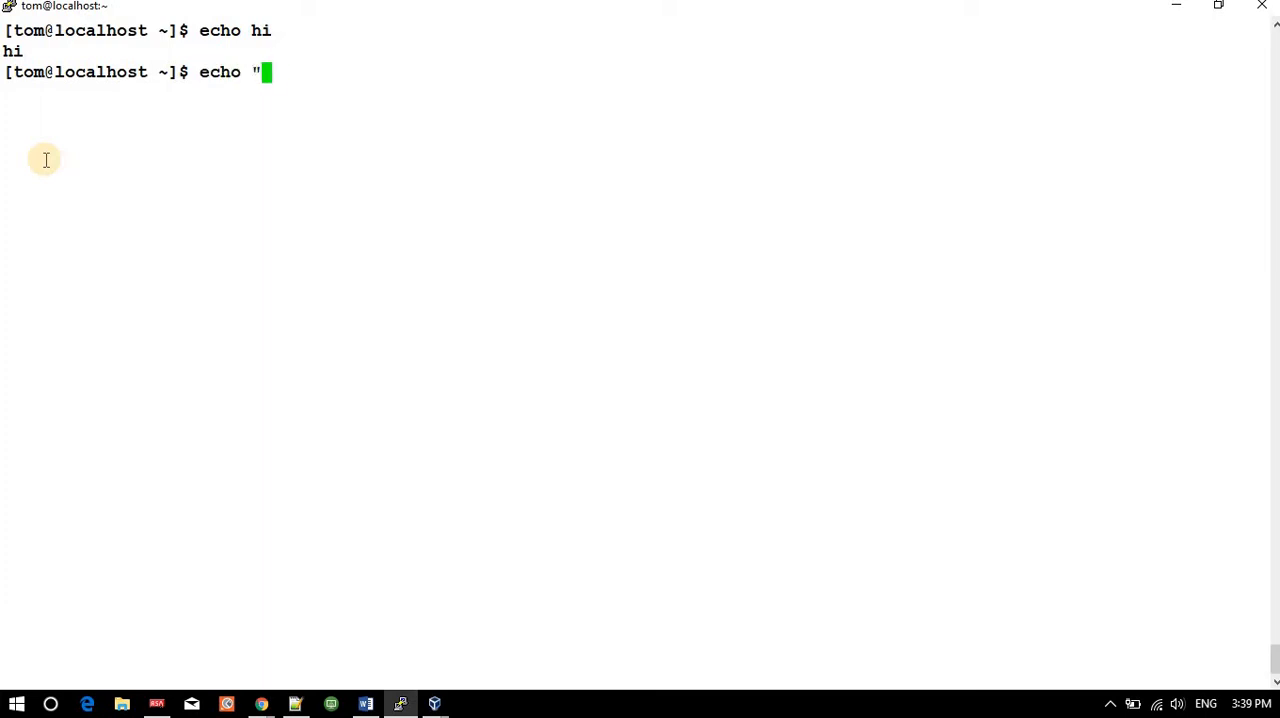
key("Return")
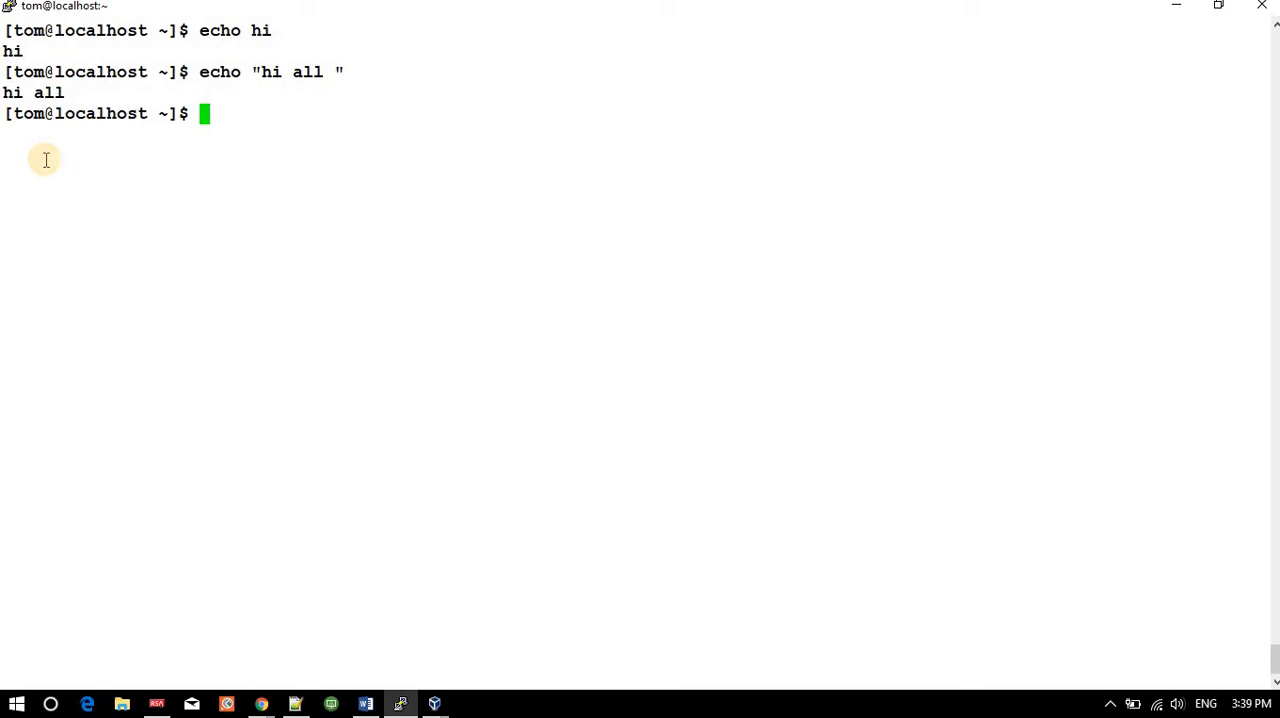
- Echo $HOSTNAME to show localhost.localdomain
type("echo")
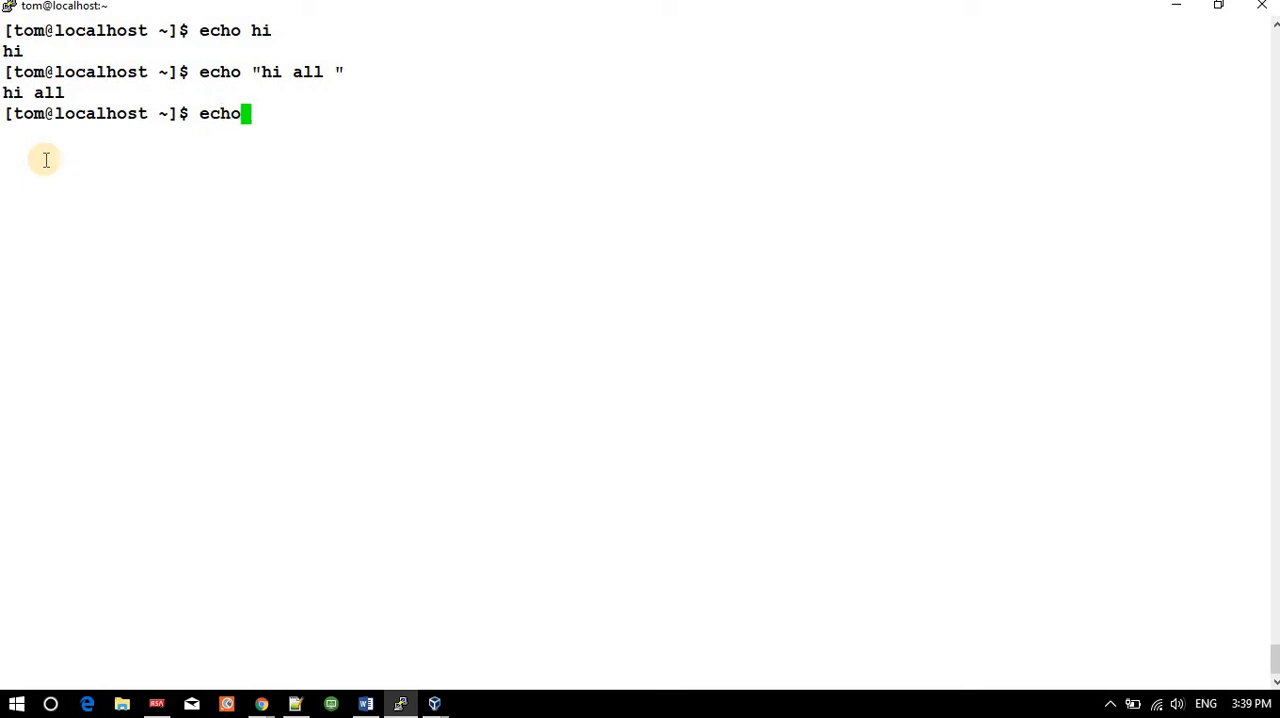
type("$HO")
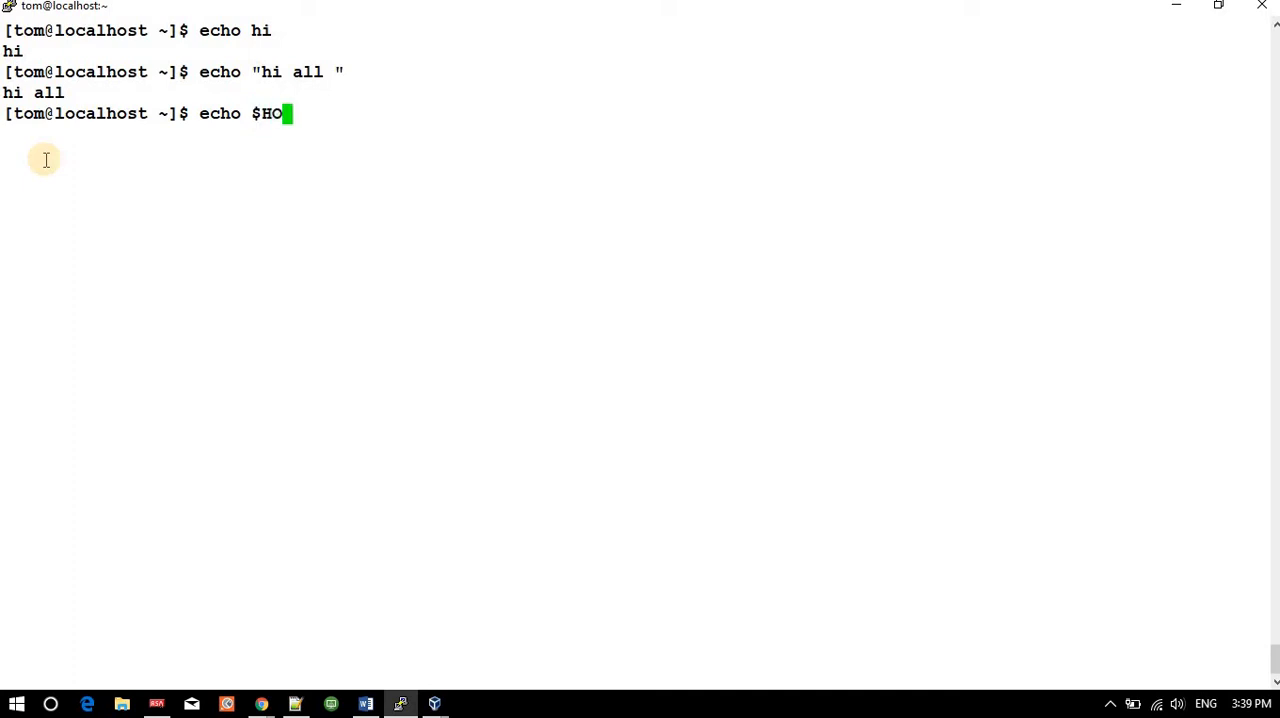
type("STN")
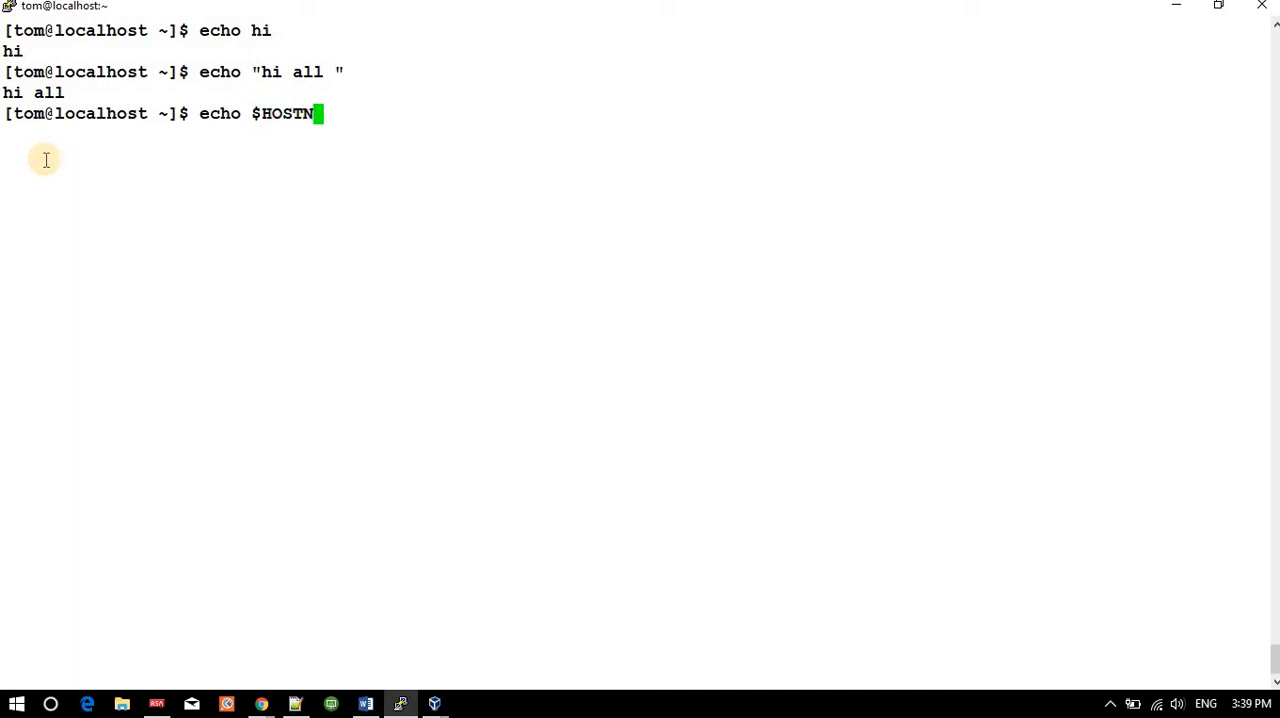
key("Return")
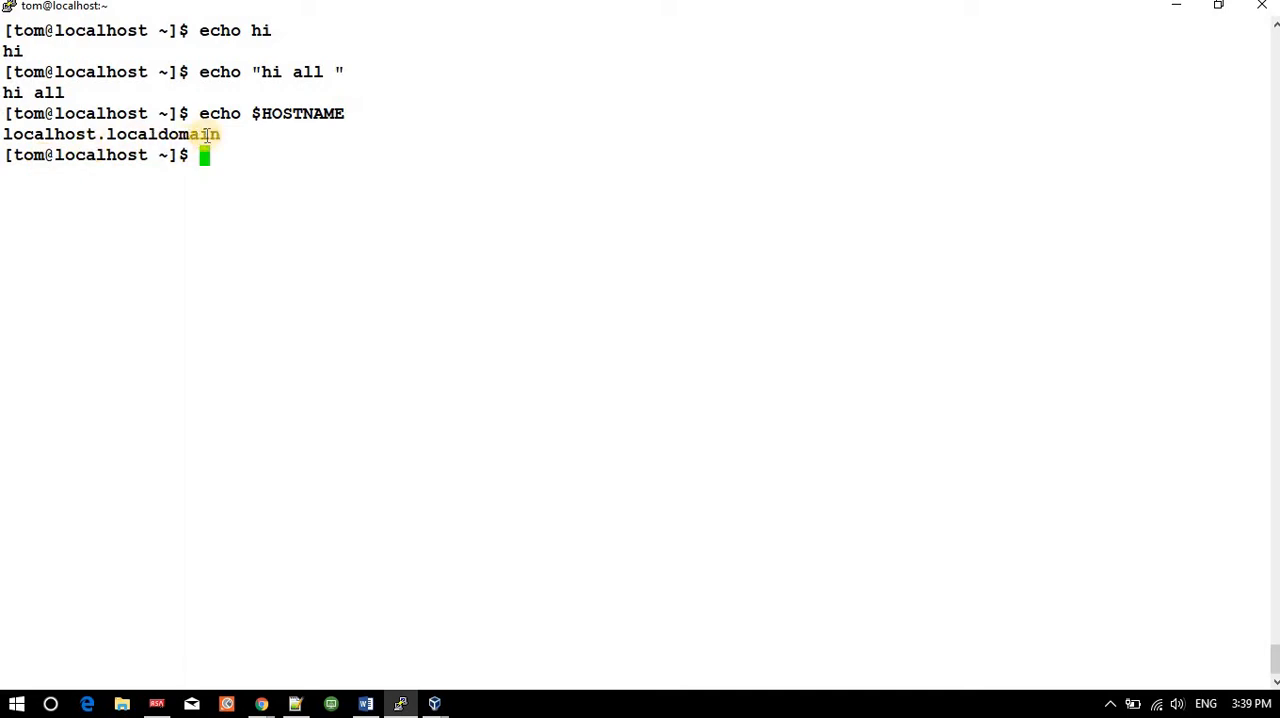
- Echo $USER to show the user name tom
type("echo $HOST")
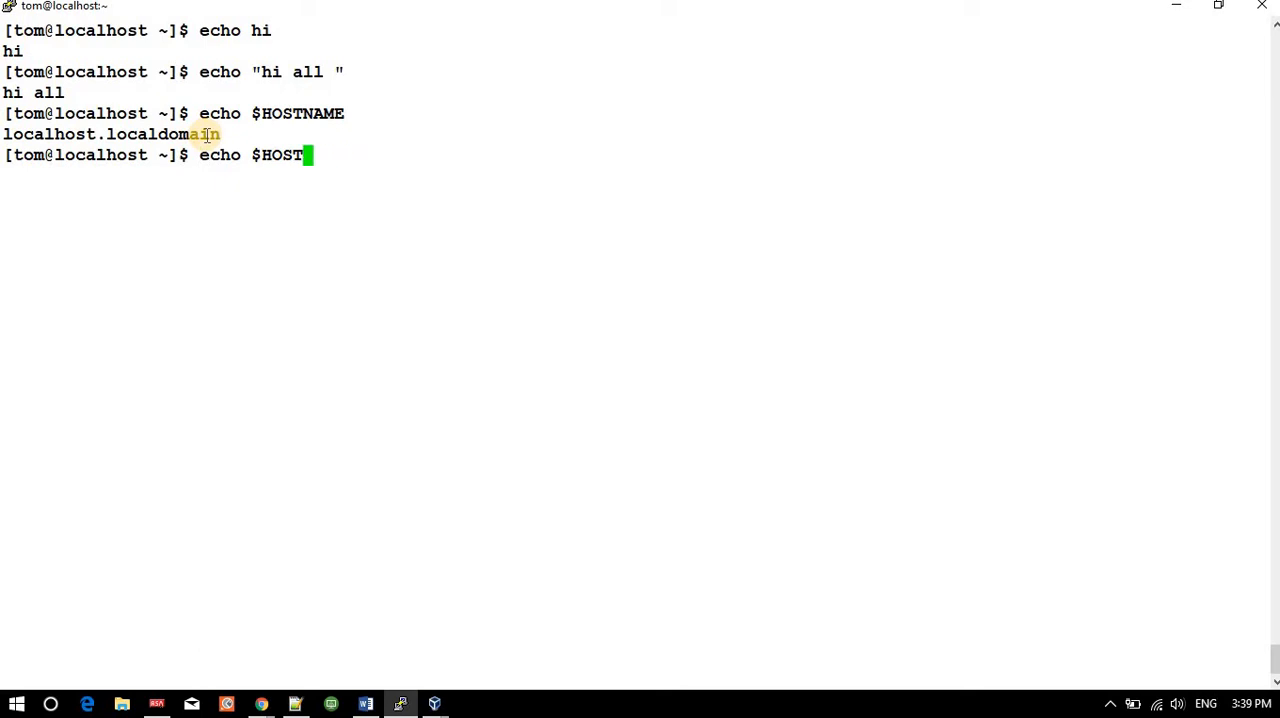
type("US")
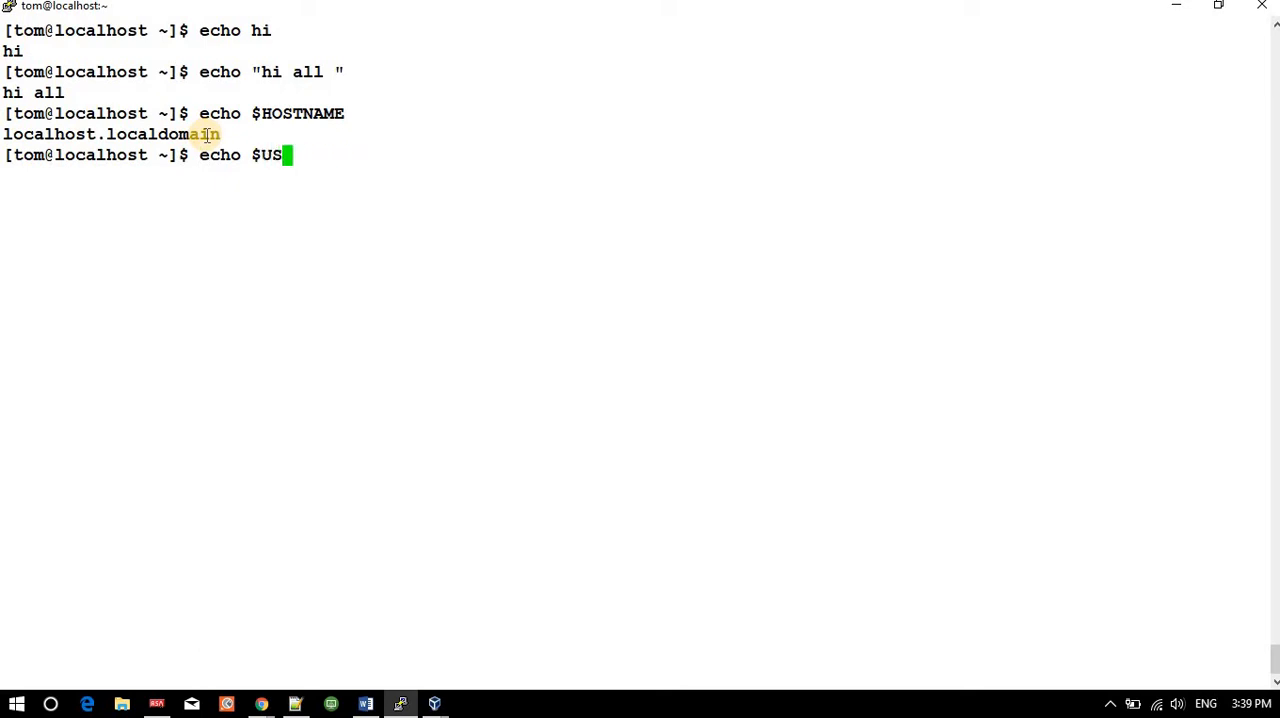
key("Return")
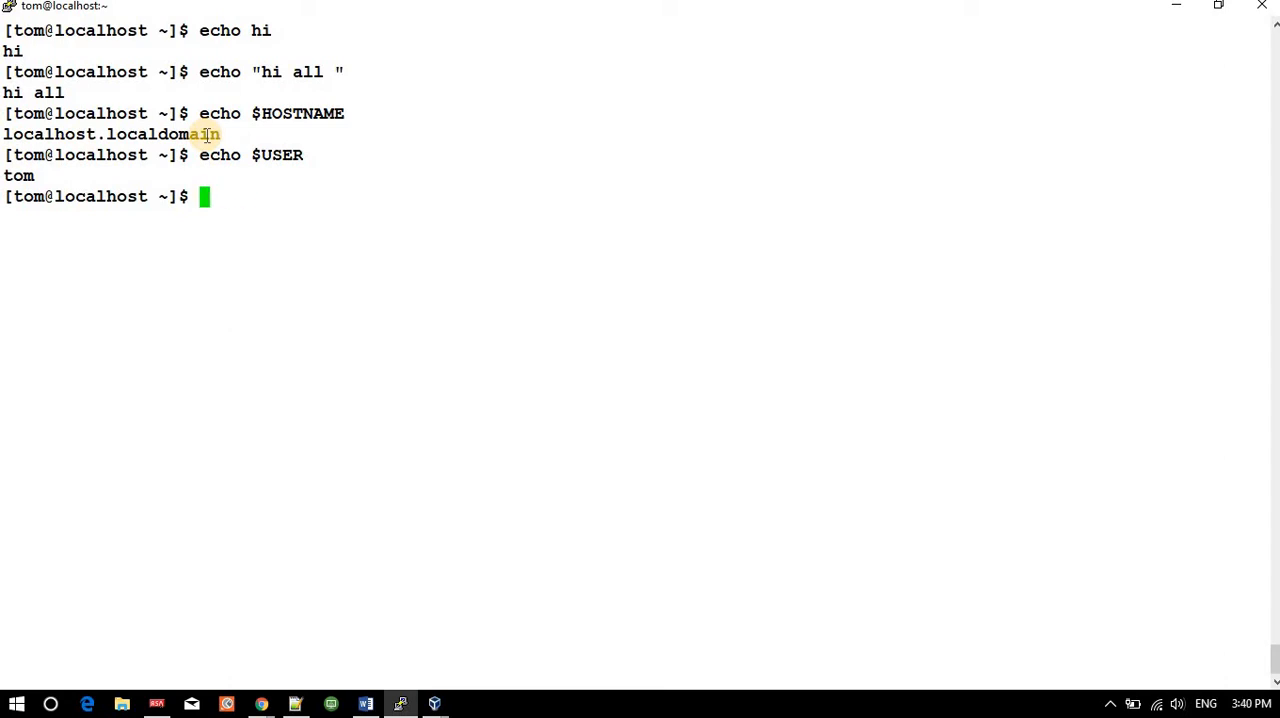
- Run echo " Welcome $USER" to print Welcome tom, then highlight USER
type("echo")
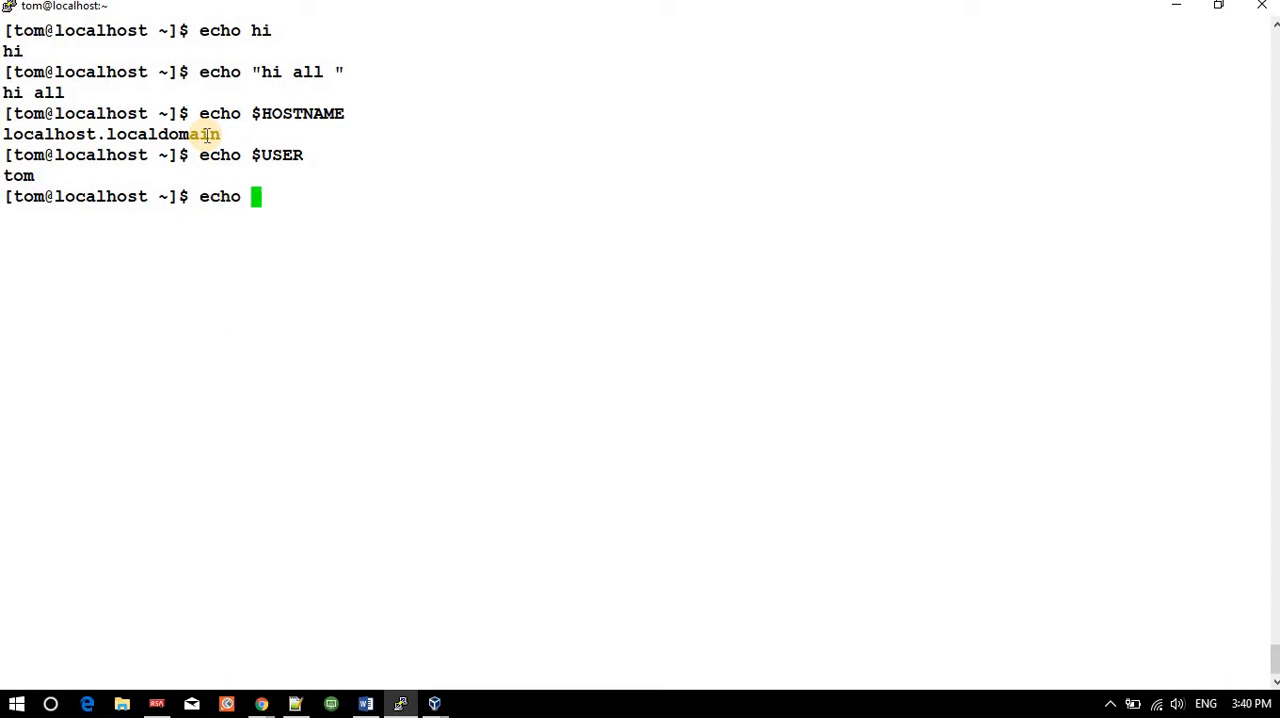
type("\" We")
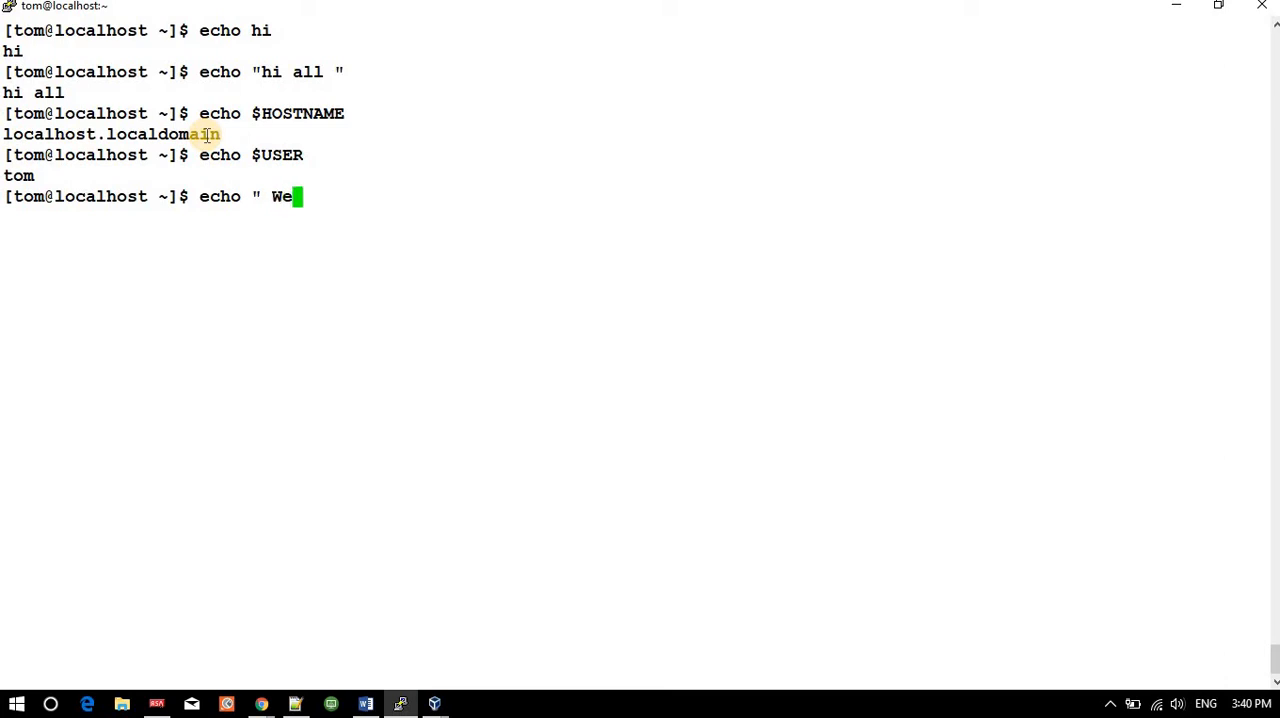
type("lcome")
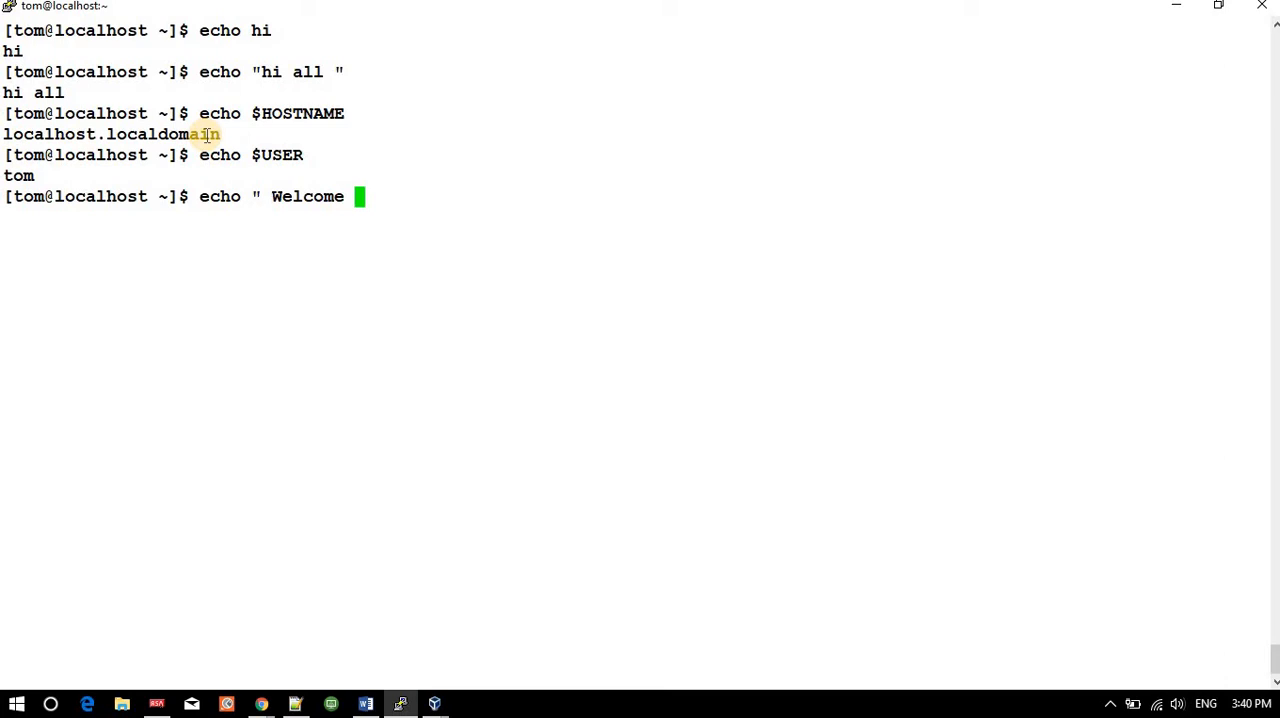
type("$")
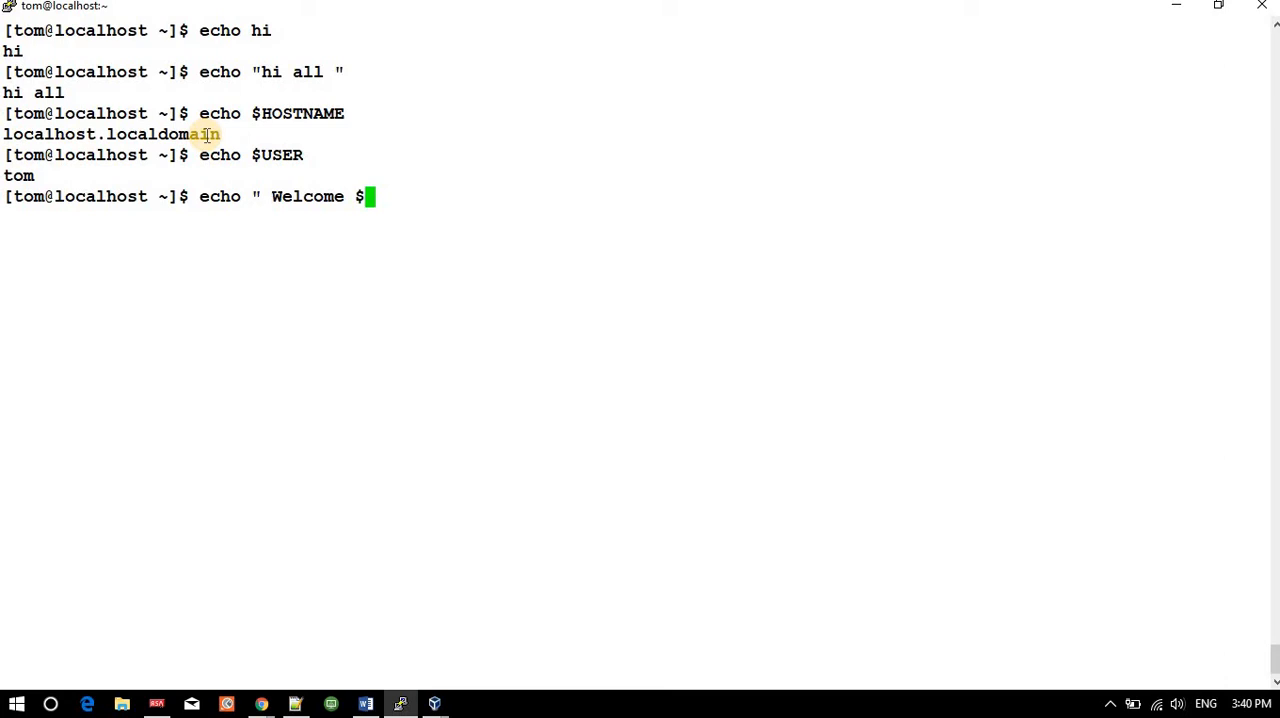
type("USER")
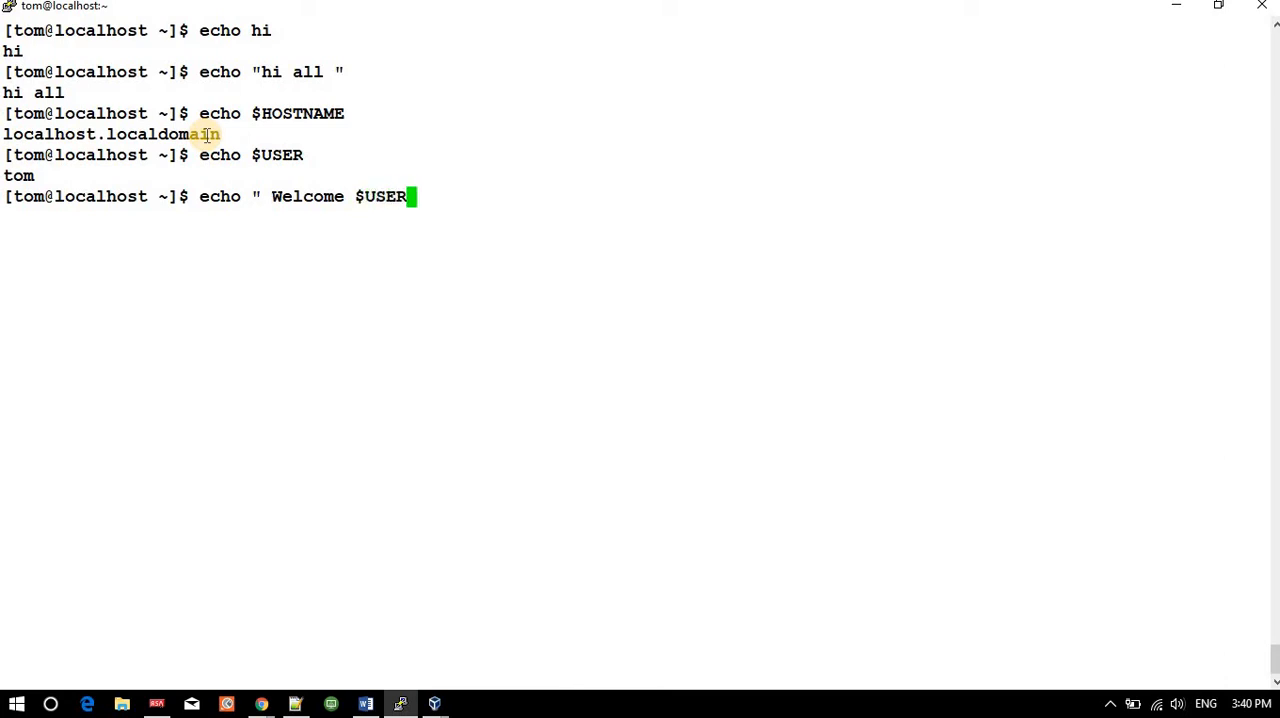
key("Return")
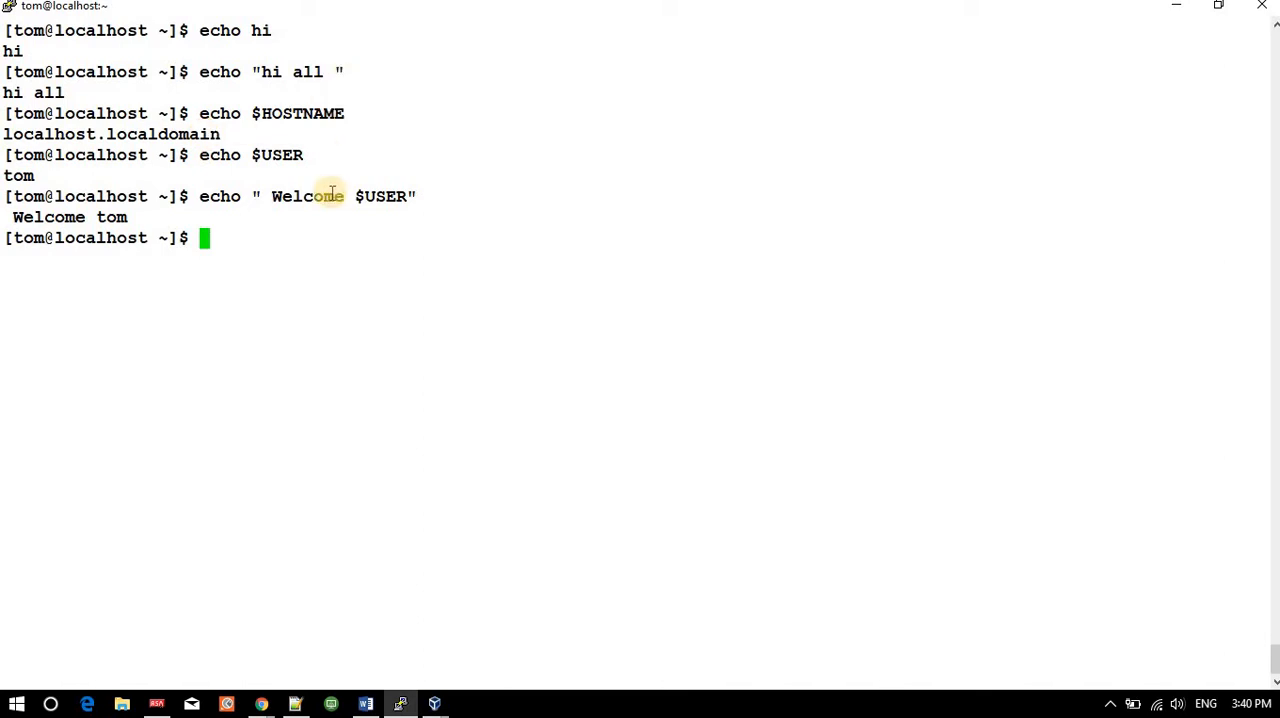
mouse_move(390, 196)
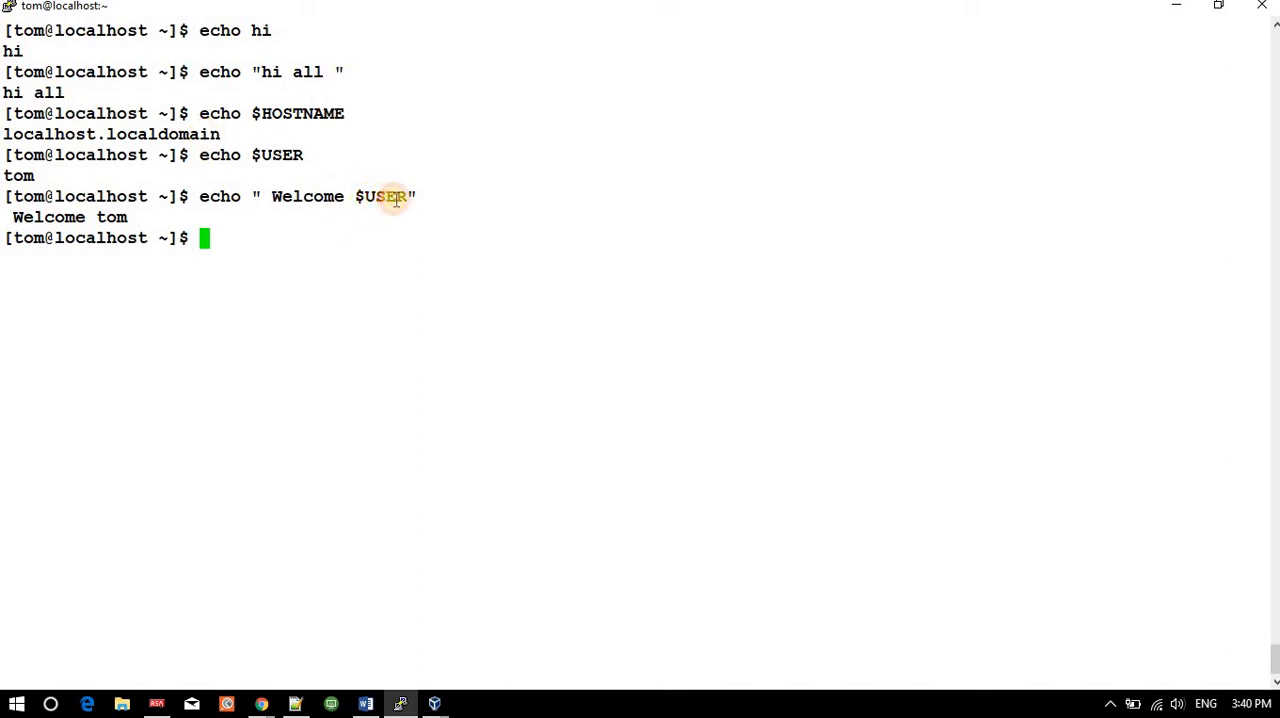
double_click(384, 196)
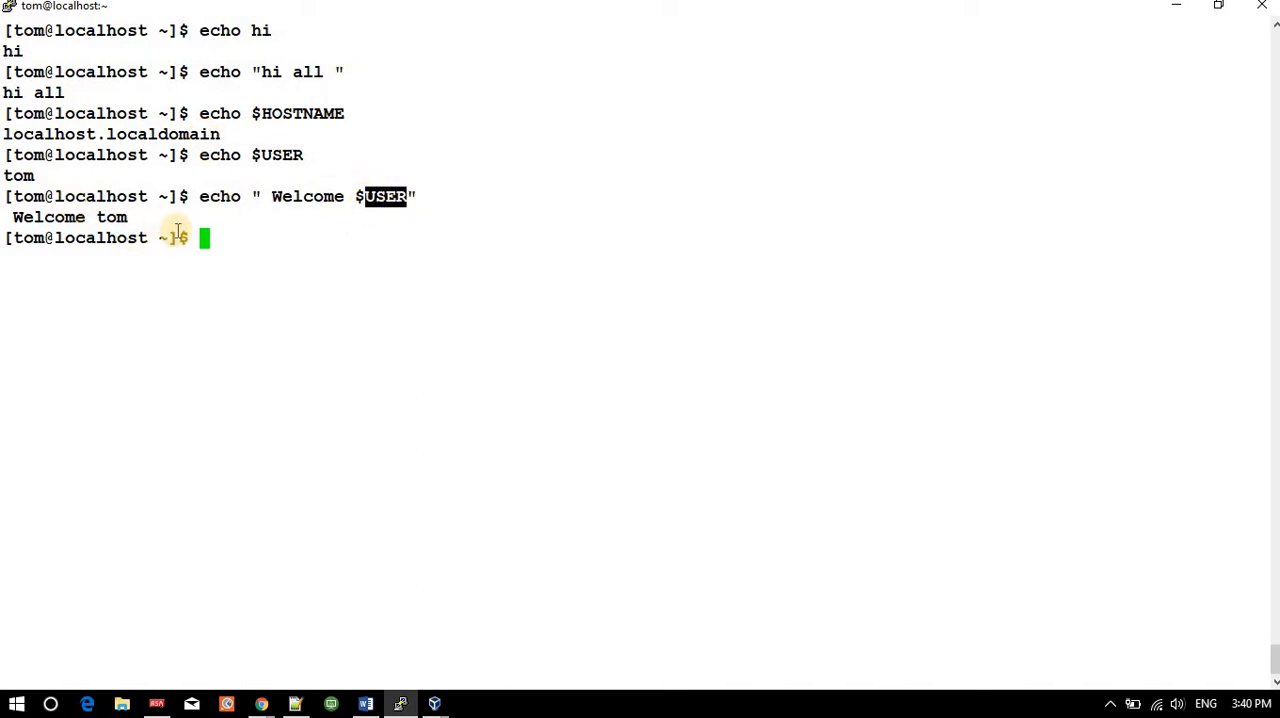
mouse_move(354, 228)
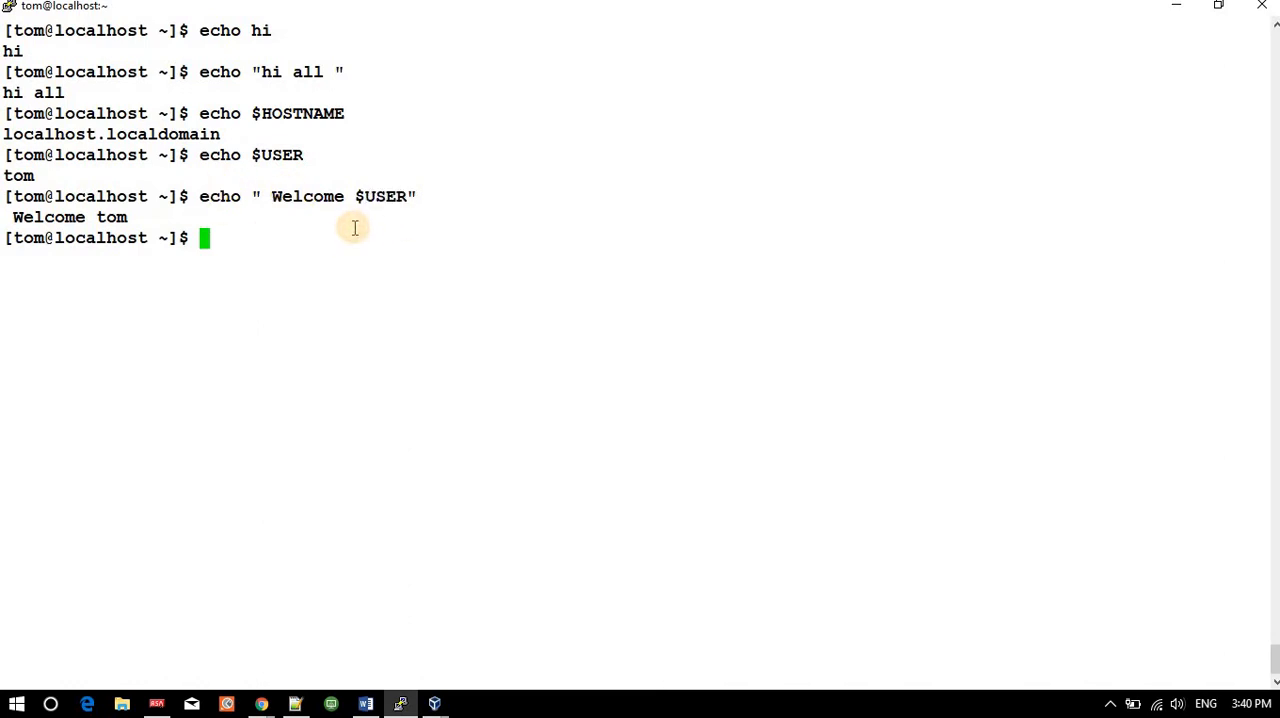
- Assign 100 to x without the stray space
type("echo")
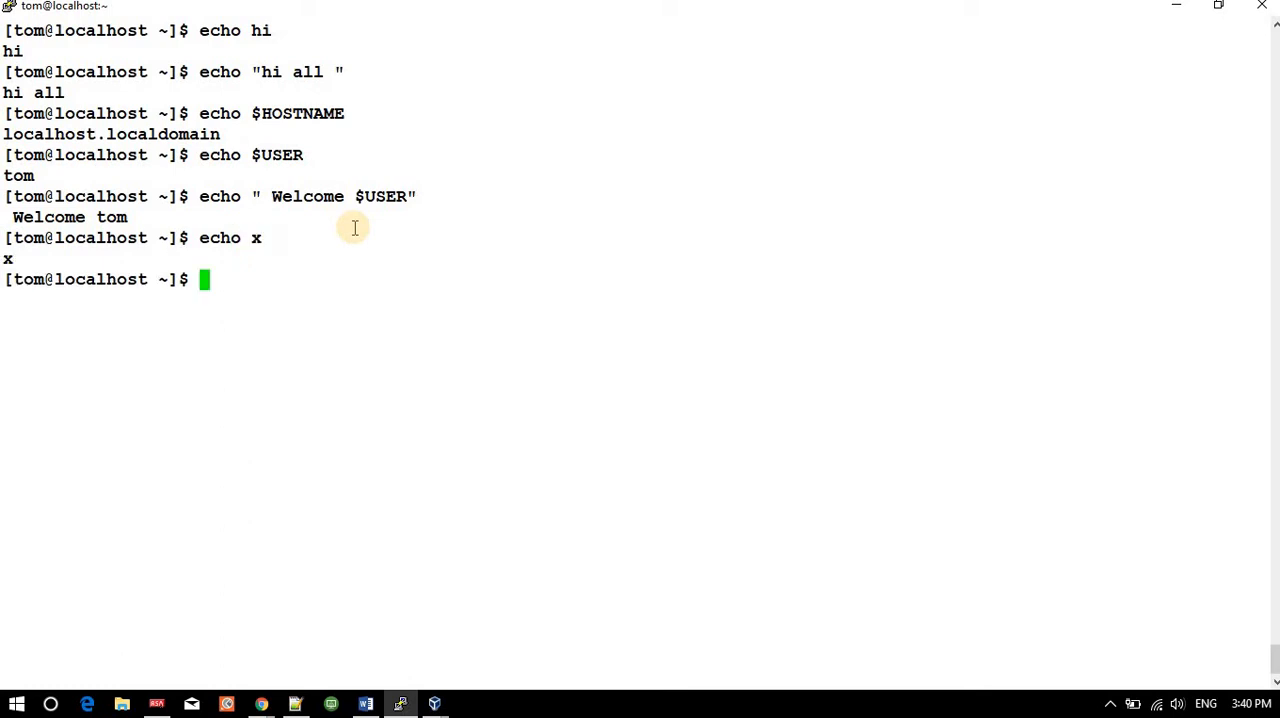
type("x= 100")
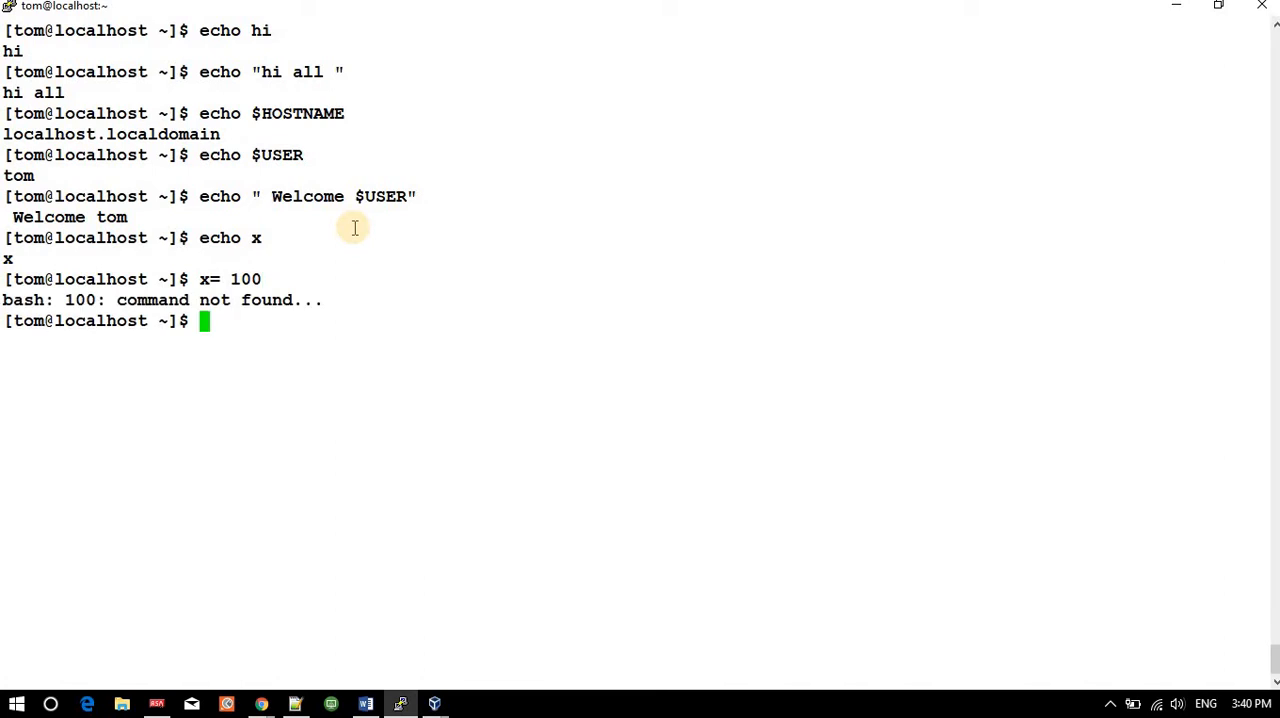
type("x= 100")
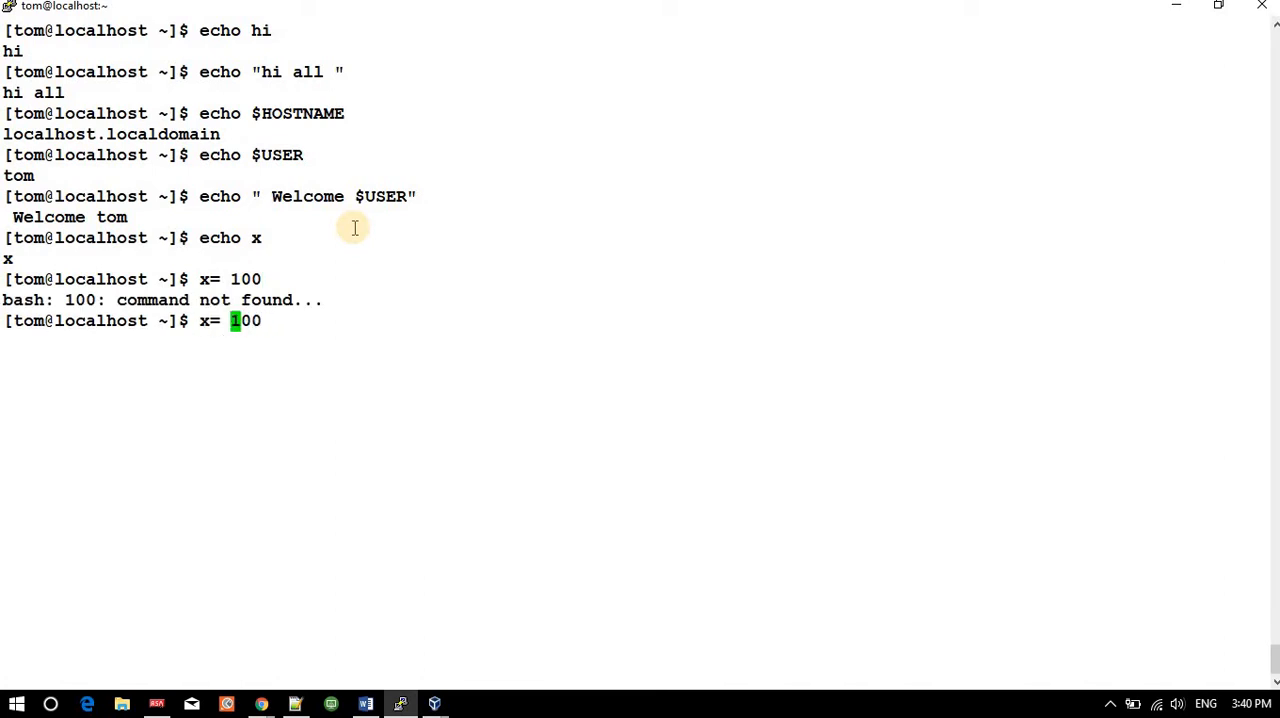
key("Return")
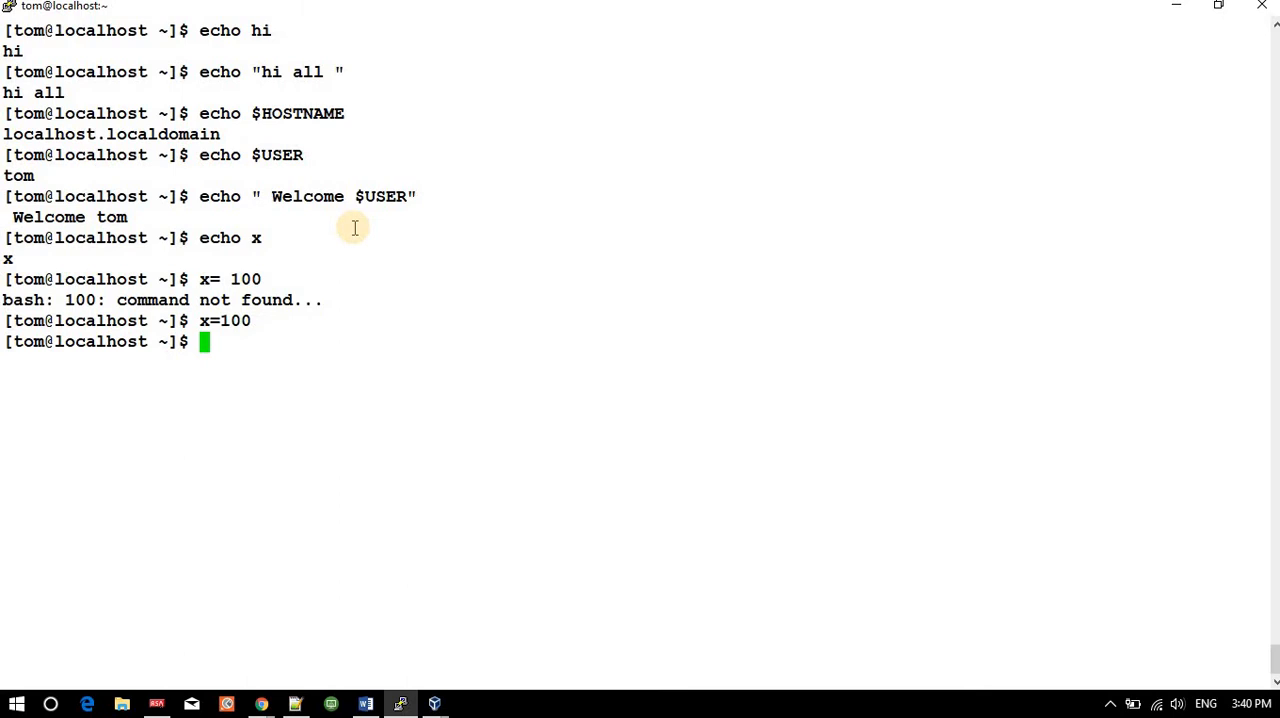
- Echo $x to show 100 and add a few blank prompt lines
type("echo")
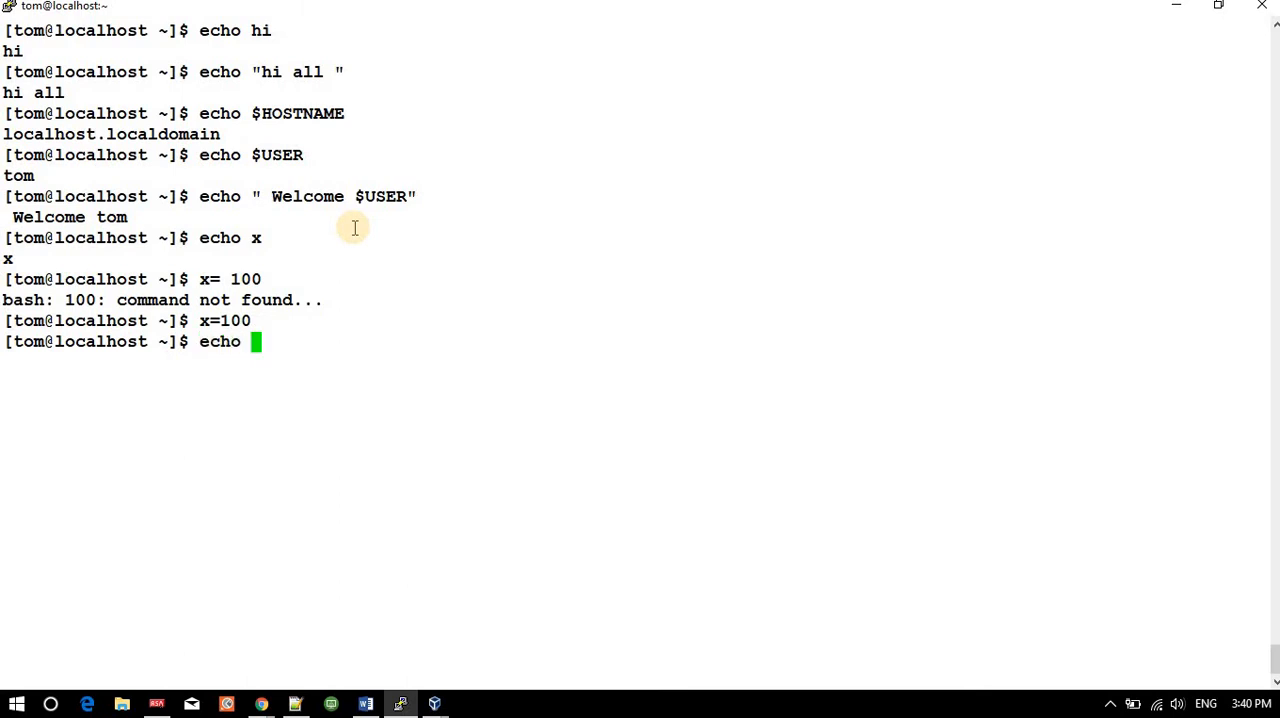
type("$x")
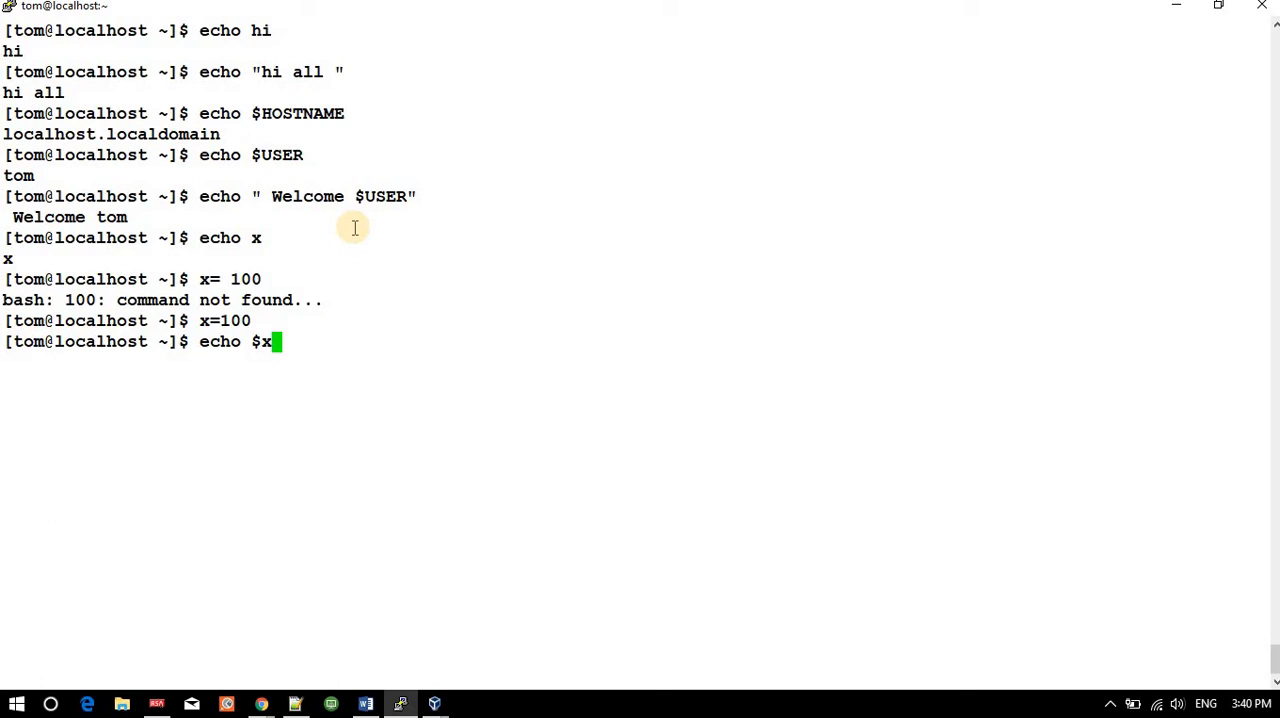
key("Return")
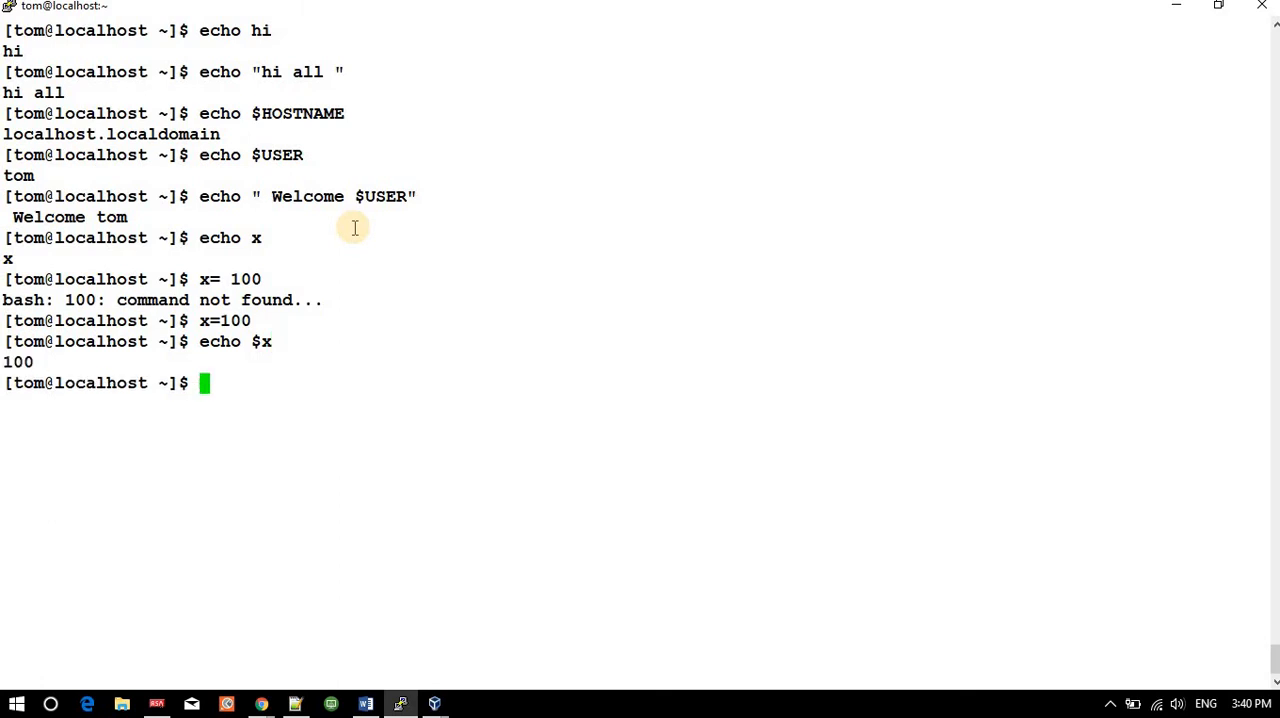
mouse_move(88, 347)
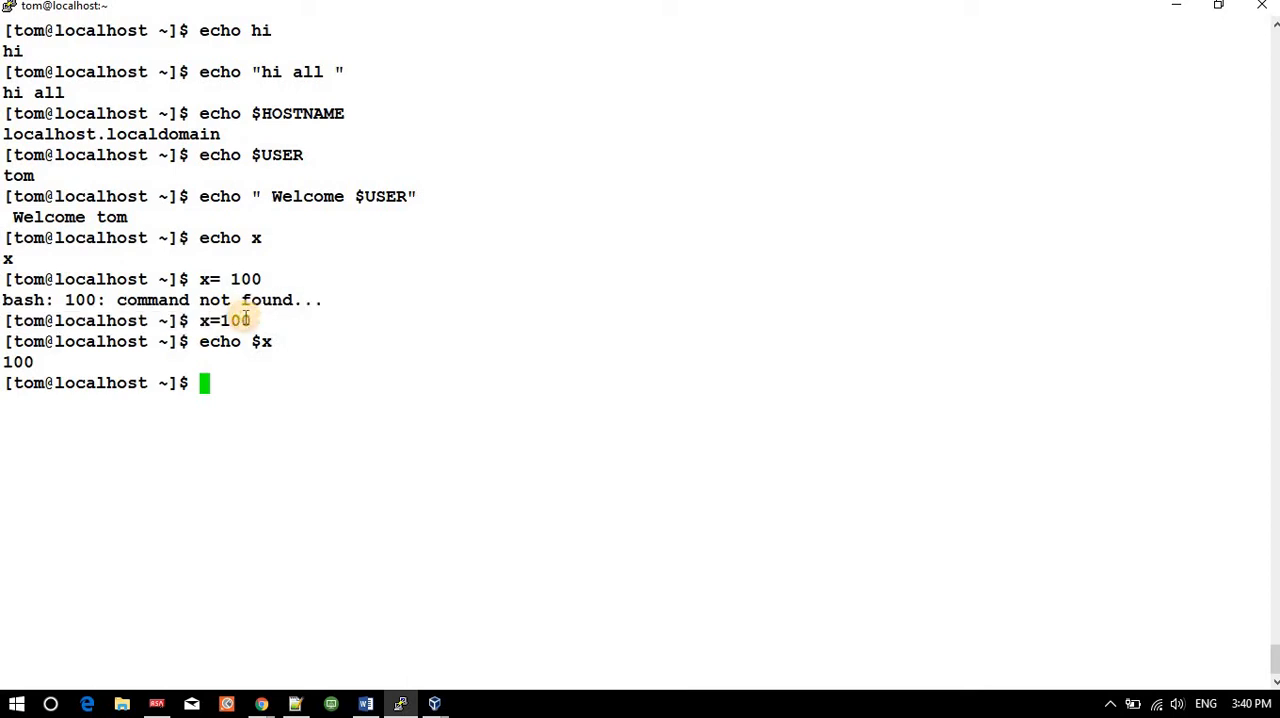
key("Return")
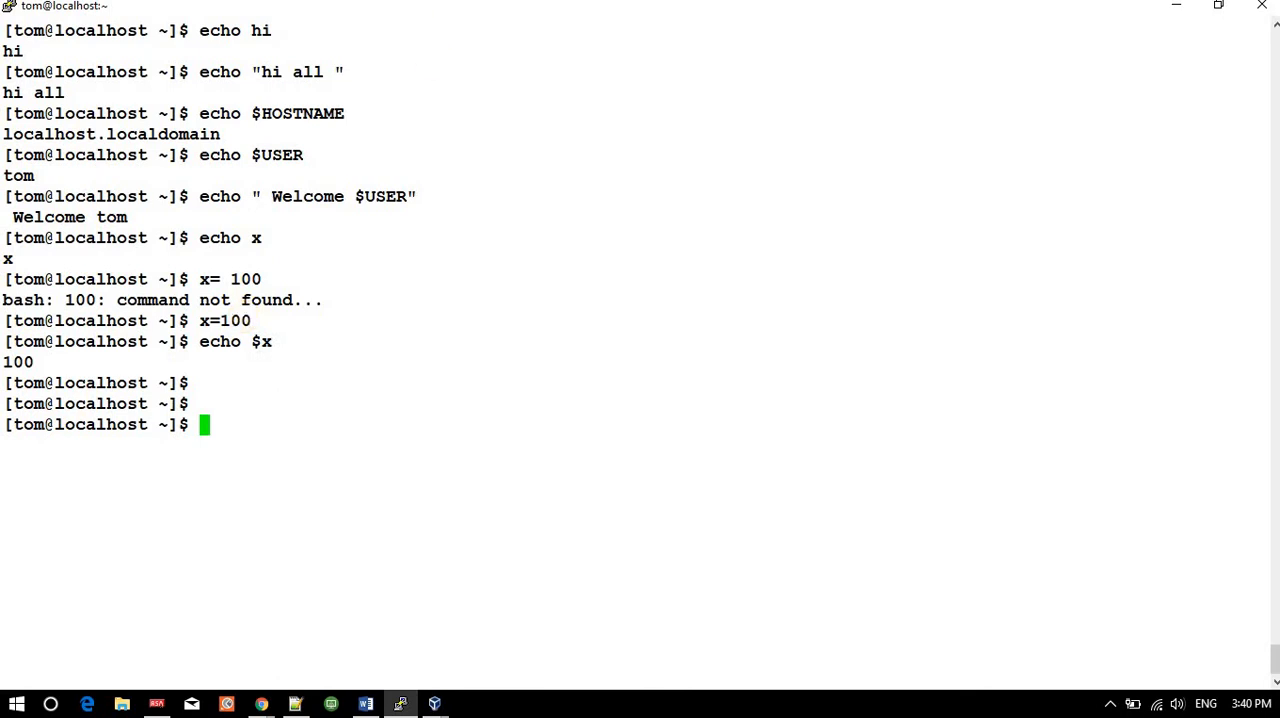
right_click(475, 33)
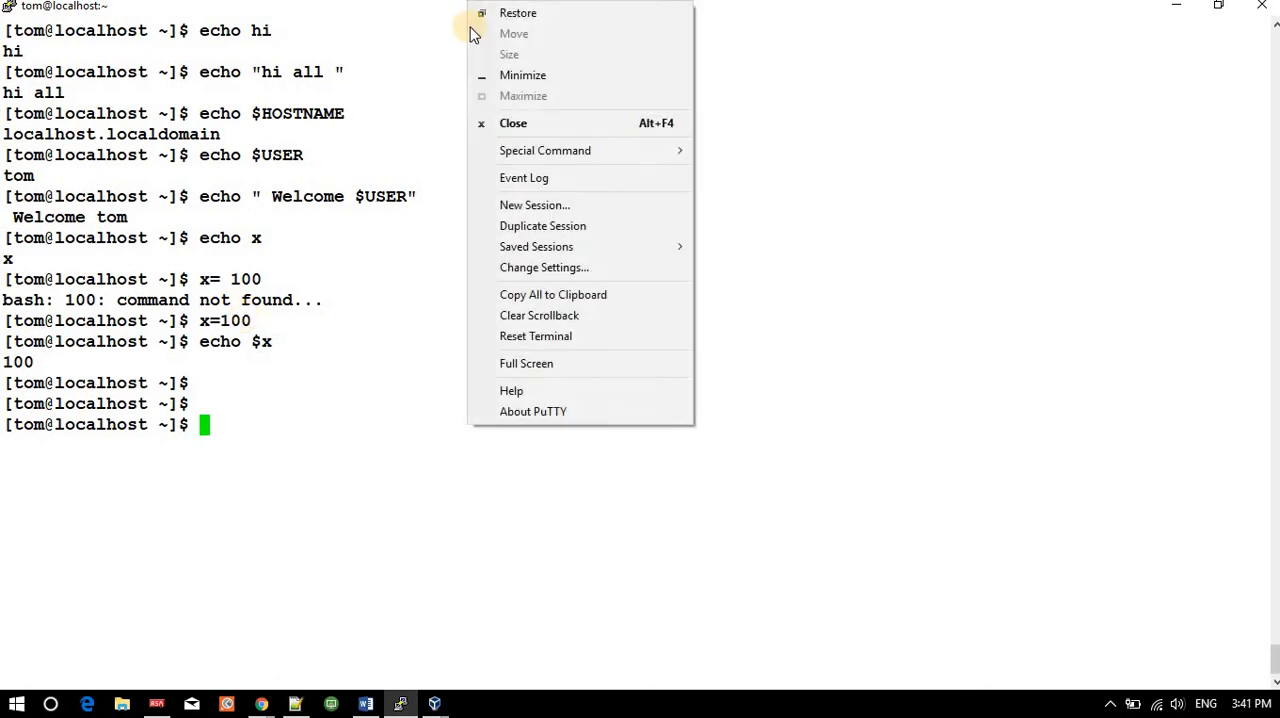
mouse_move(538, 205)
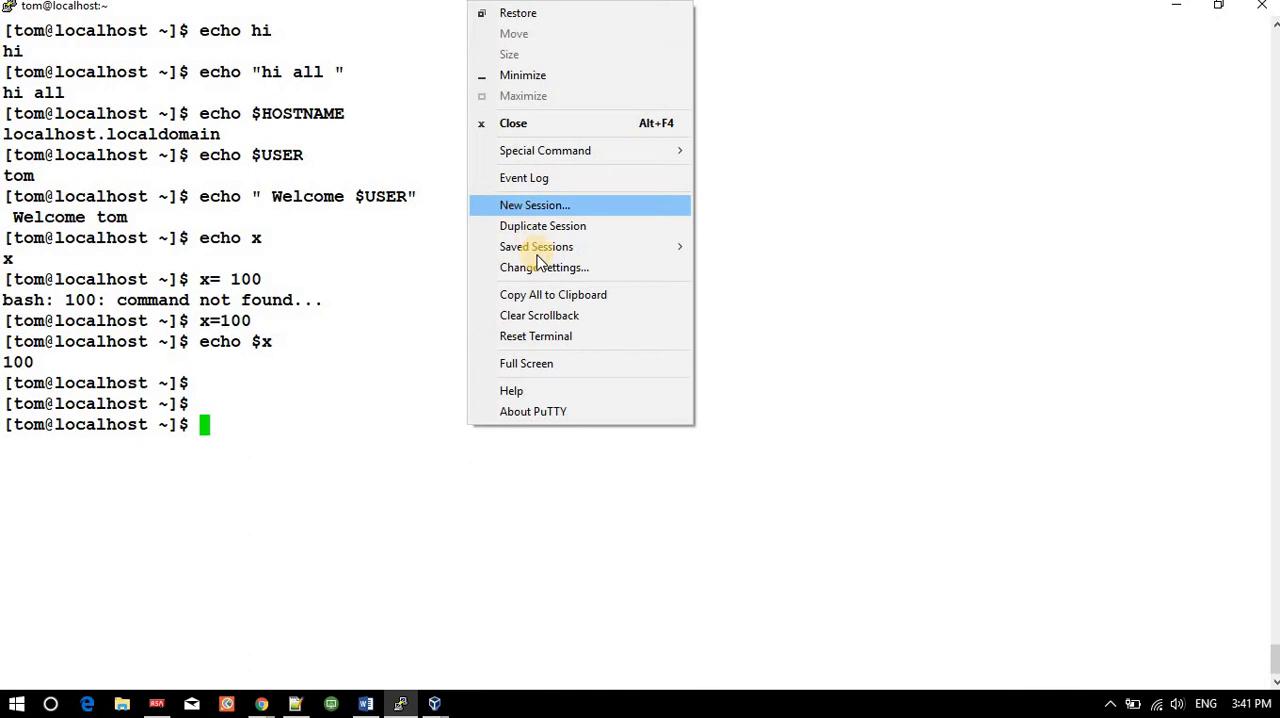
mouse_move(536, 246)
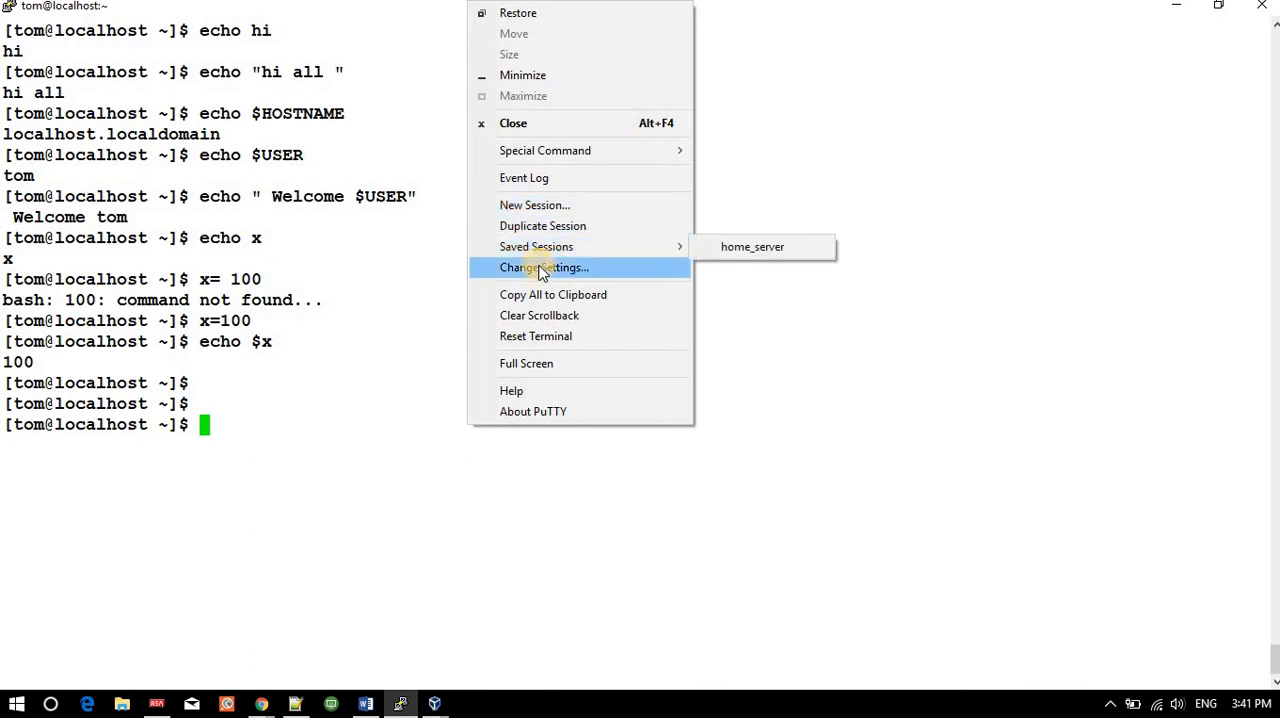
mouse_move(542, 225)
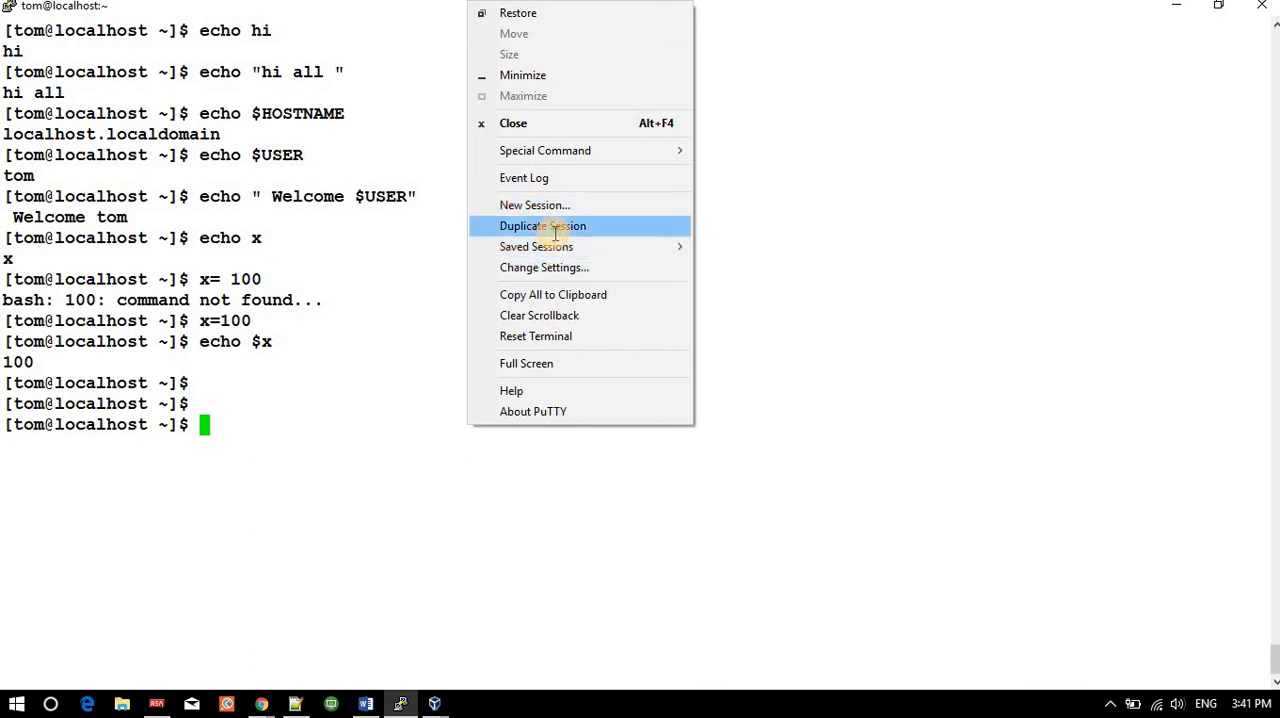
- Choose Duplicate Session to open a root session to 192.168.0.27
left_click(543, 225)
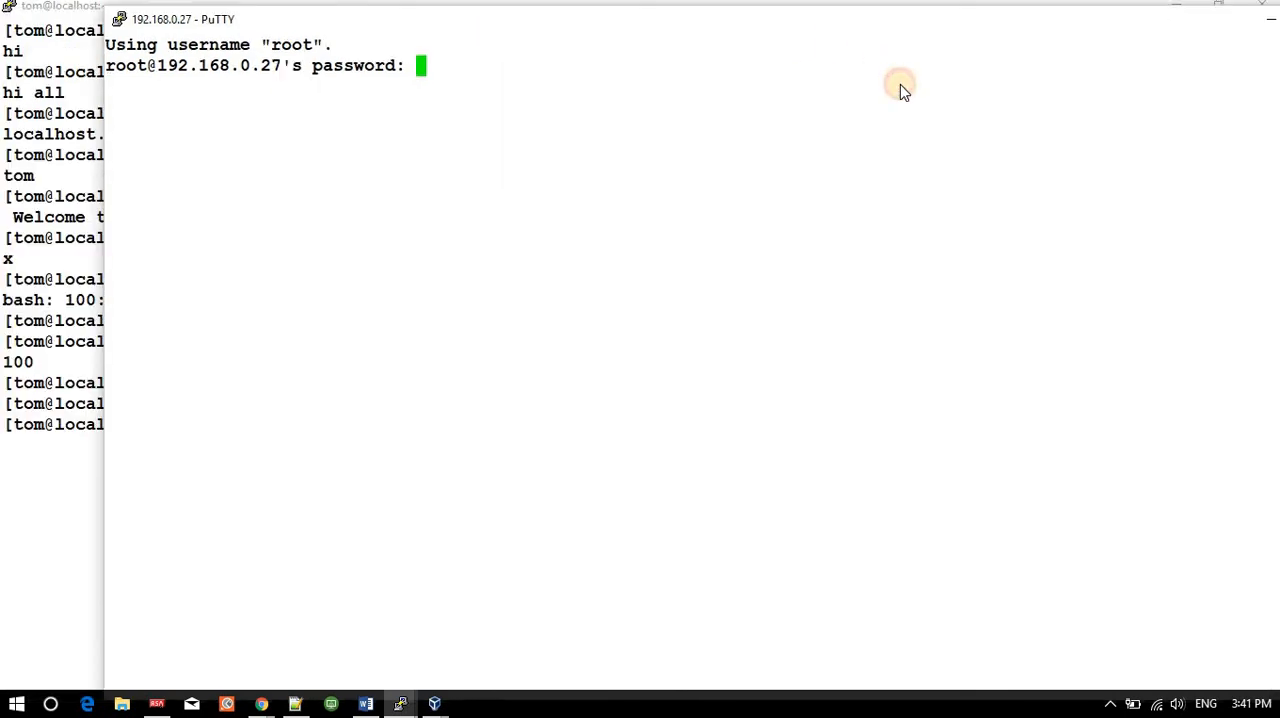
- Place the new window aside, log in as root, su - tom, then return to root
left_click_drag(180, 19, 480, 144)
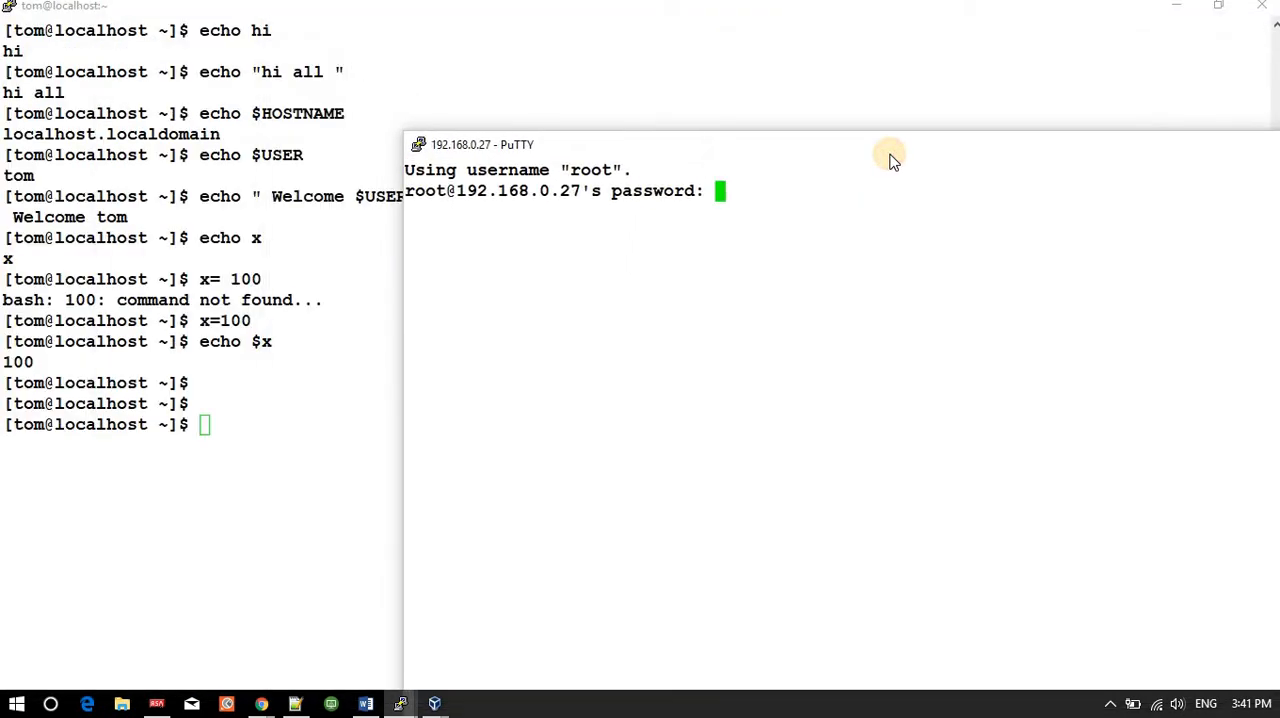
key("Return")
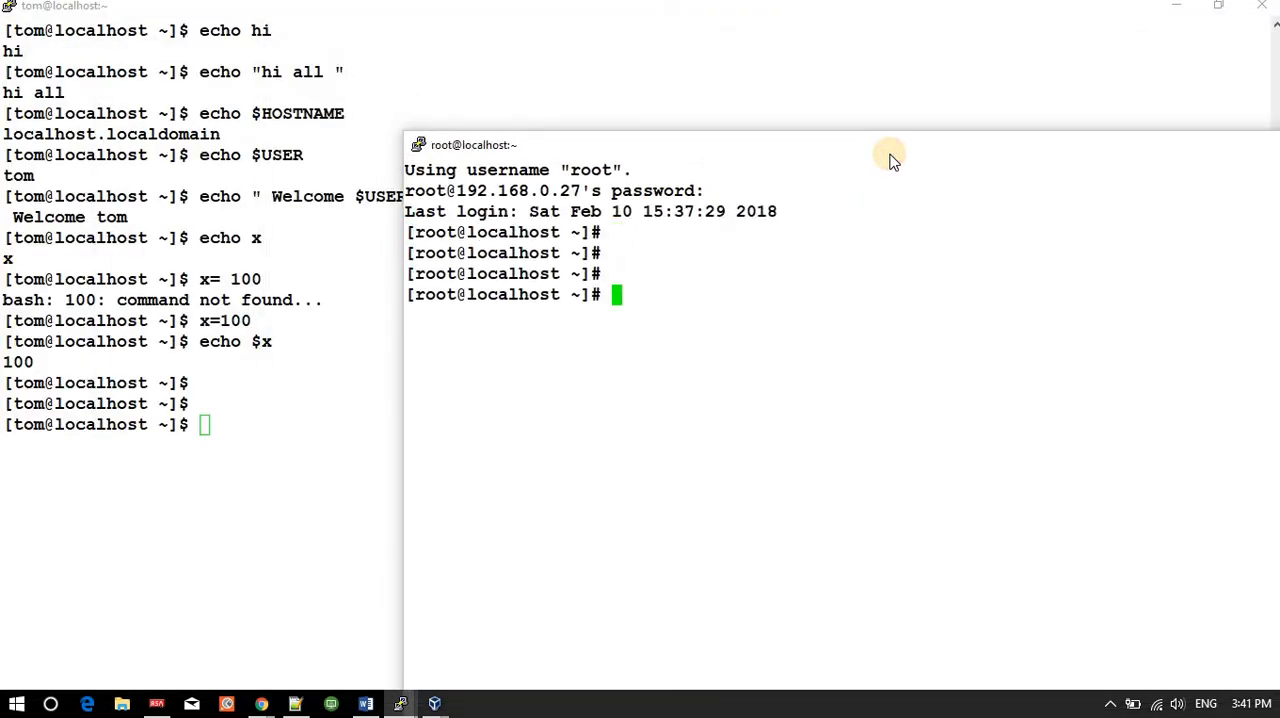
mouse_move(670, 360)
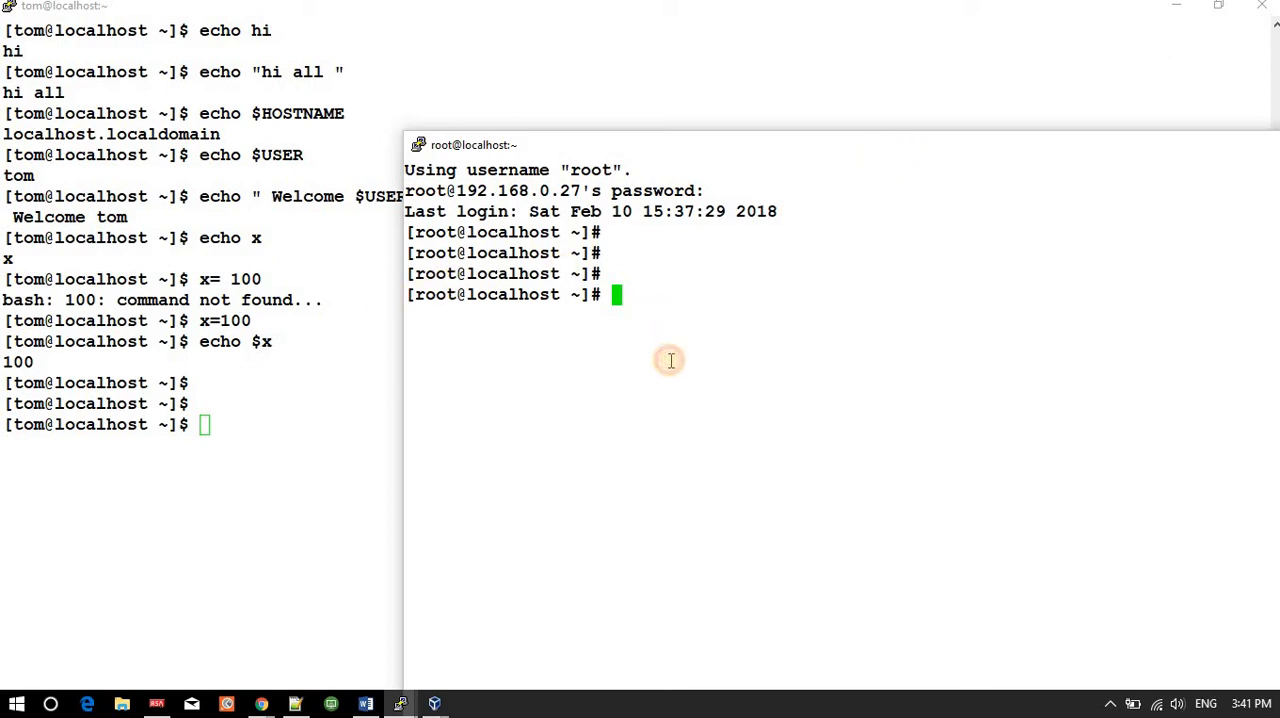
type("su - t")
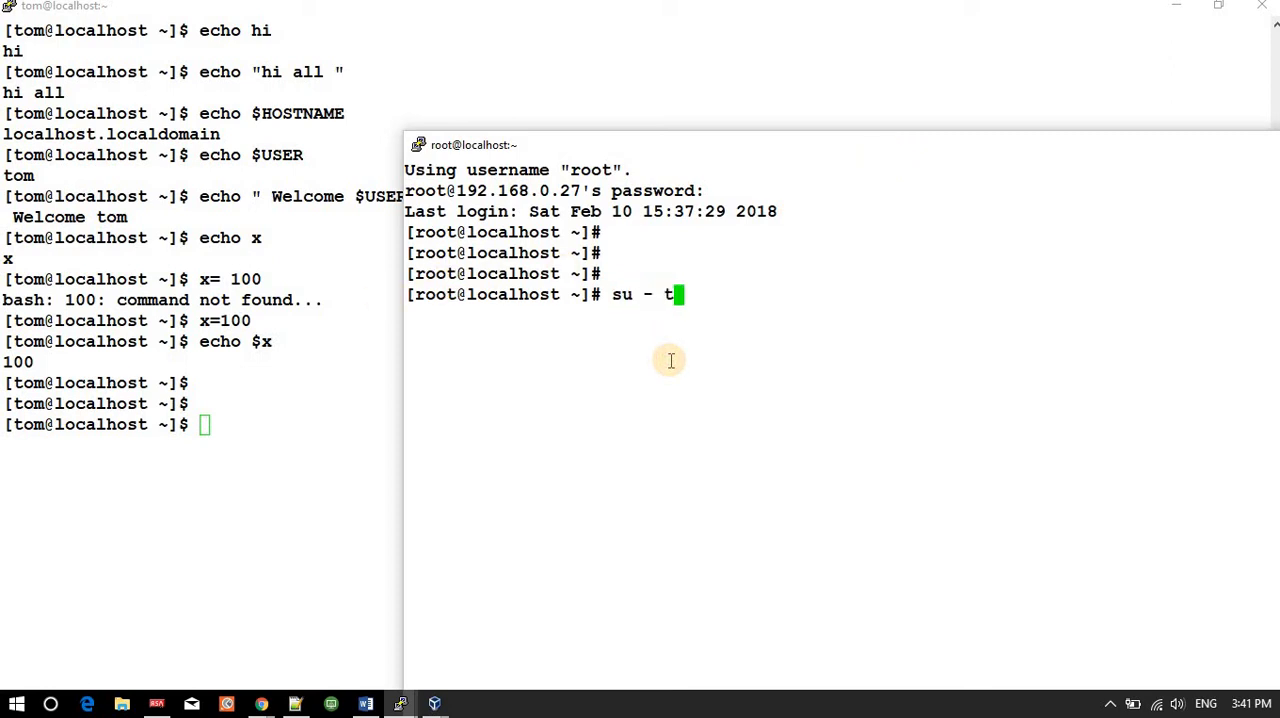
key("Return")
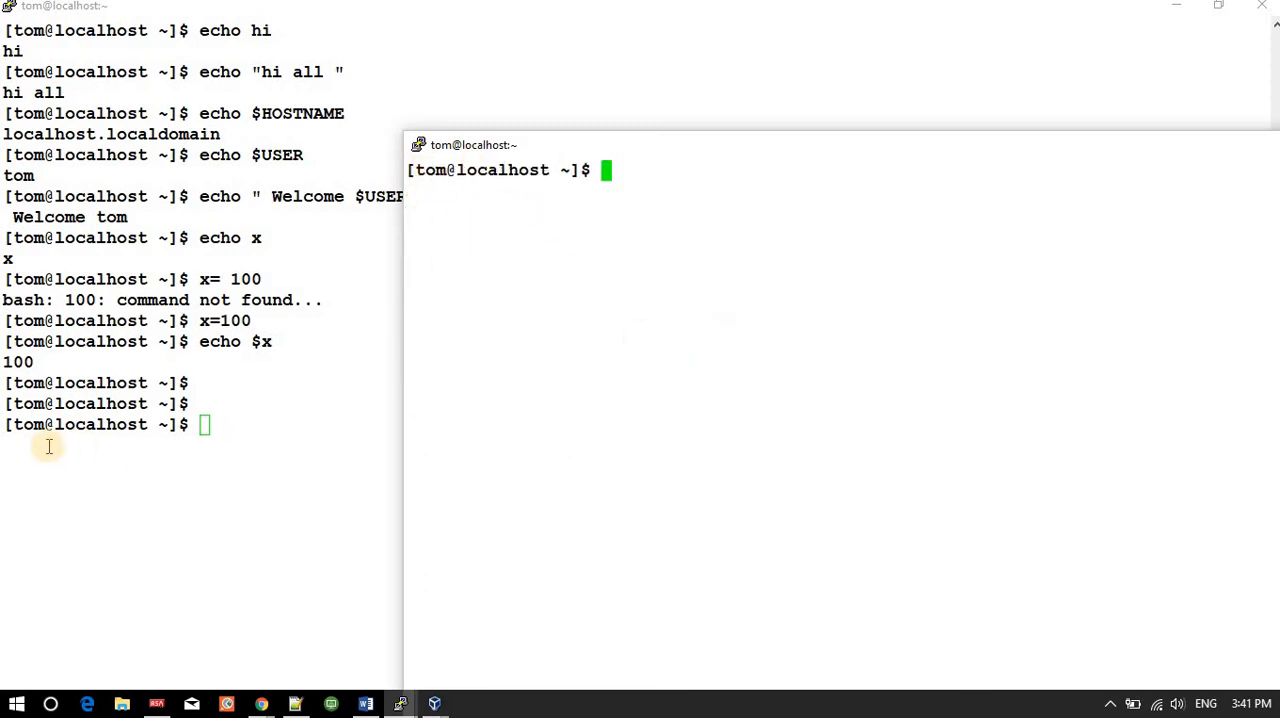
mouse_move(505, 317)
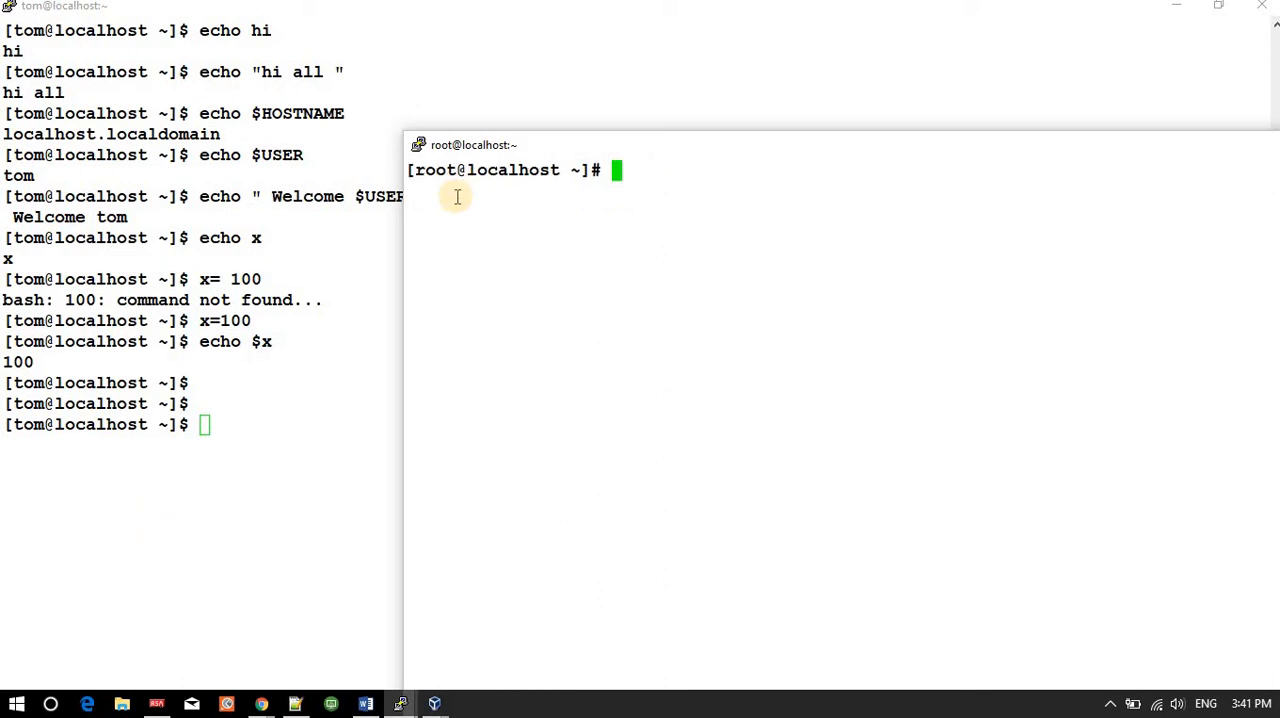
key("Return")
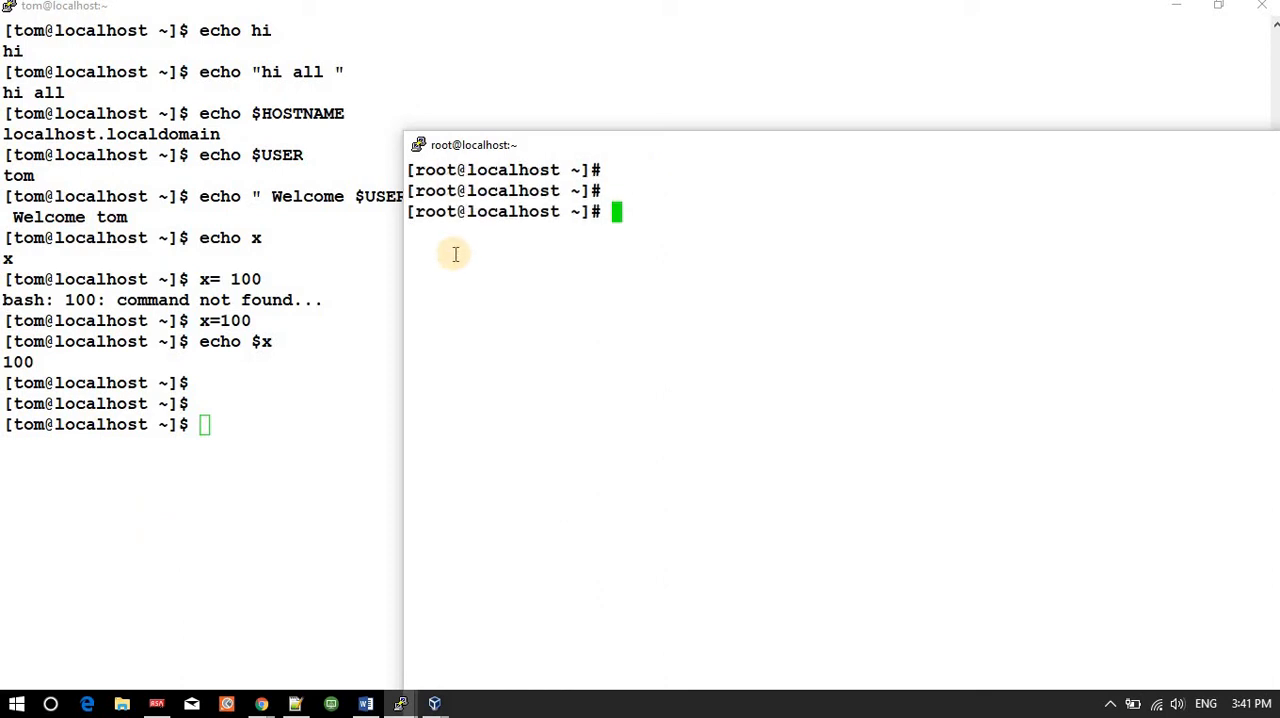
mouse_move(449, 480)
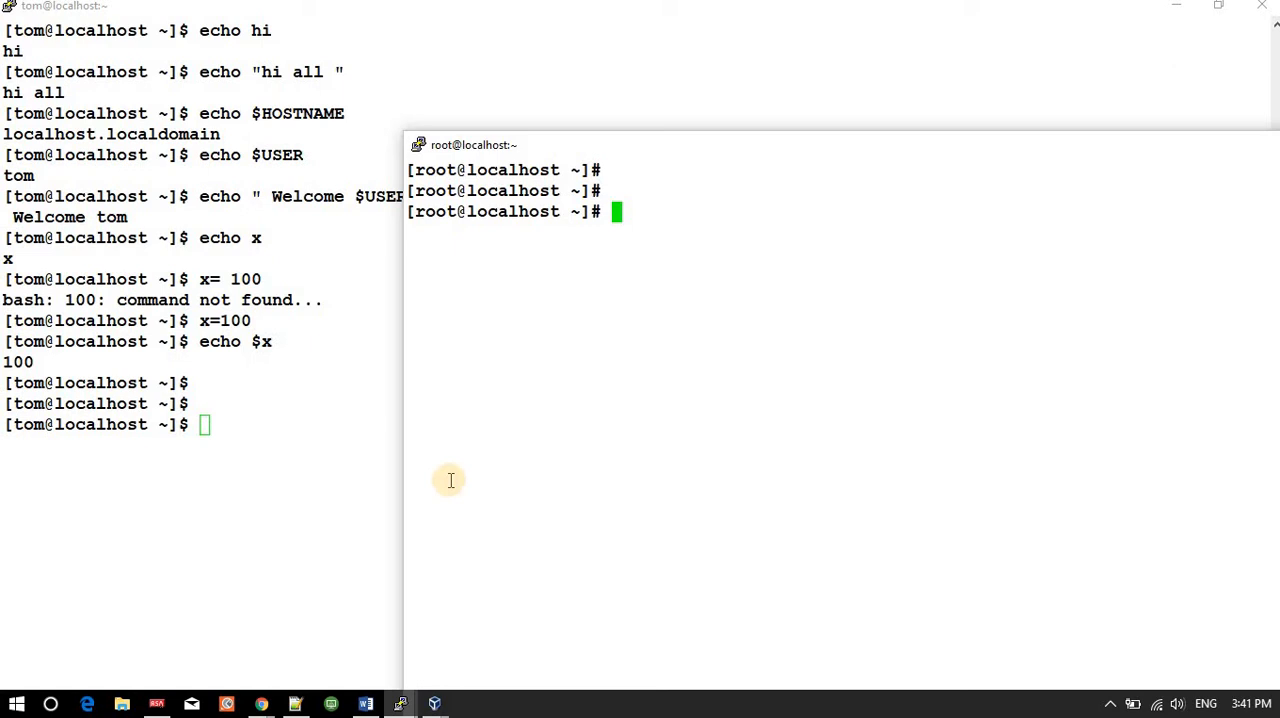
mouse_move(502, 352)
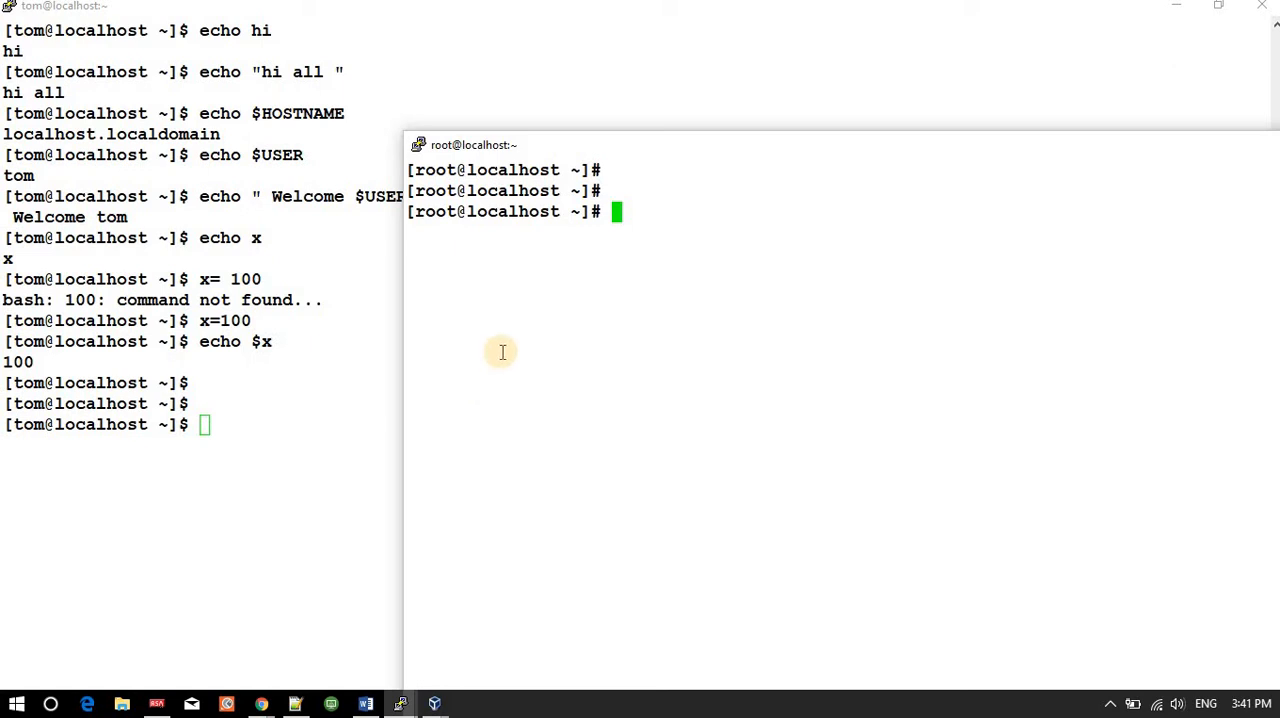
- Broadcast wall "hi all" from root and get a fresh root prompt
type("wall \"")
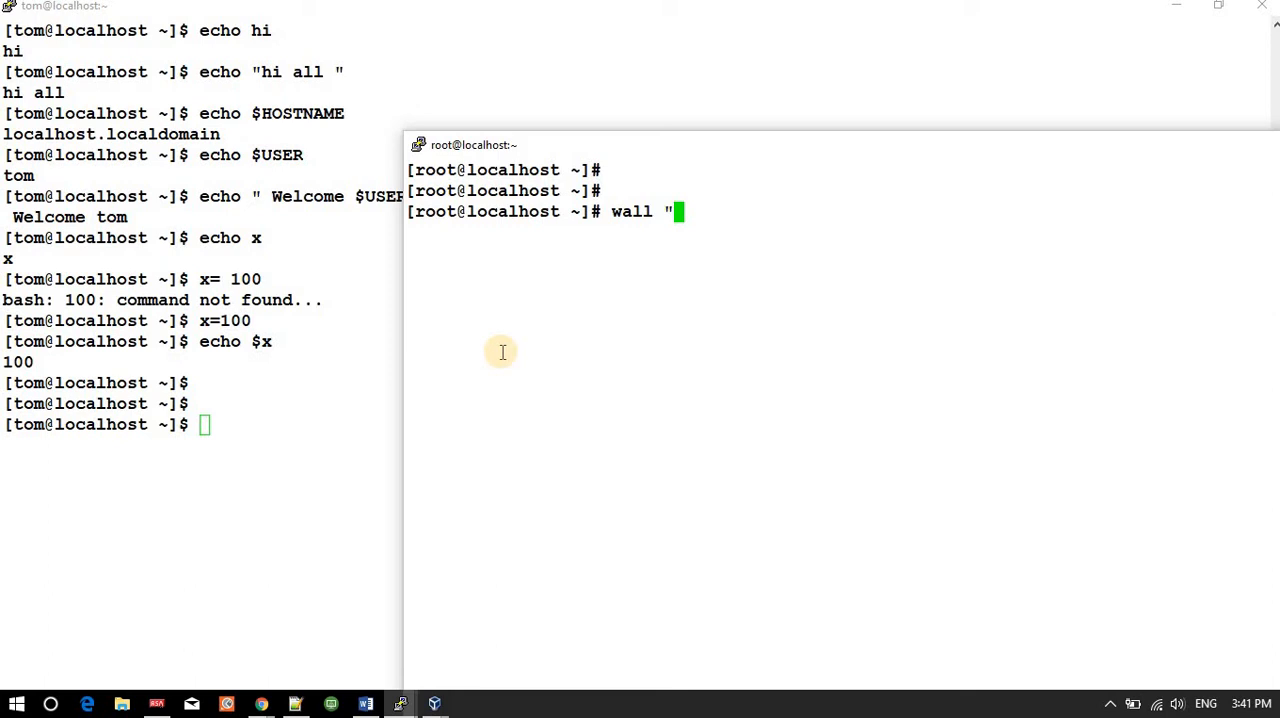
type("hi al")
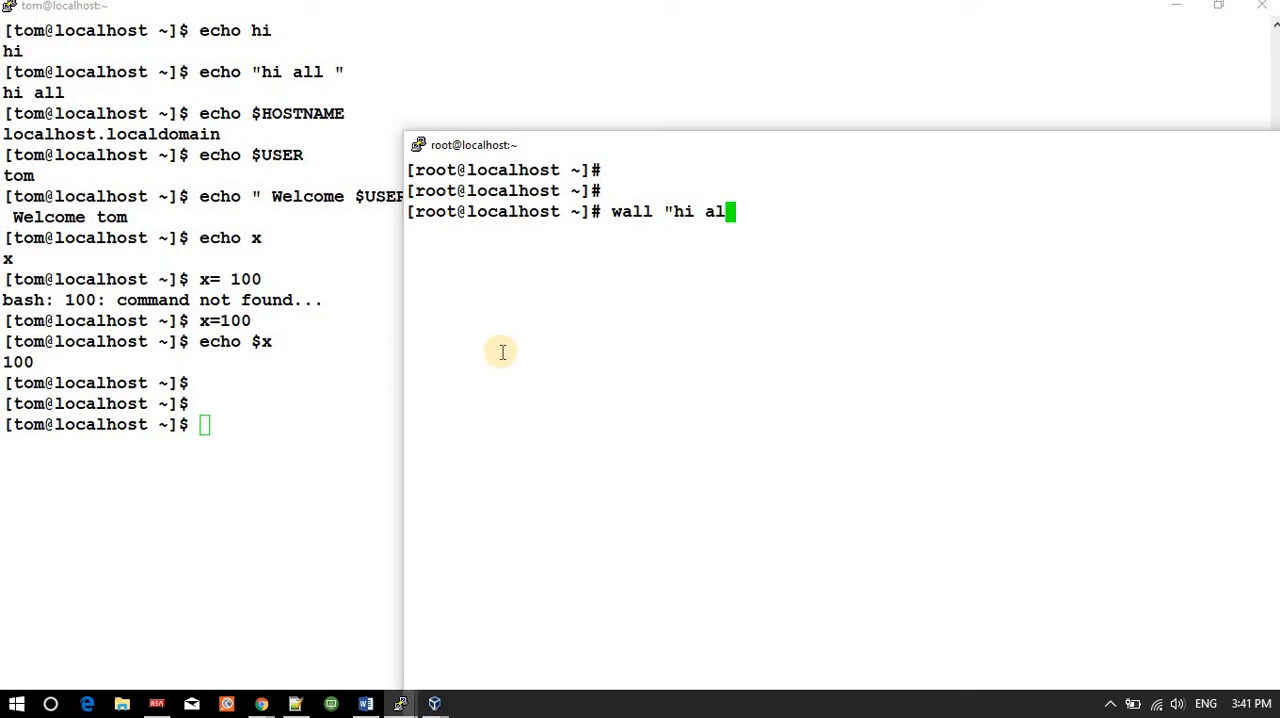
type("l\"")
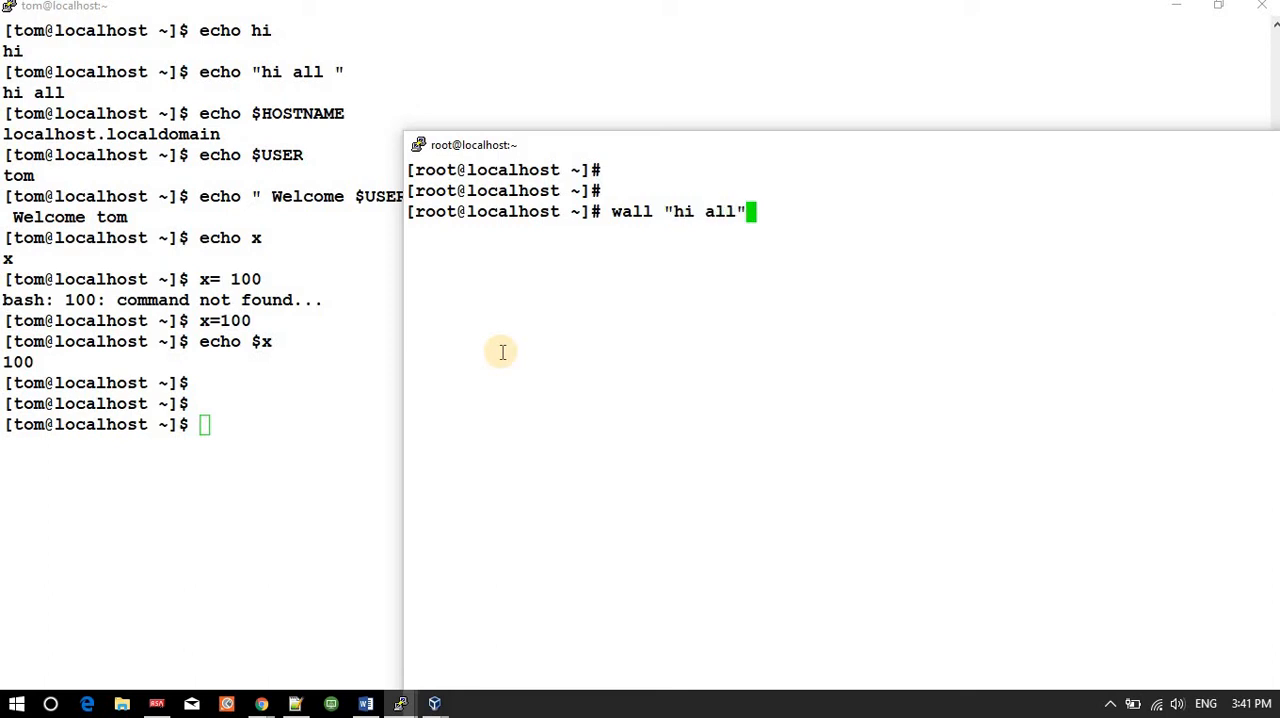
key("Return")
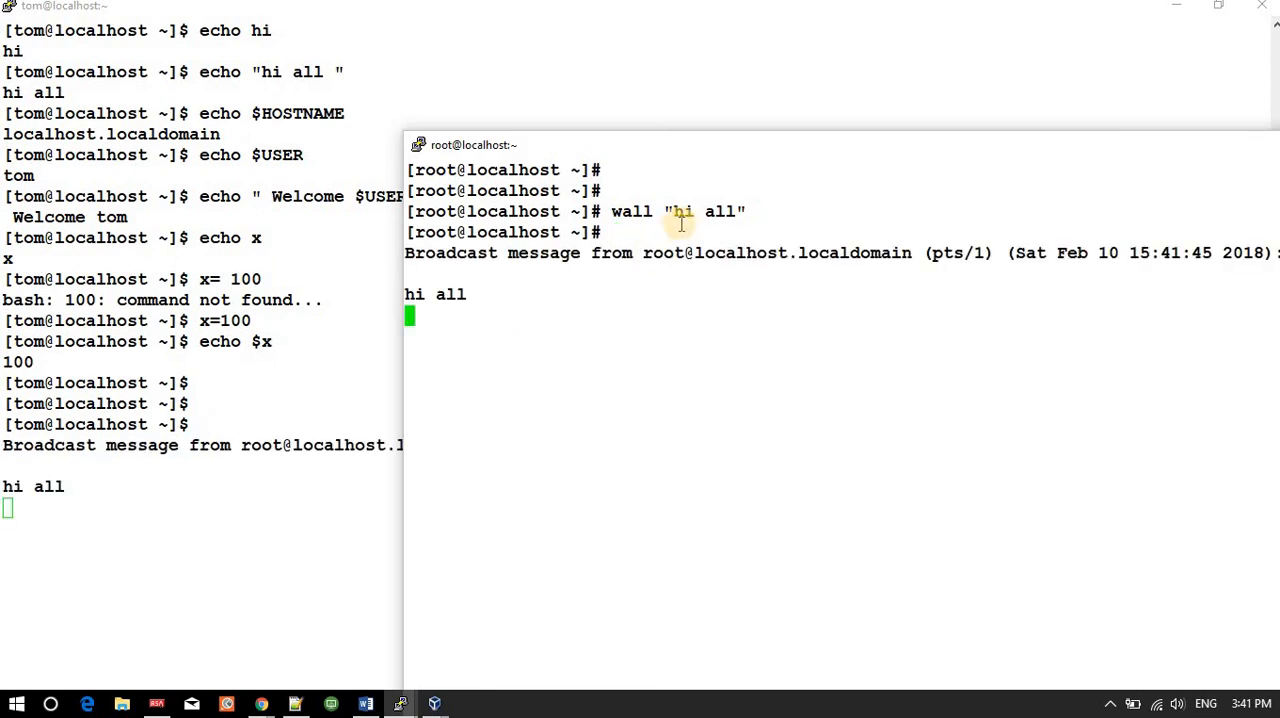
mouse_move(106, 486)
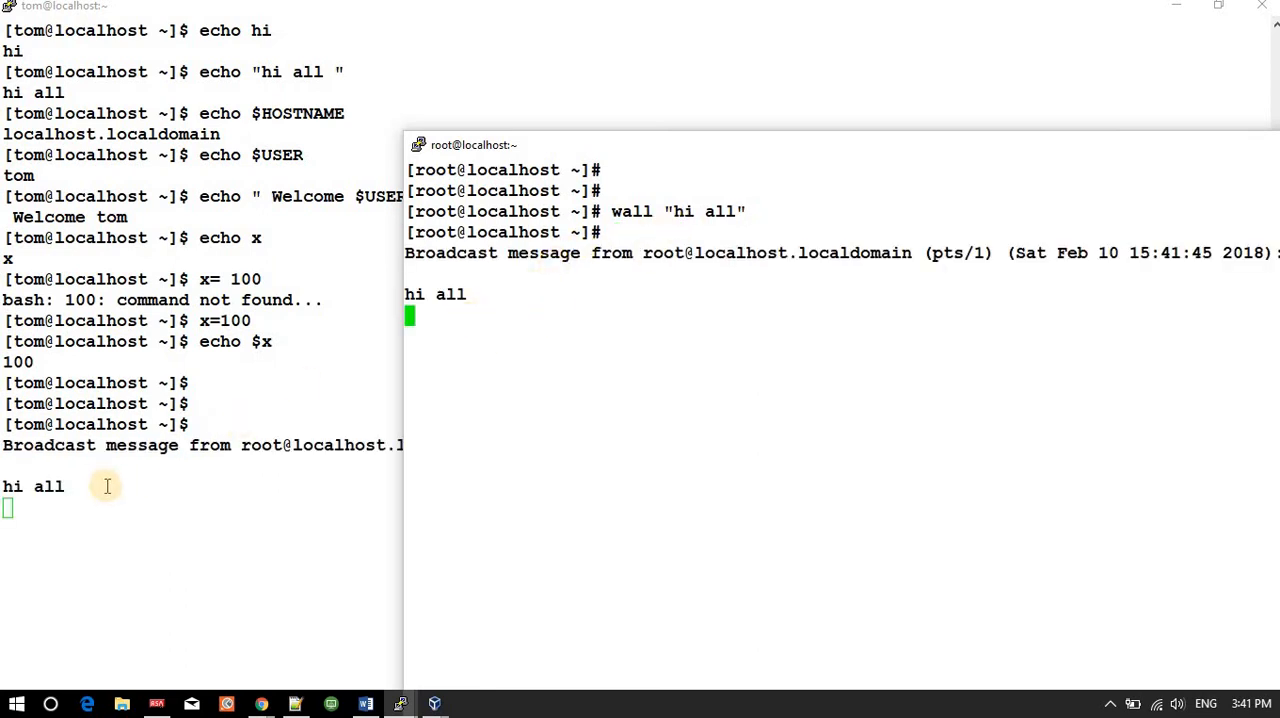
mouse_move(592, 332)
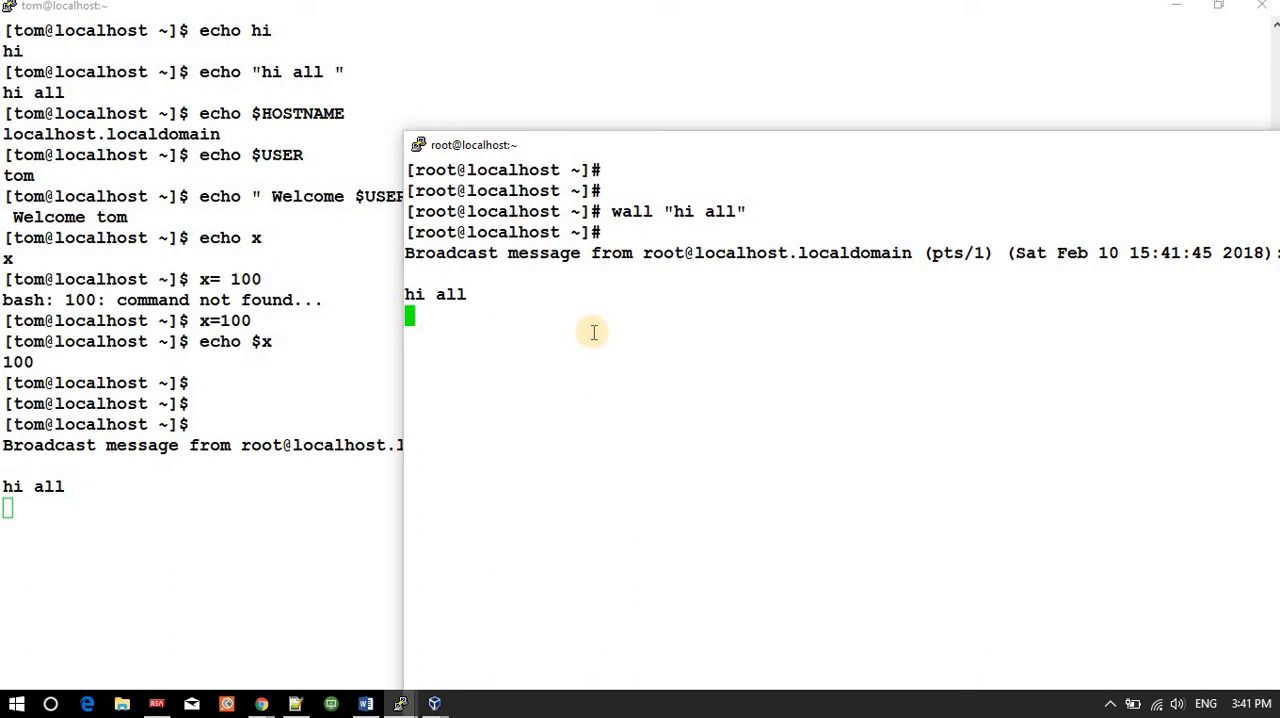
key("Return")
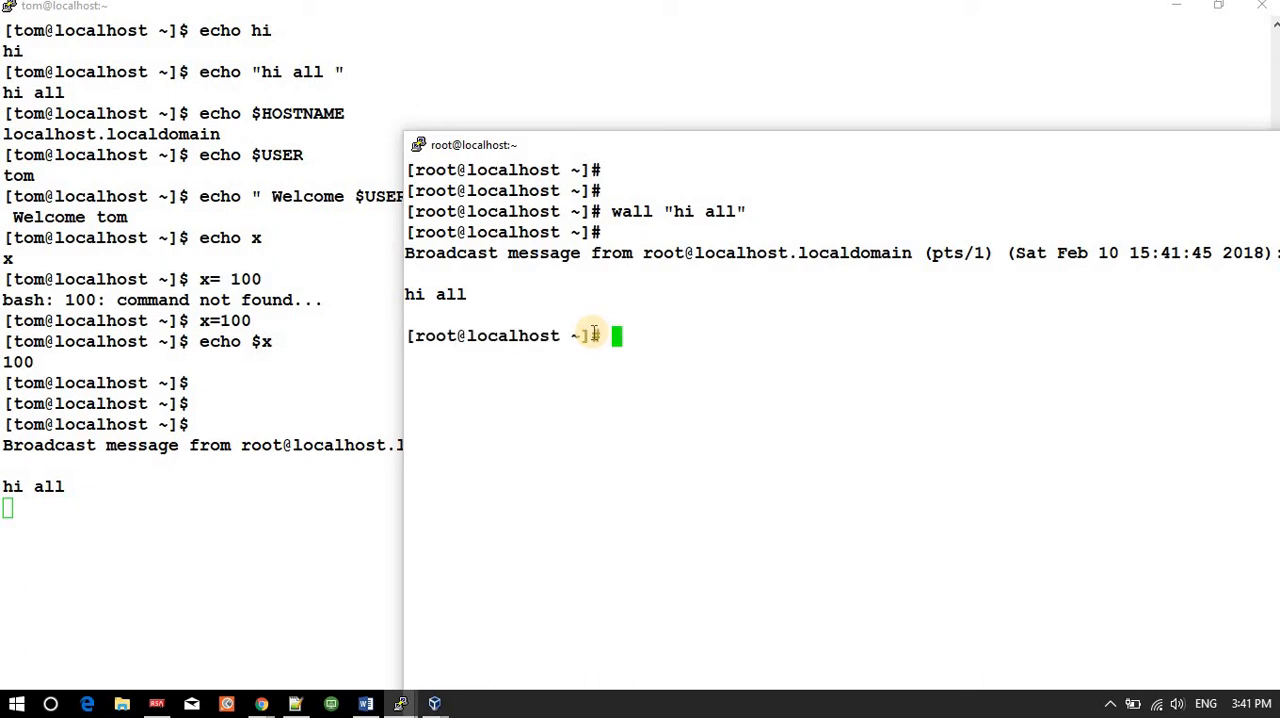
- Send wall " hi all please save you files" from root, then add a blank prompt
type("wall \" hi all p")
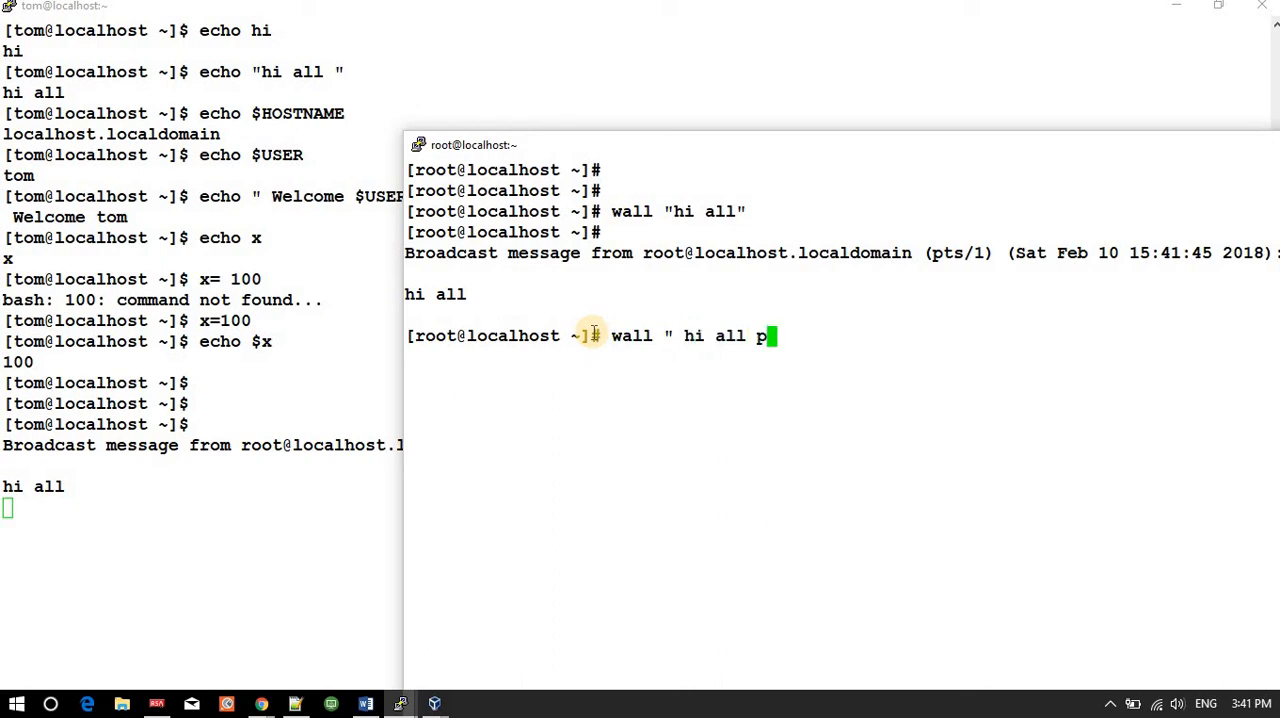
type("lea")
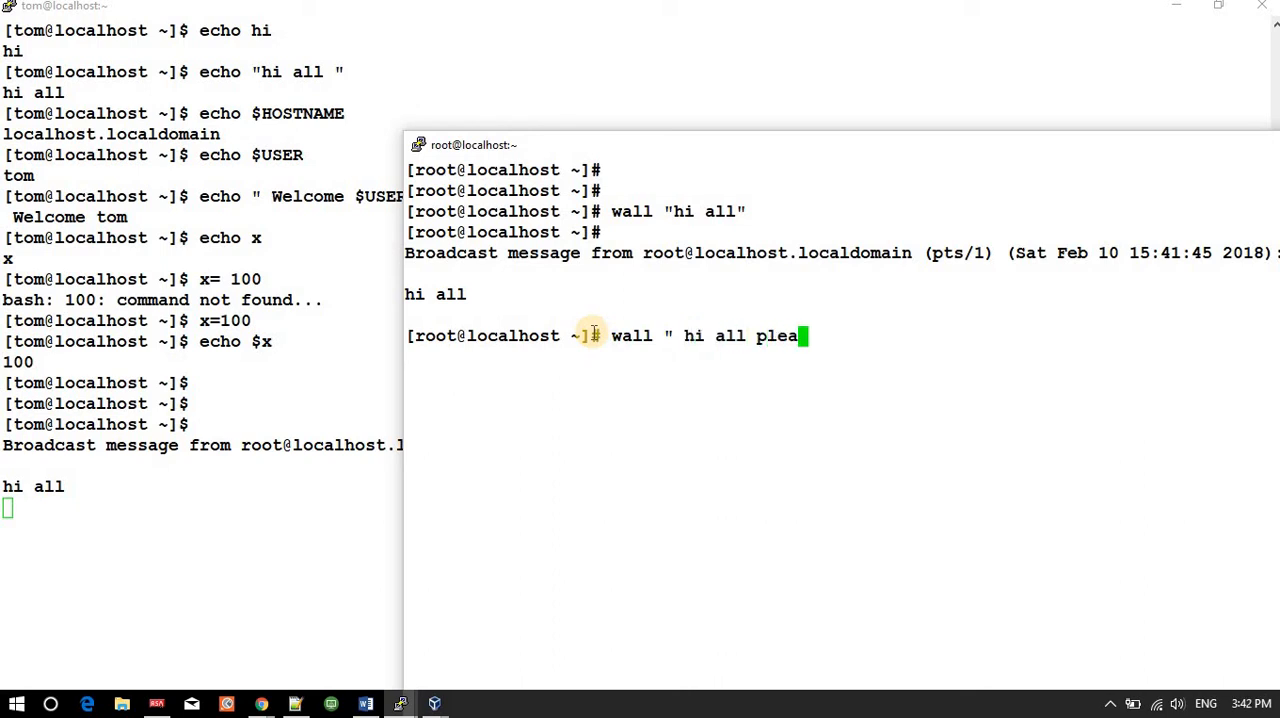
type("se save")
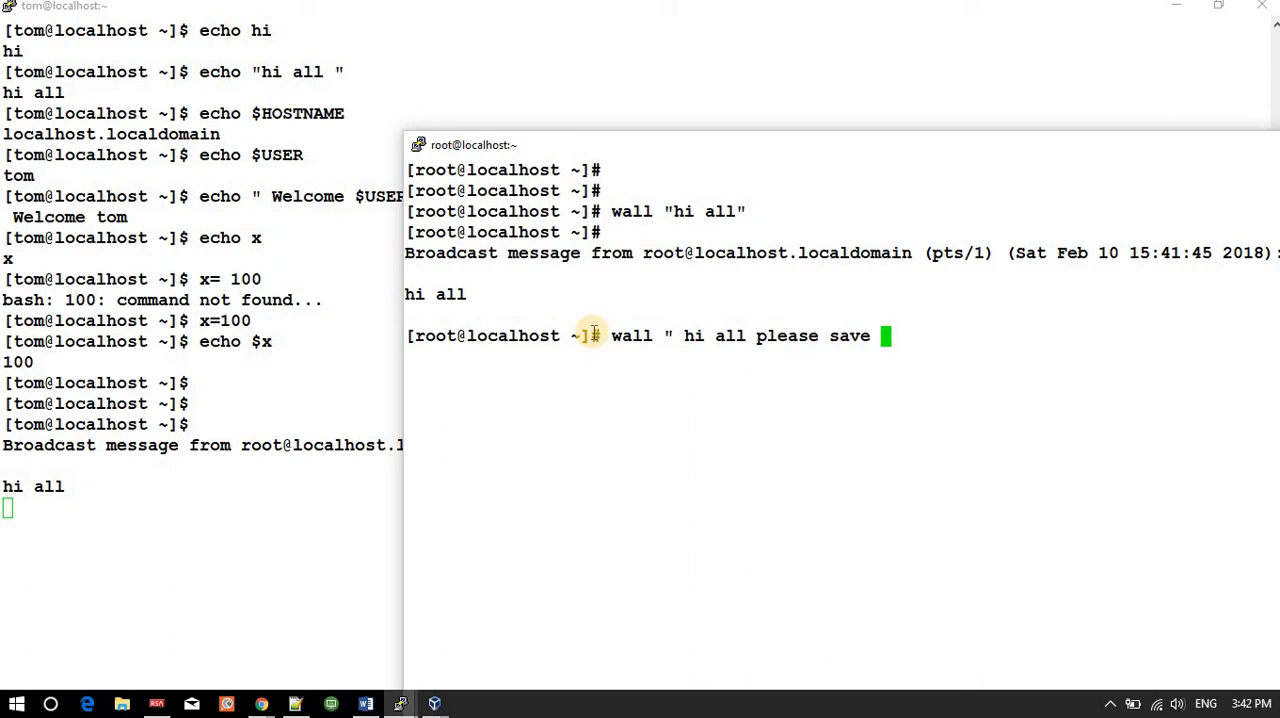
type("you f")
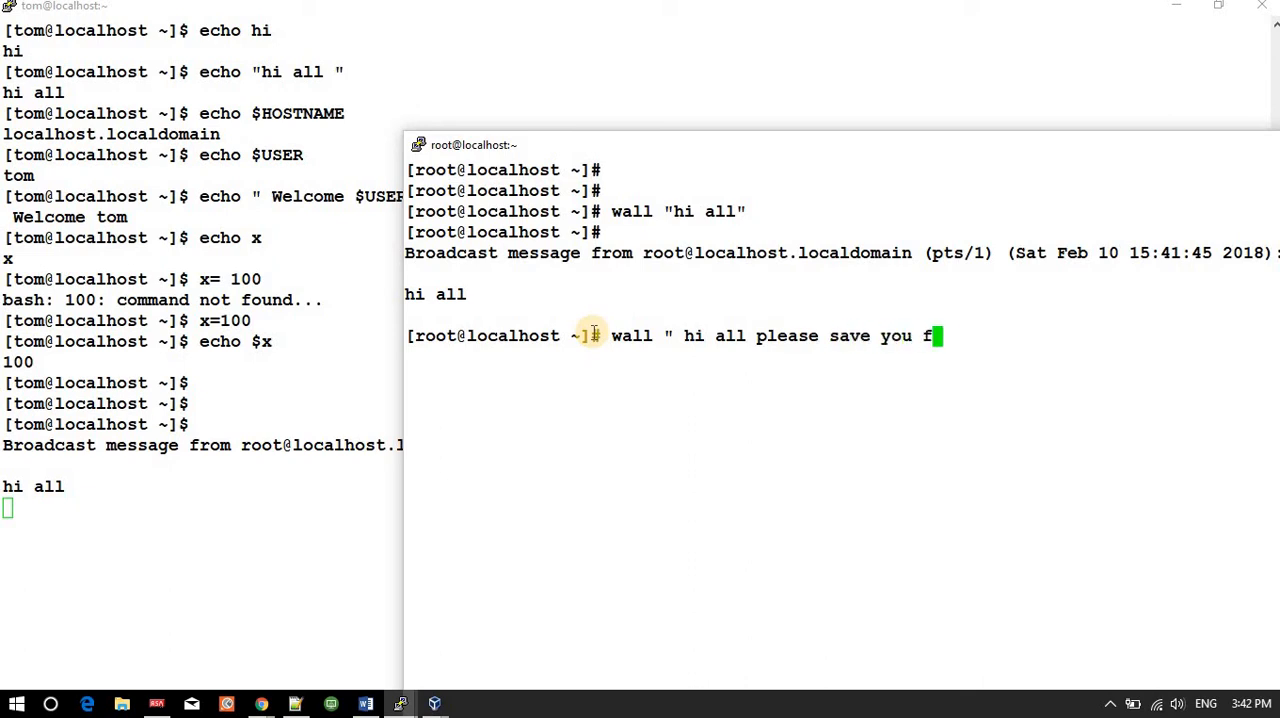
type("iles\"")
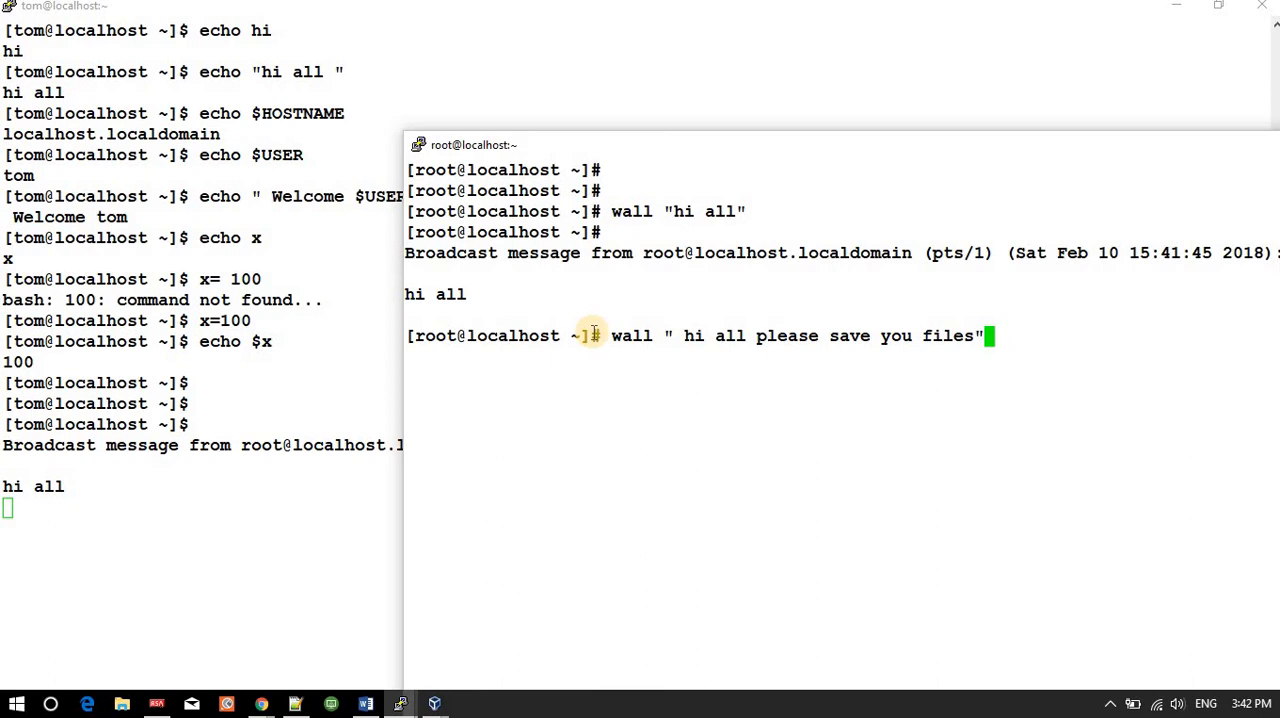
key("Return")
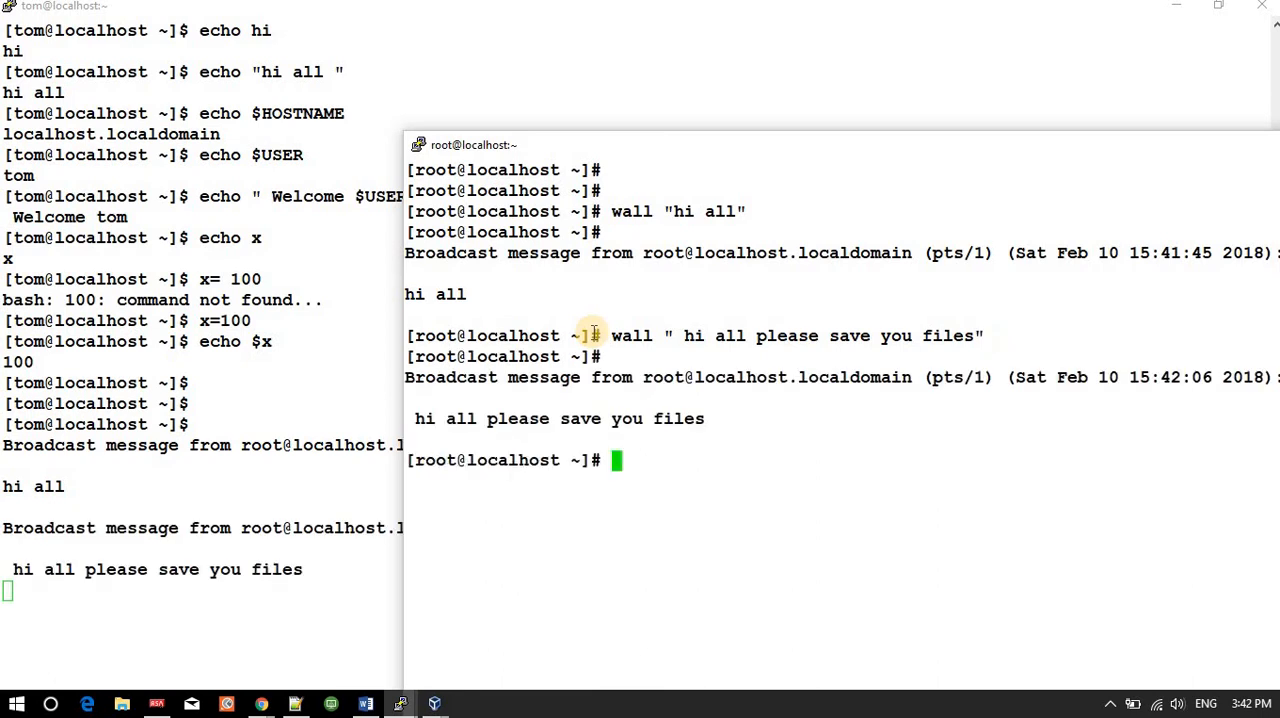
key("Return")
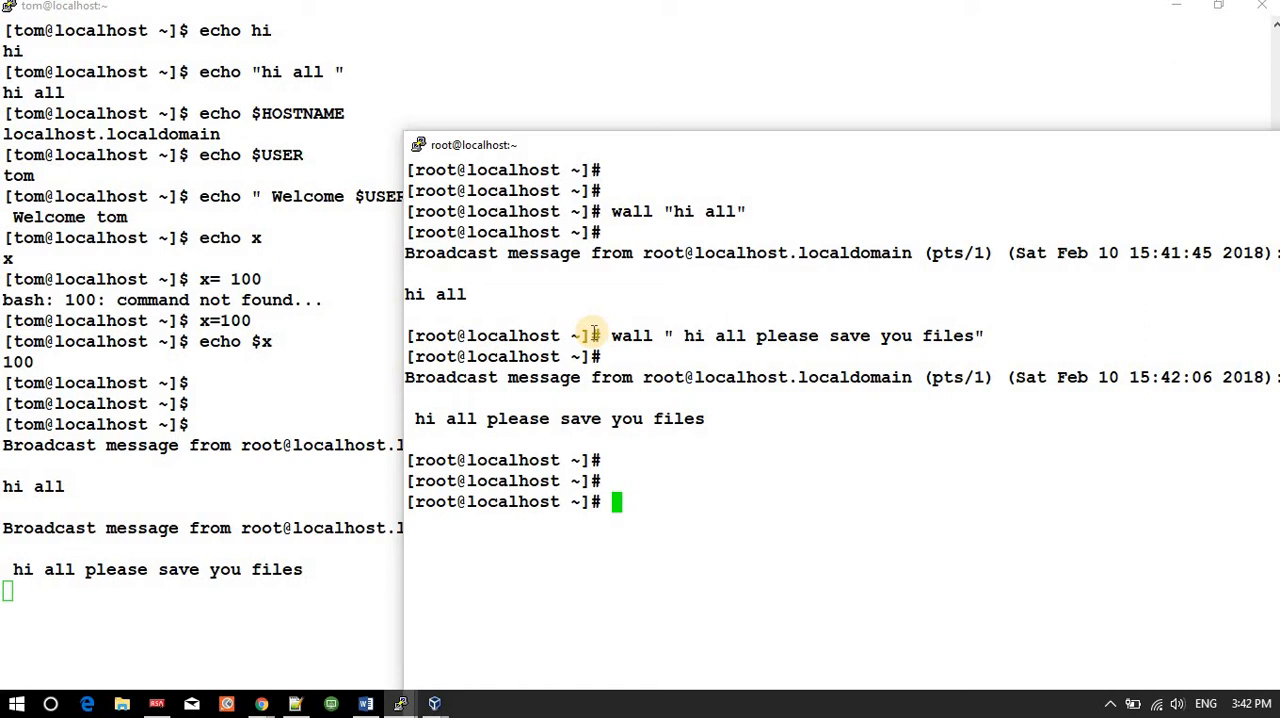
mouse_move(793, 160)
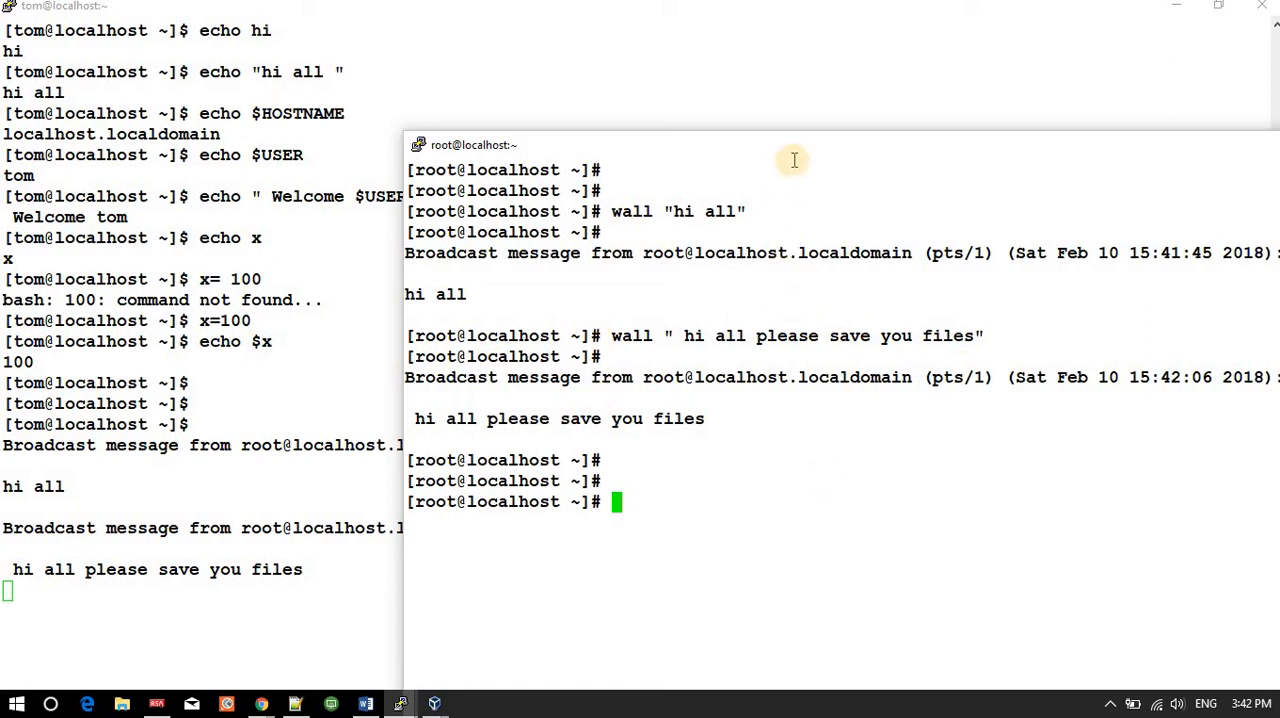
mouse_move(773, 120)
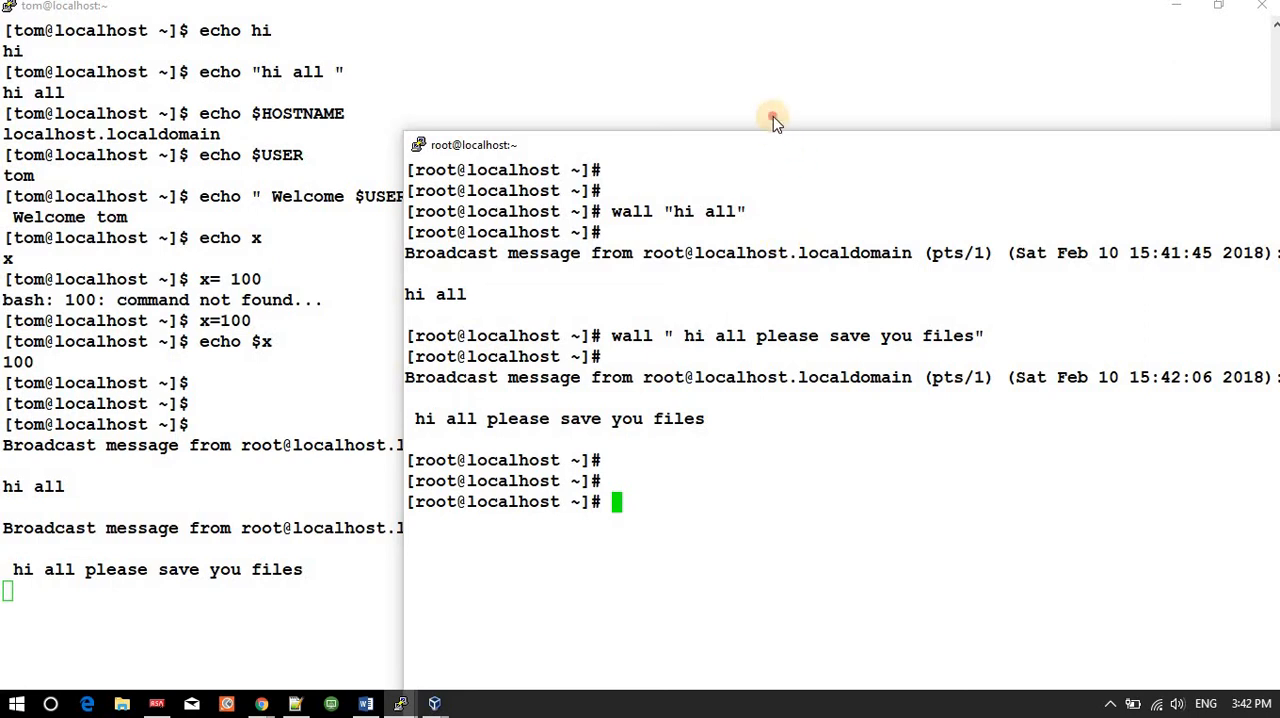
- Drag root's terminal toward the top right and switch to the VirtualBox machine
left_click_drag(770, 118, 395, 52)
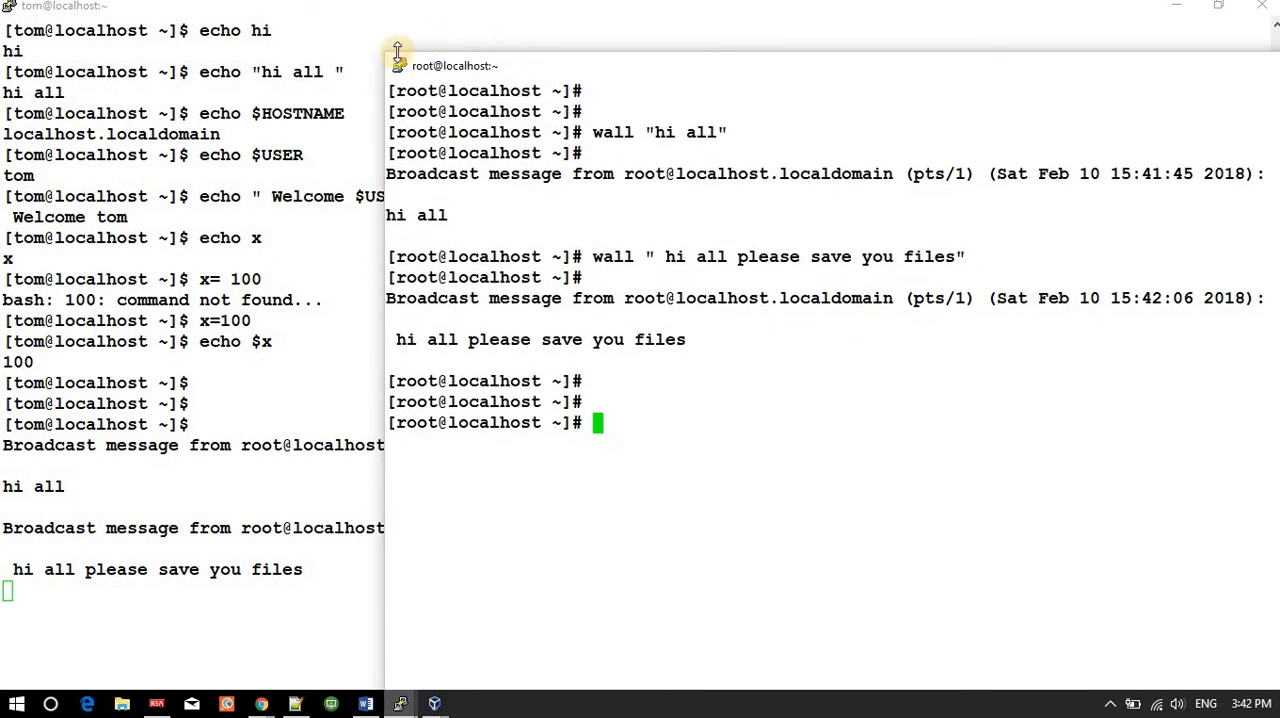
left_click_drag(455, 65, 705, 252)
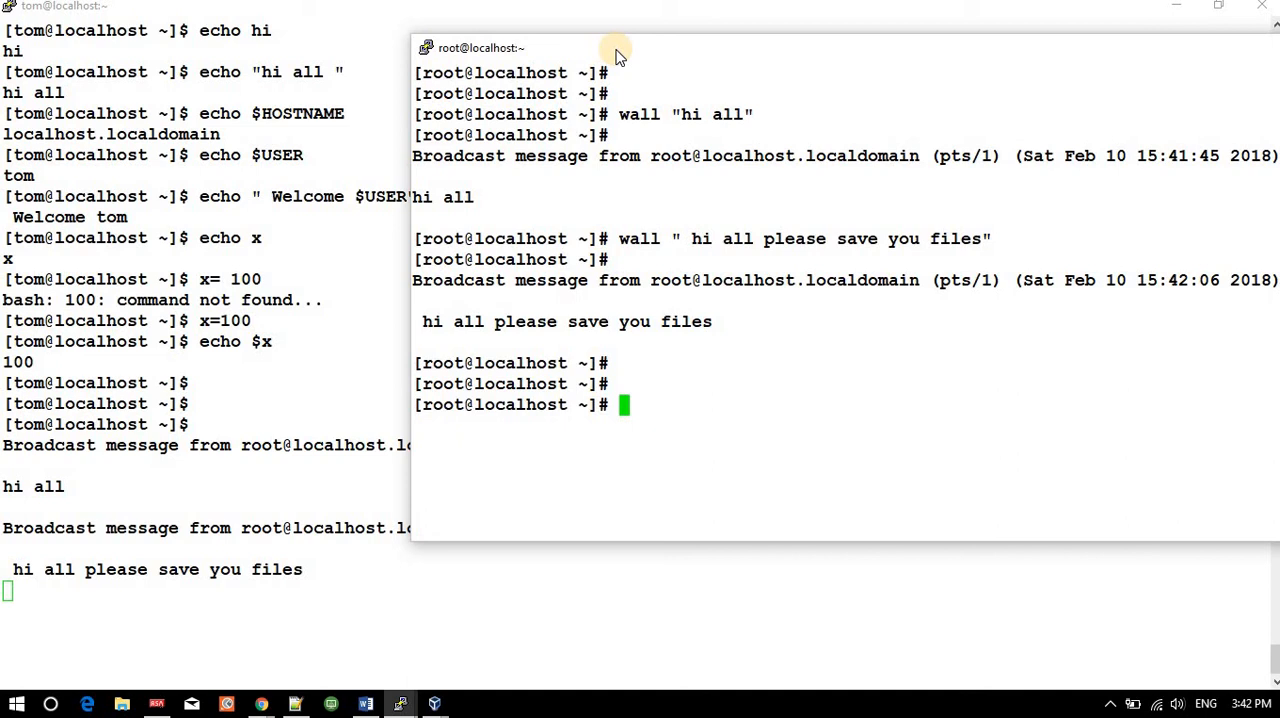
mouse_move(425, 705)
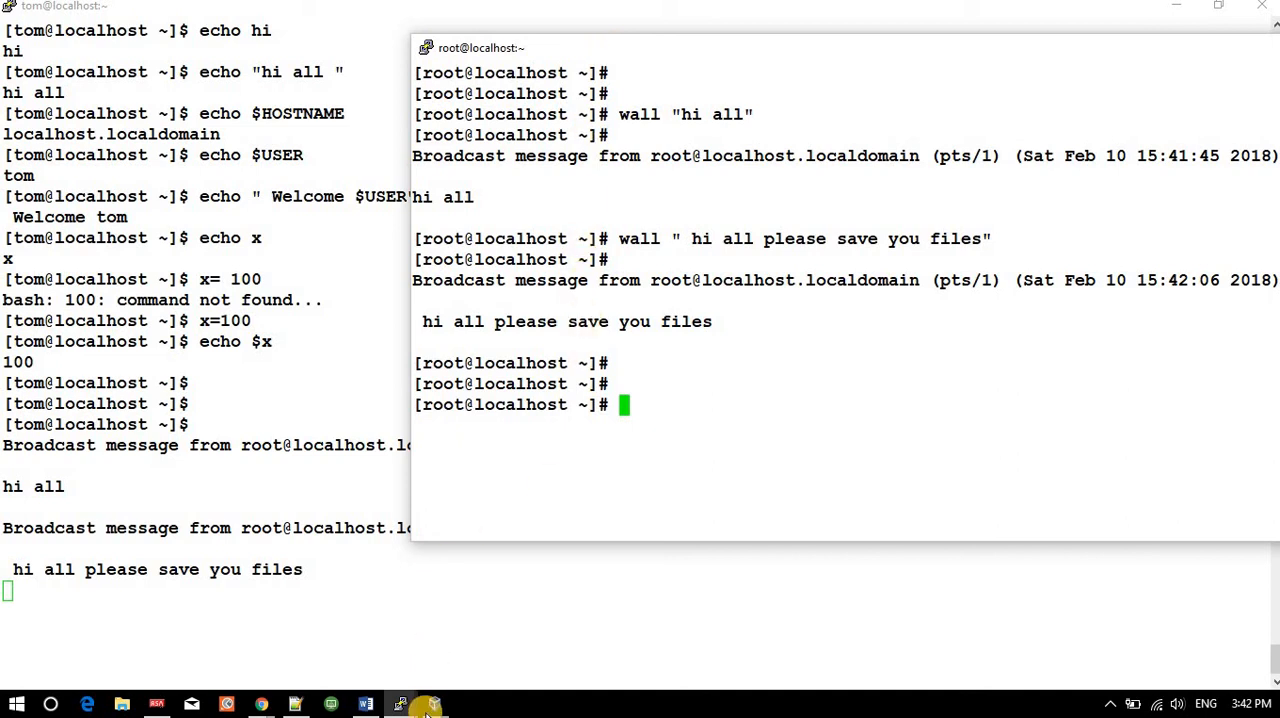
left_click(433, 703)
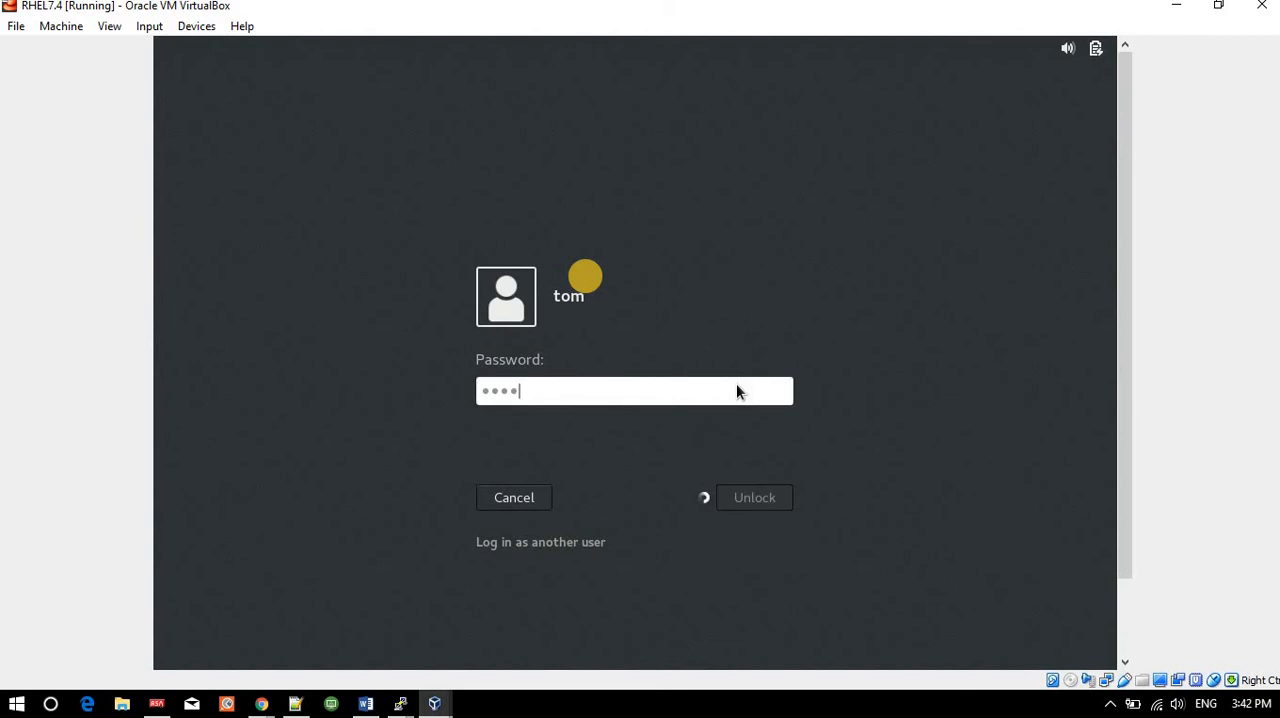
- Click Unlock on tom's RHEL7.4 lock screen to reach GNOME initial setup
left_click(754, 497)
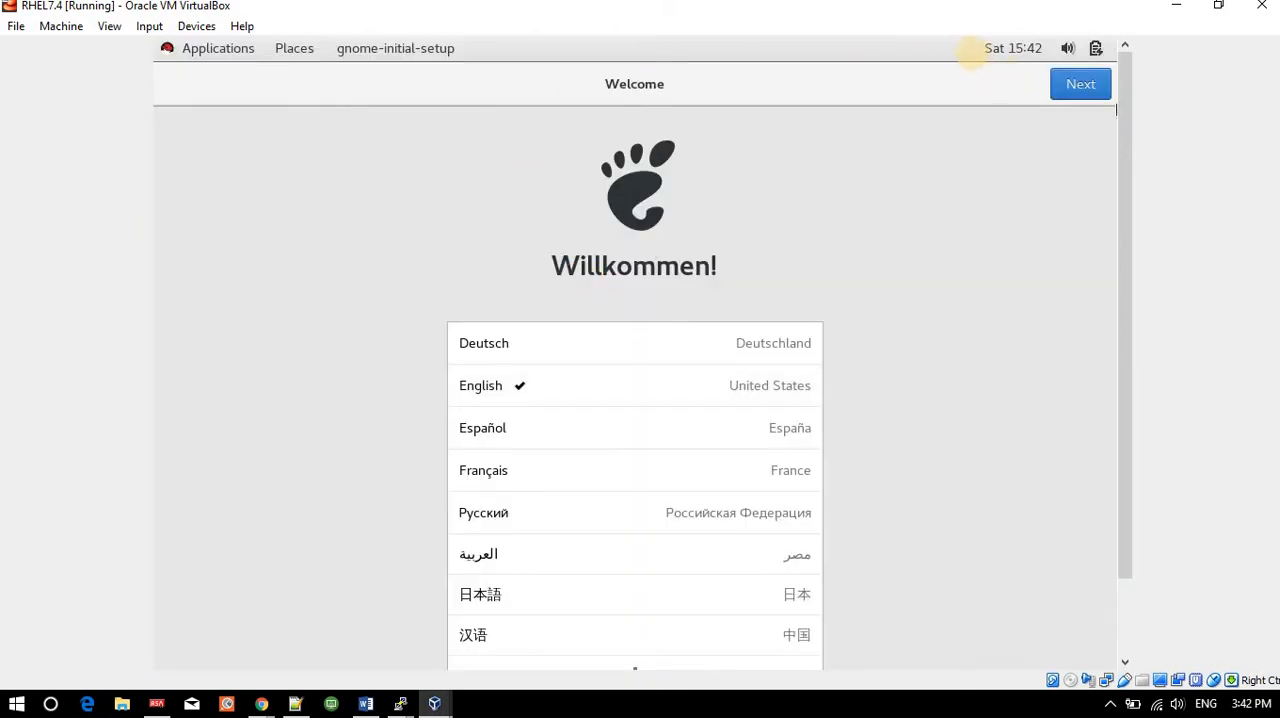
- Accept English, the US keyboard layout and location services, then start using tom's RHEL desktop
left_click(1080, 83)
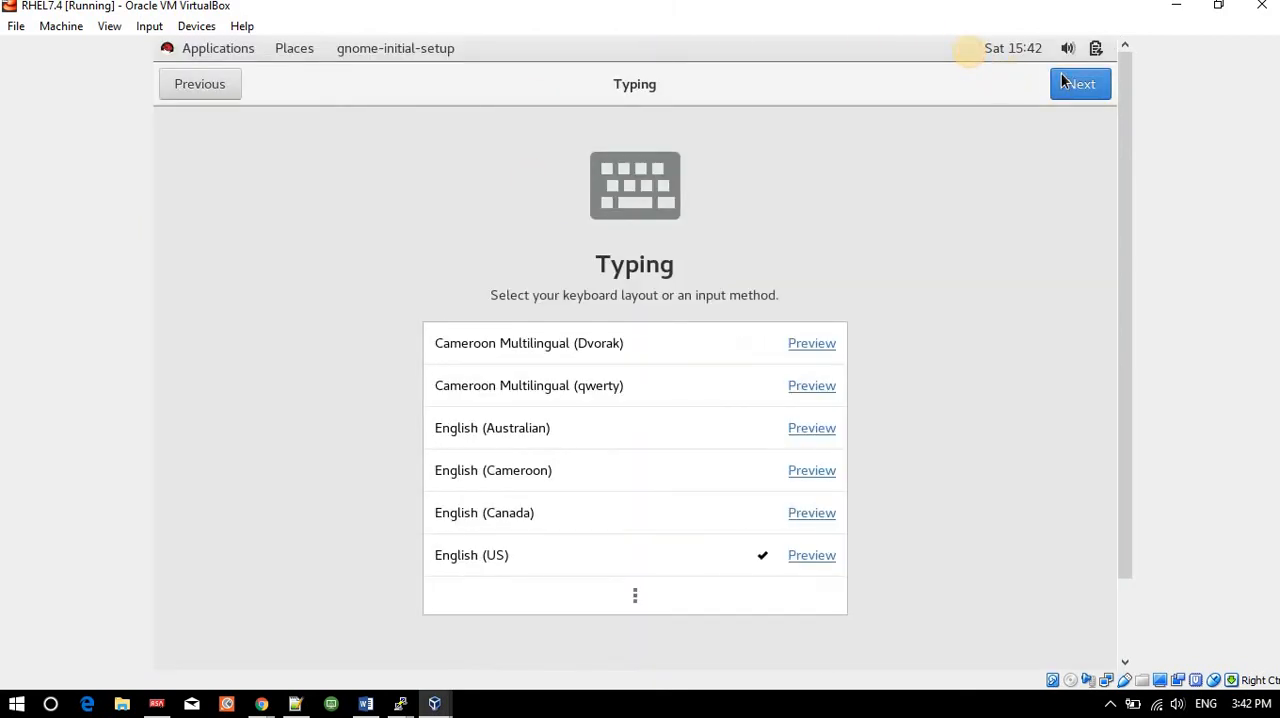
left_click(1080, 83)
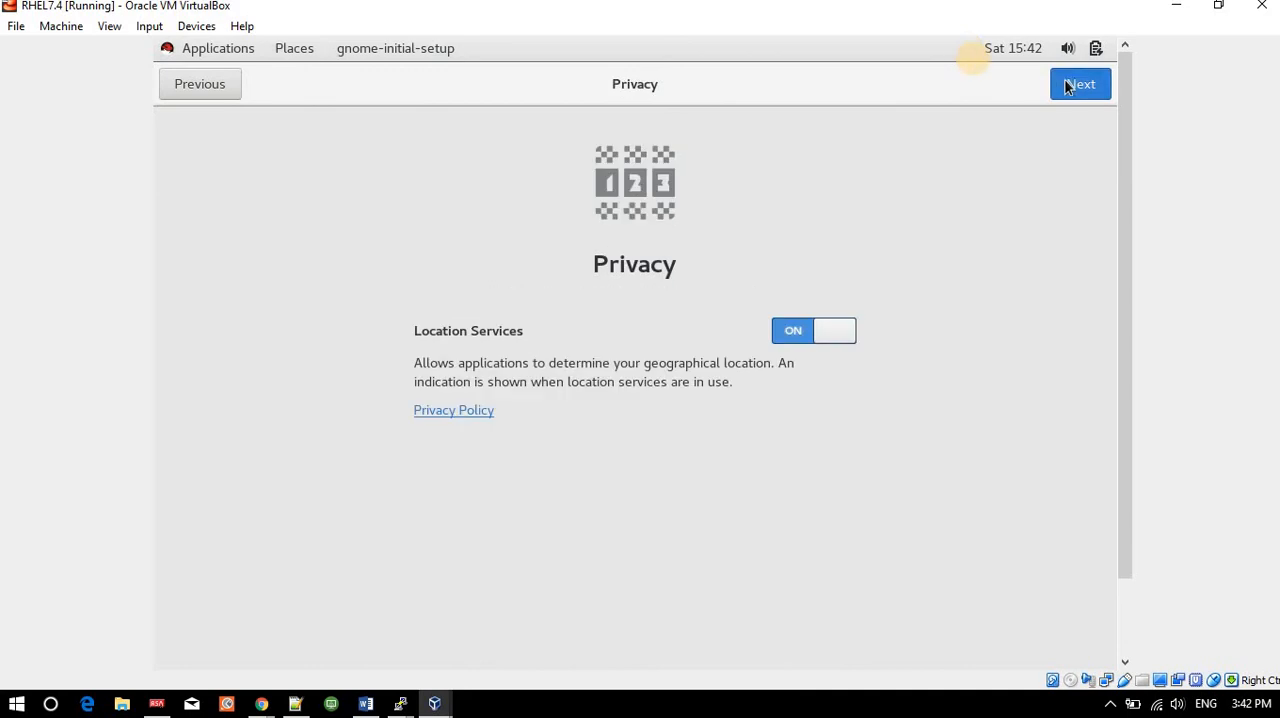
left_click(1079, 84)
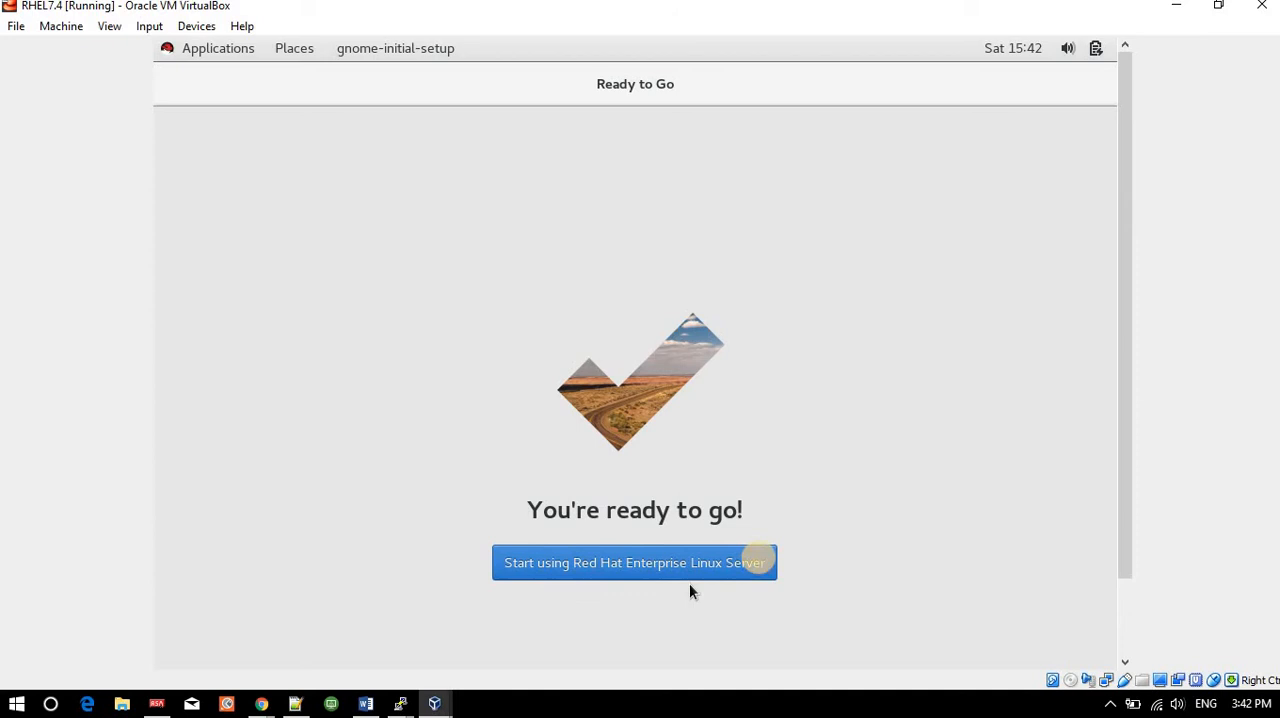
left_click(634, 562)
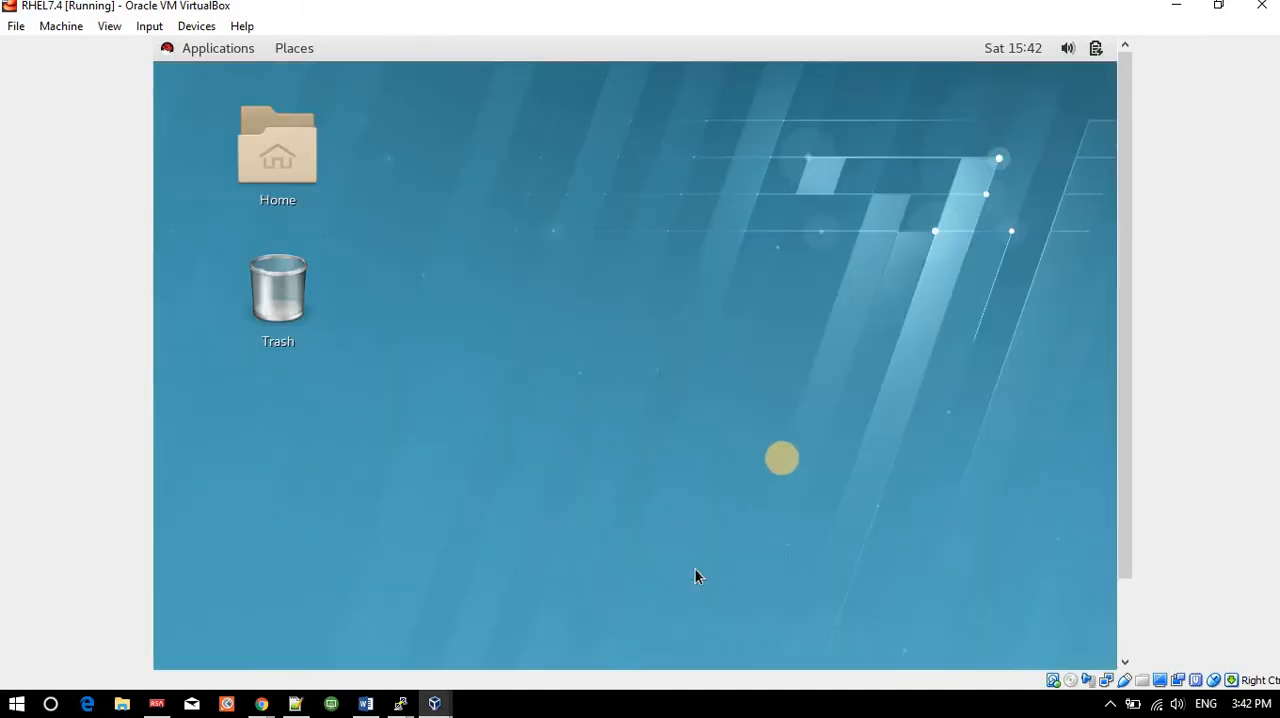
mouse_move(475, 240)
type("wall \" h")
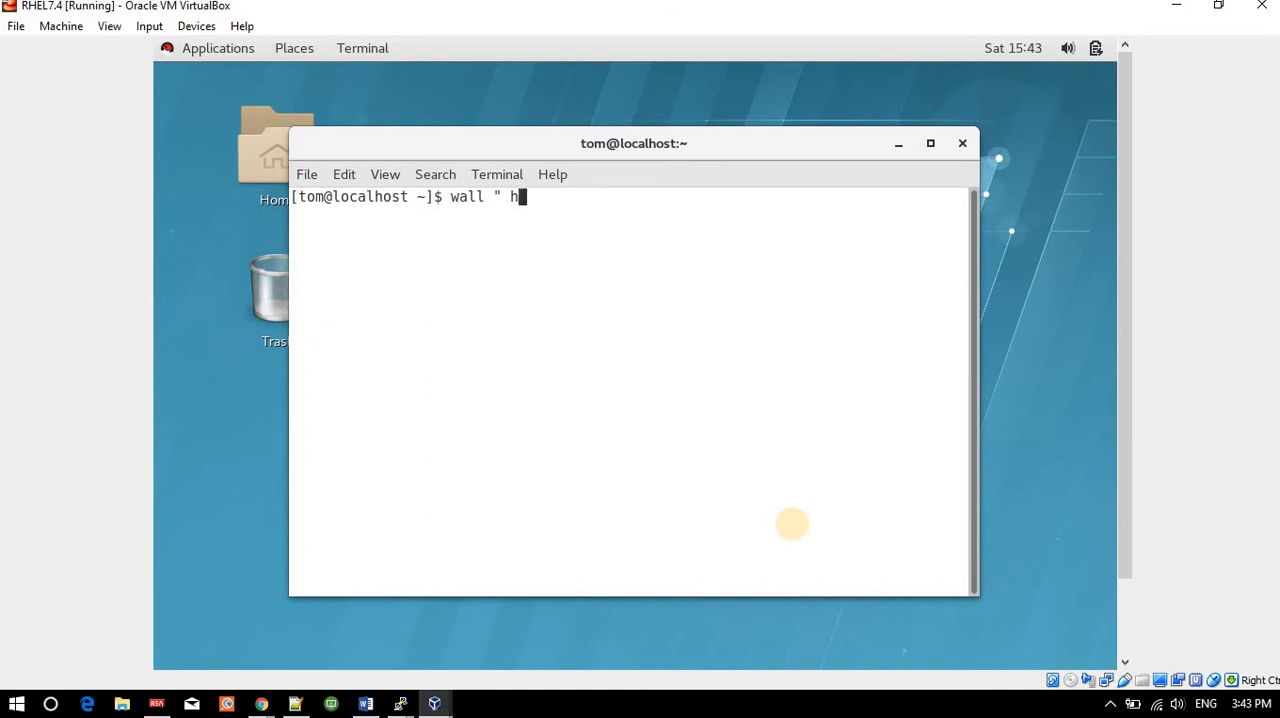
- Send the wall "hi all" broadcast from tom's VM terminal and get a fresh prompt
key("Return")
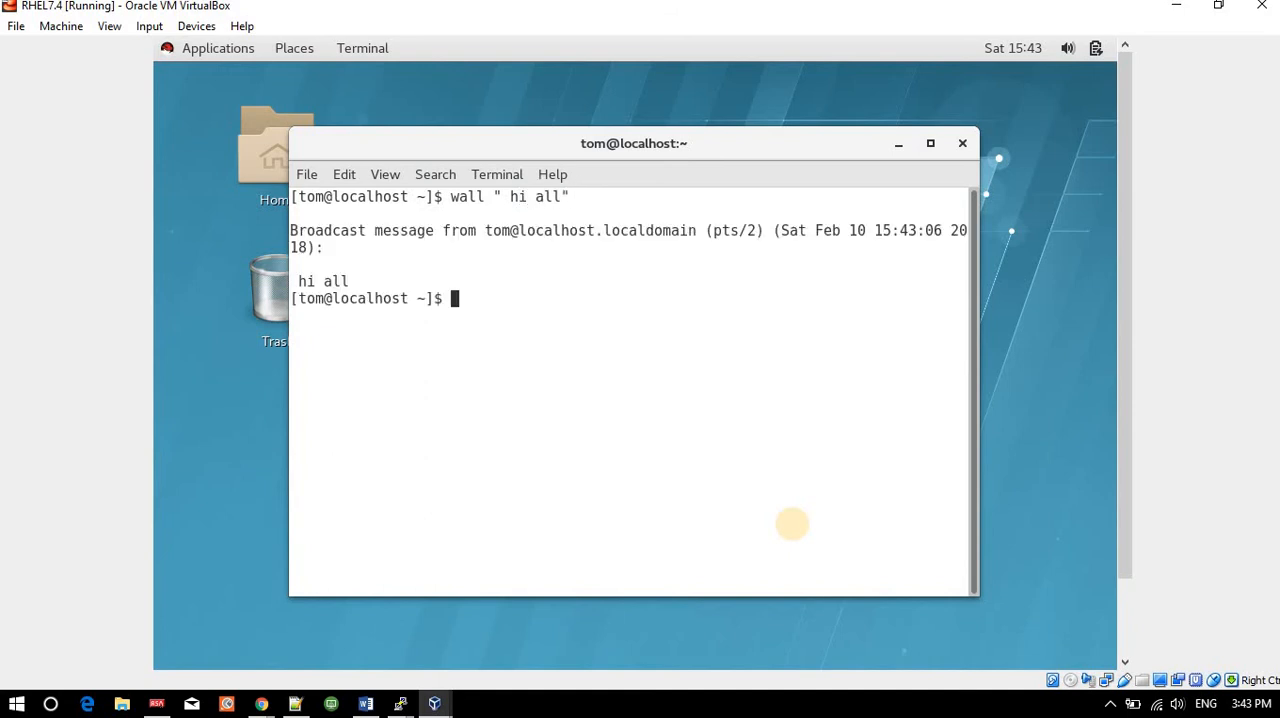
key("Return")
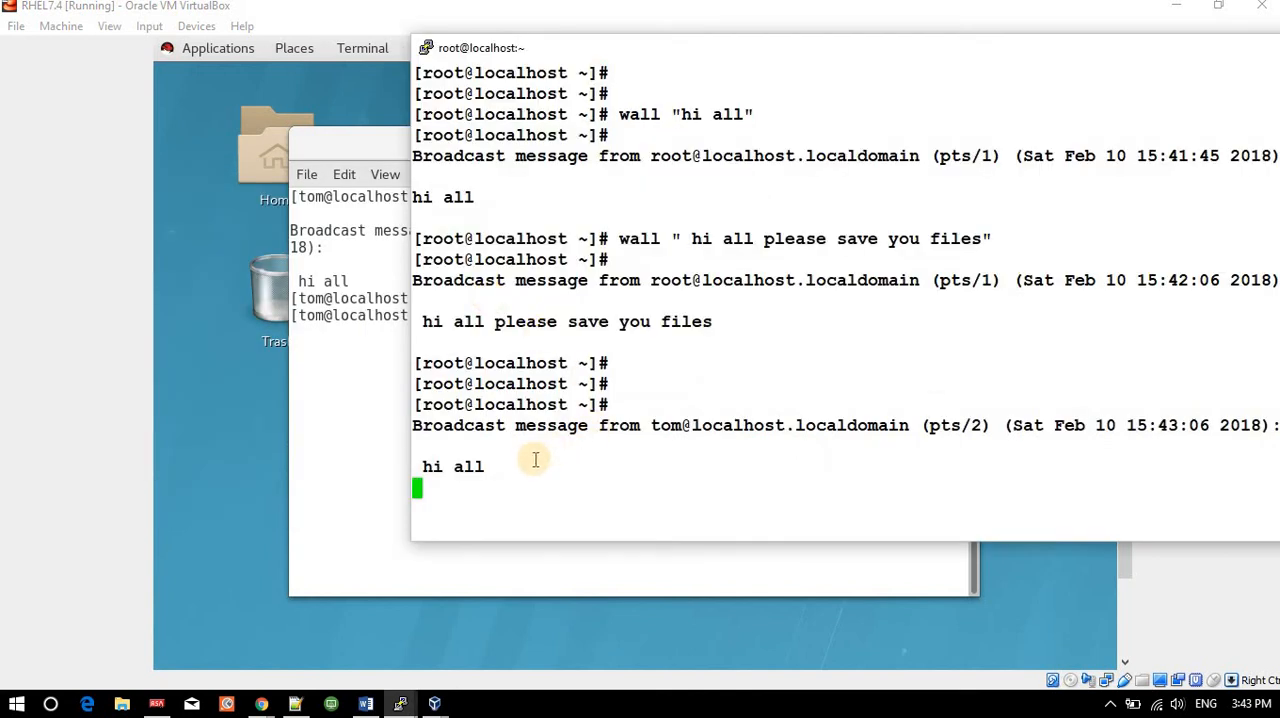
- From tom's PuTTY window, broadcast wall "this is putty session" to all terminals
key("alt+tab")
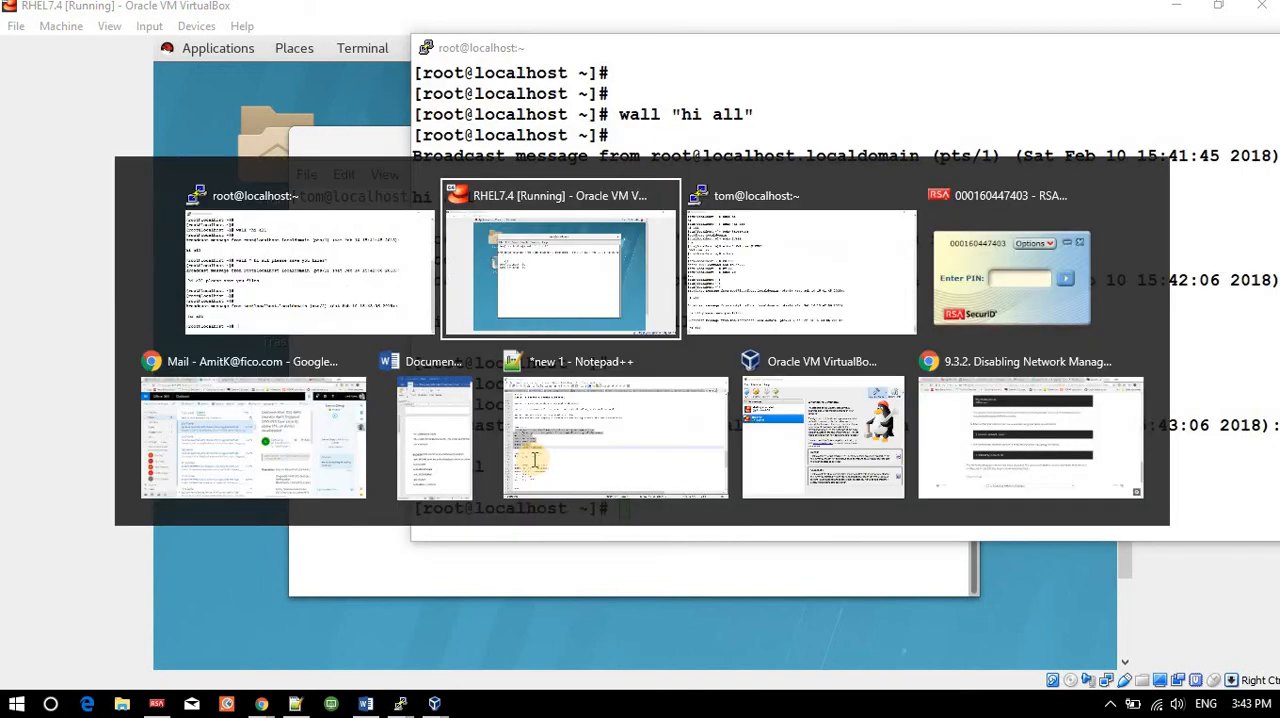
left_click(798, 260)
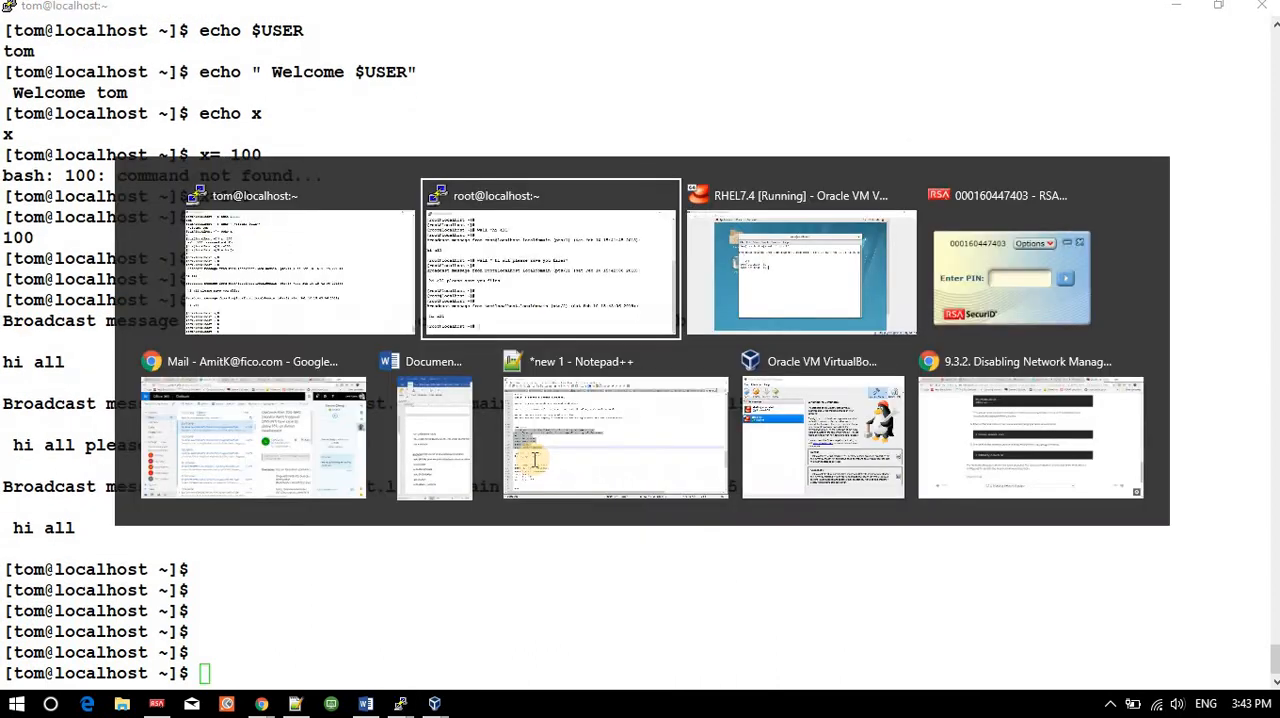
left_click(801, 275)
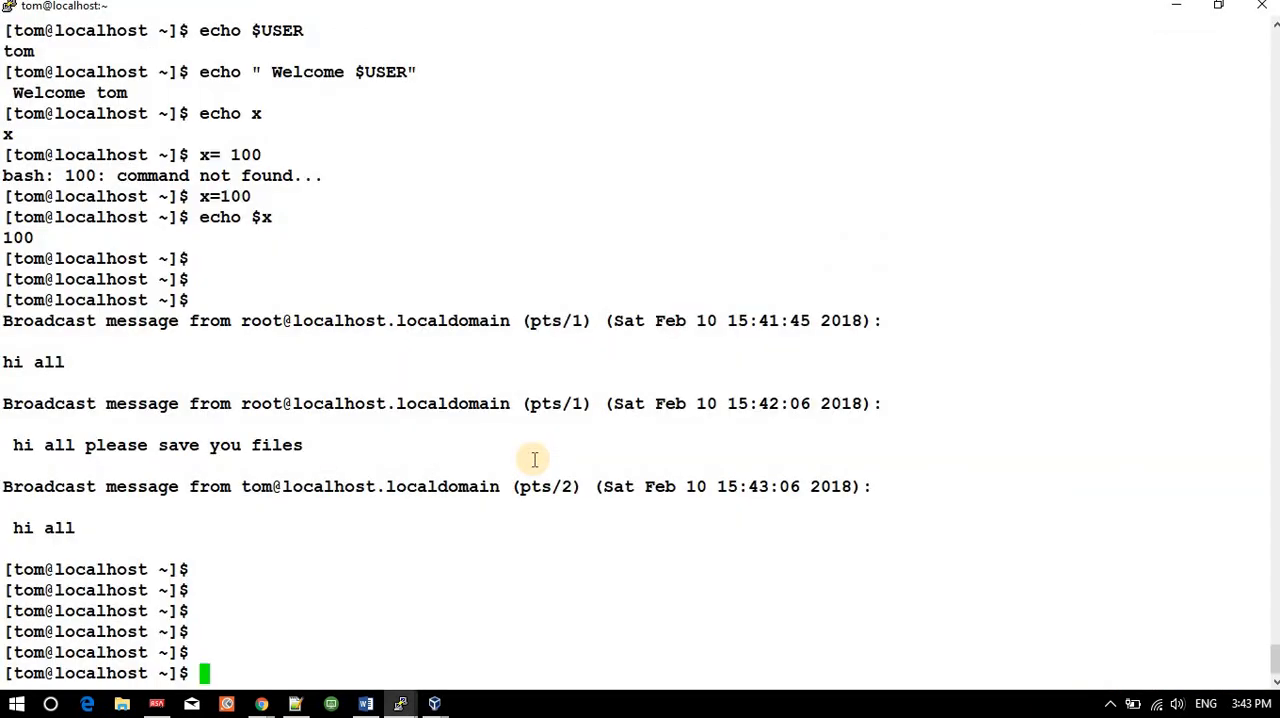
type("wall \"")
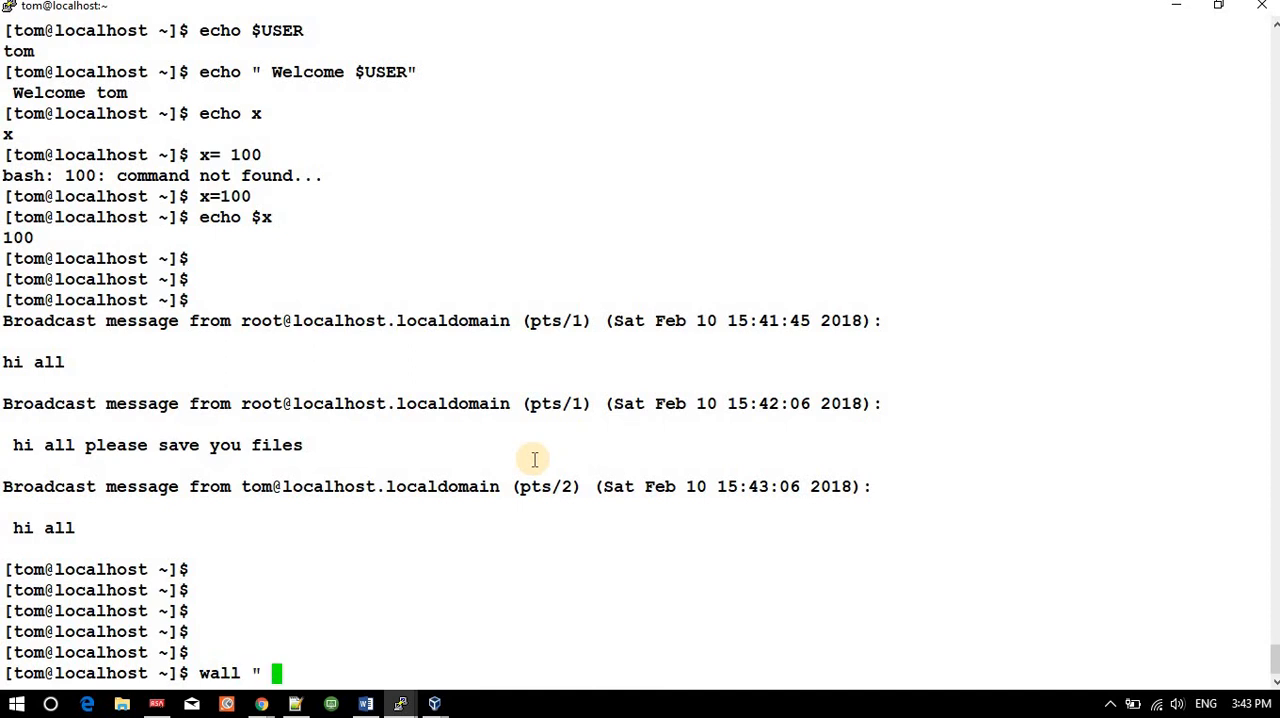
type("this")
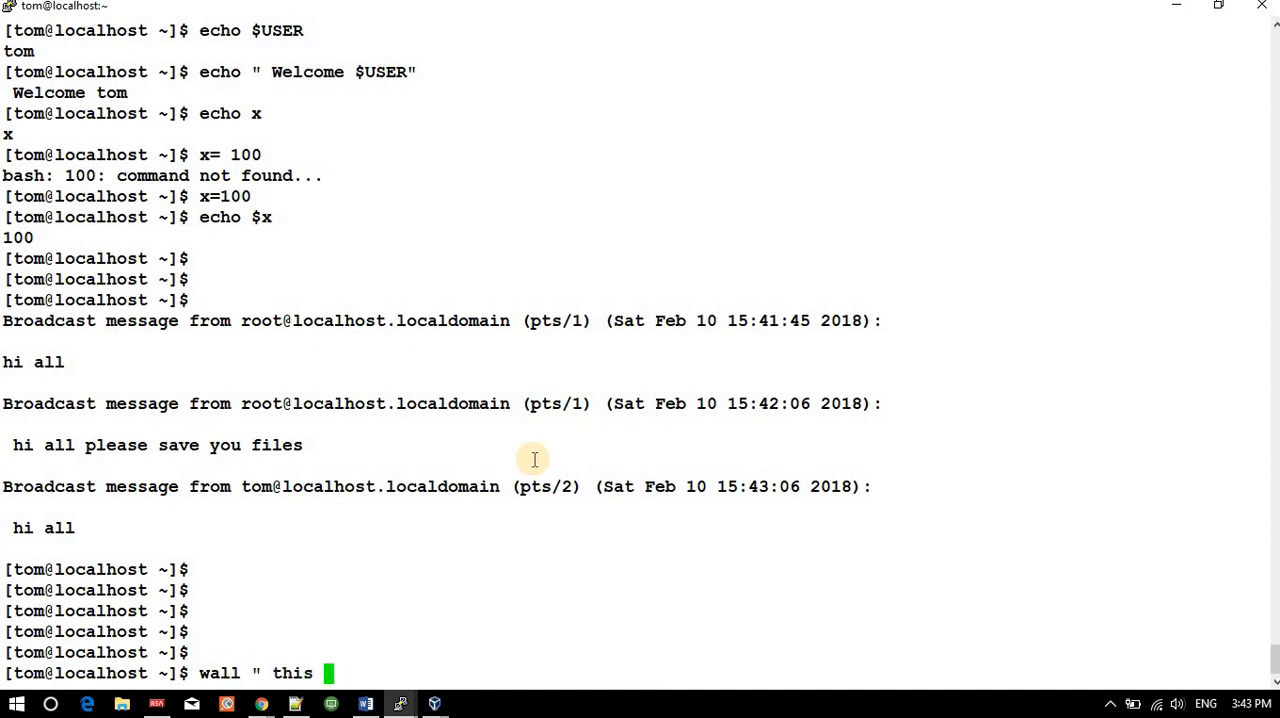
type("is putty se")
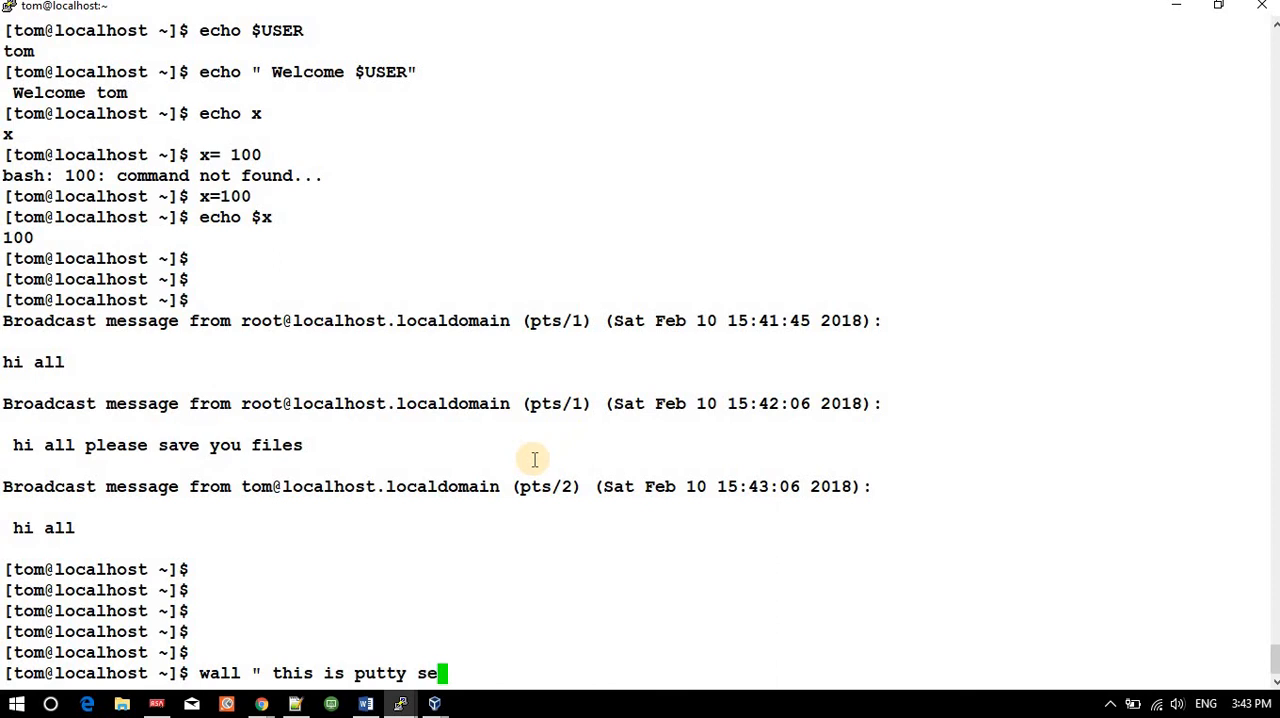
type("ssion")
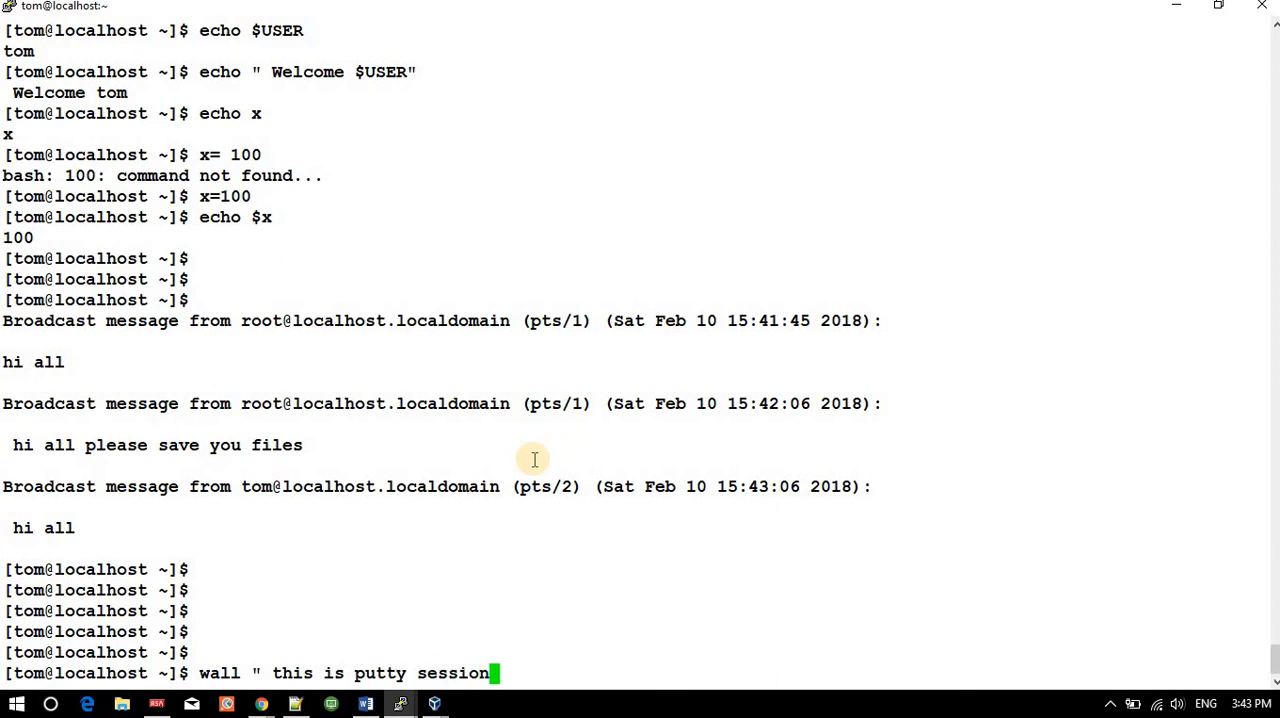
key("Return")
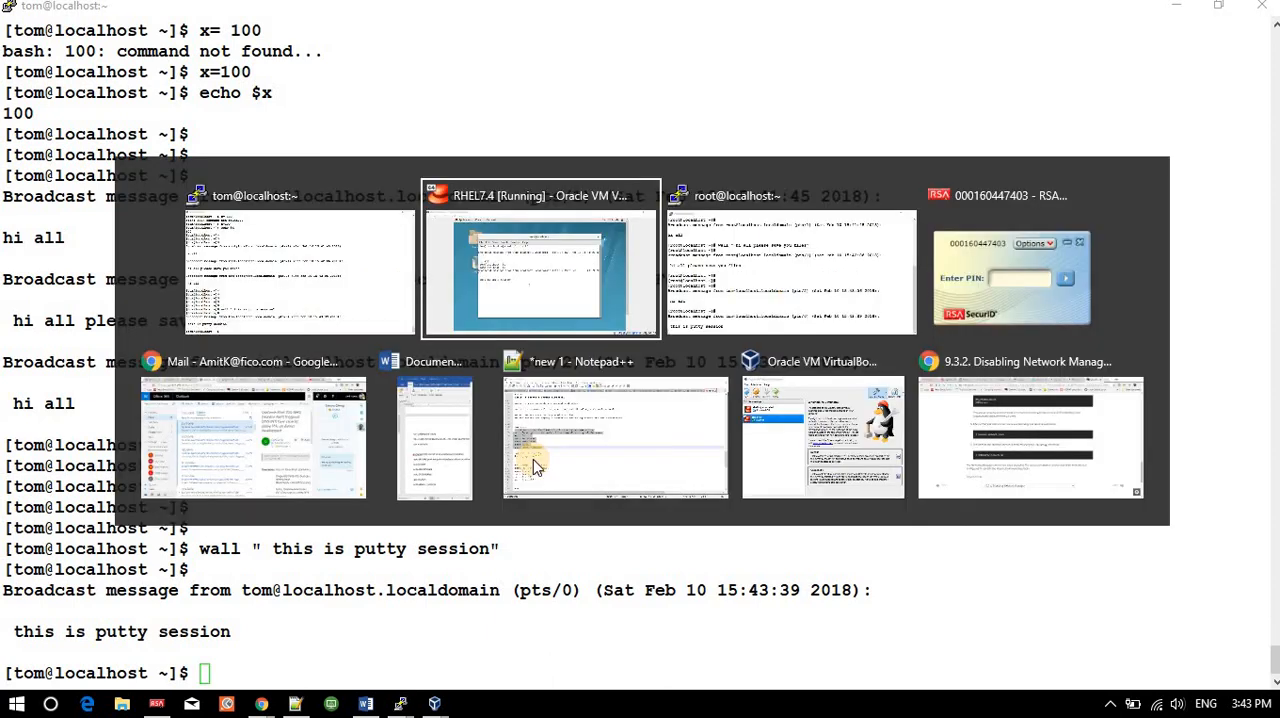
- Check tom's VM terminal for the putty session broadcast, then enter ip a at a fresh prompt
left_click(540, 270)
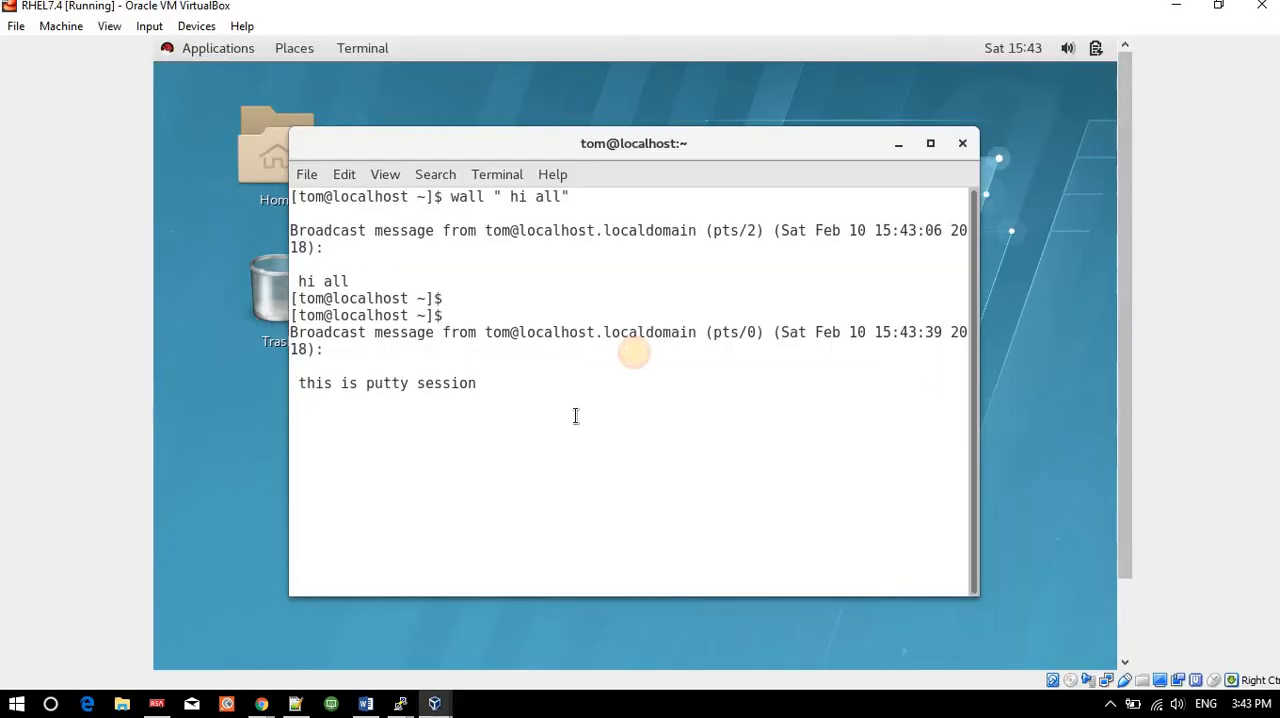
key("Return")
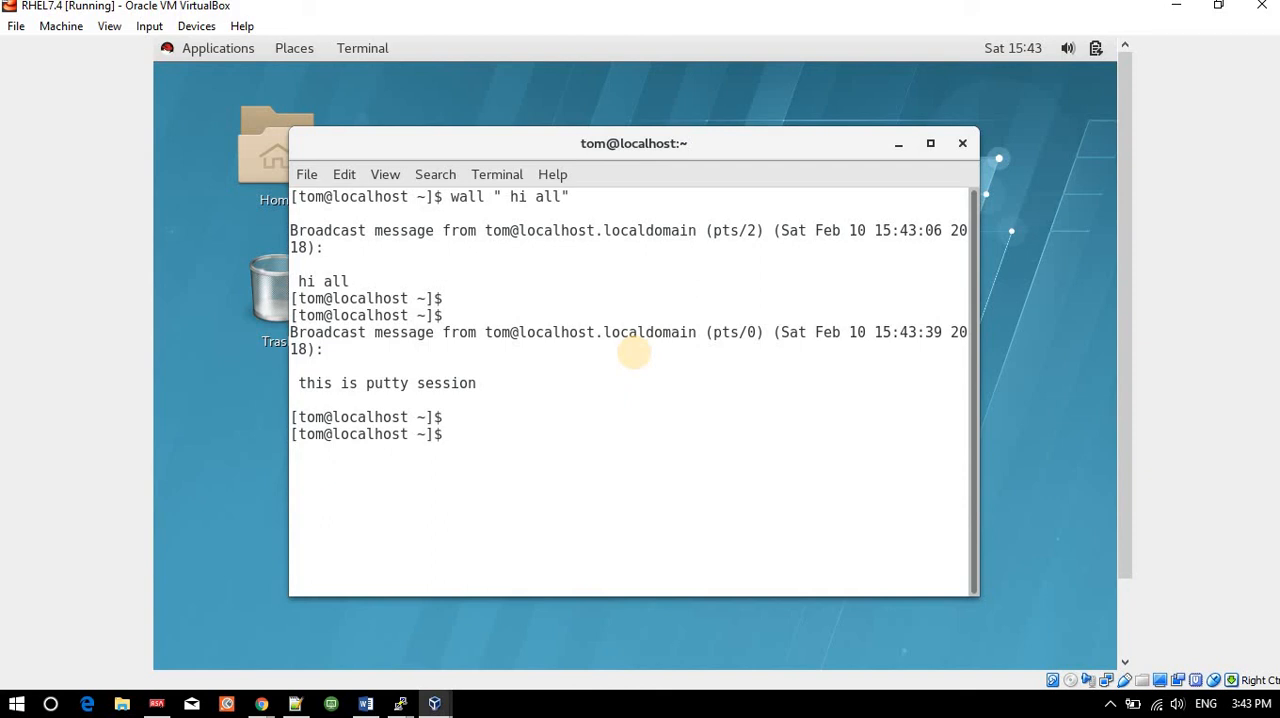
type("ip a")
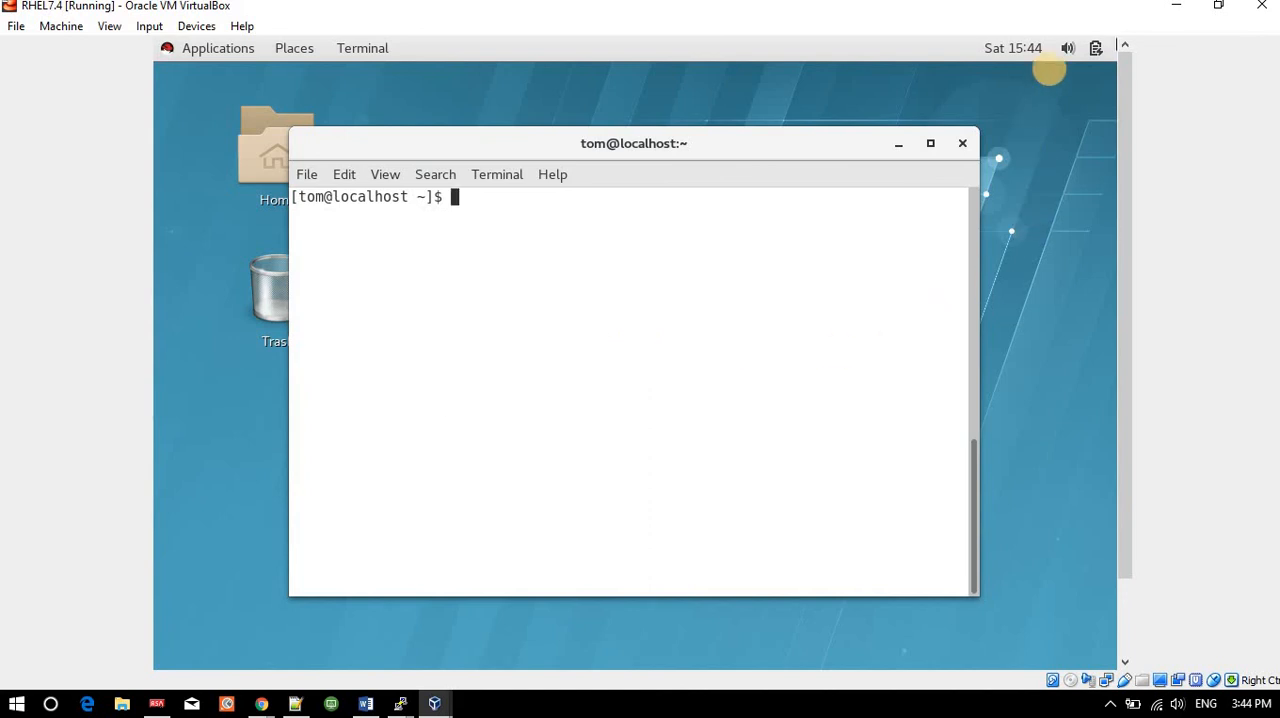
mouse_move(1213, 28)
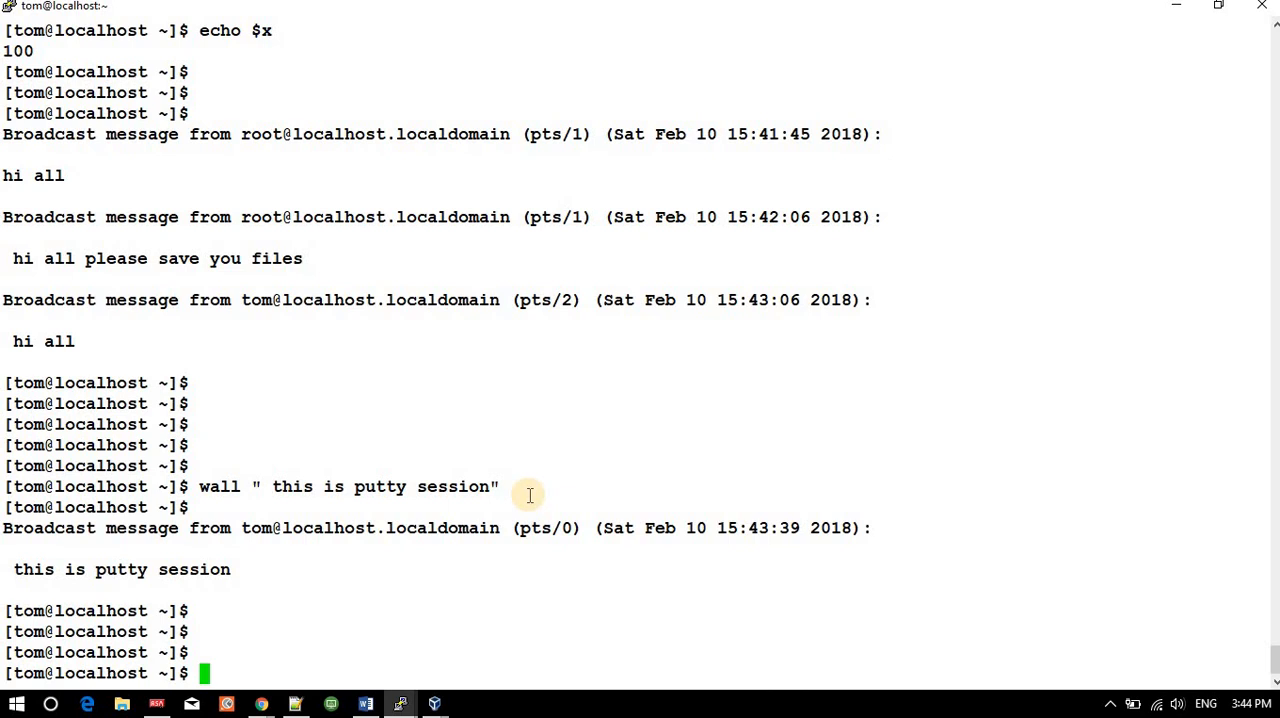
- Run echo "welcome $USER" in tom's PuTTY session, fixing a typo, to print welcome tom
type("echo")
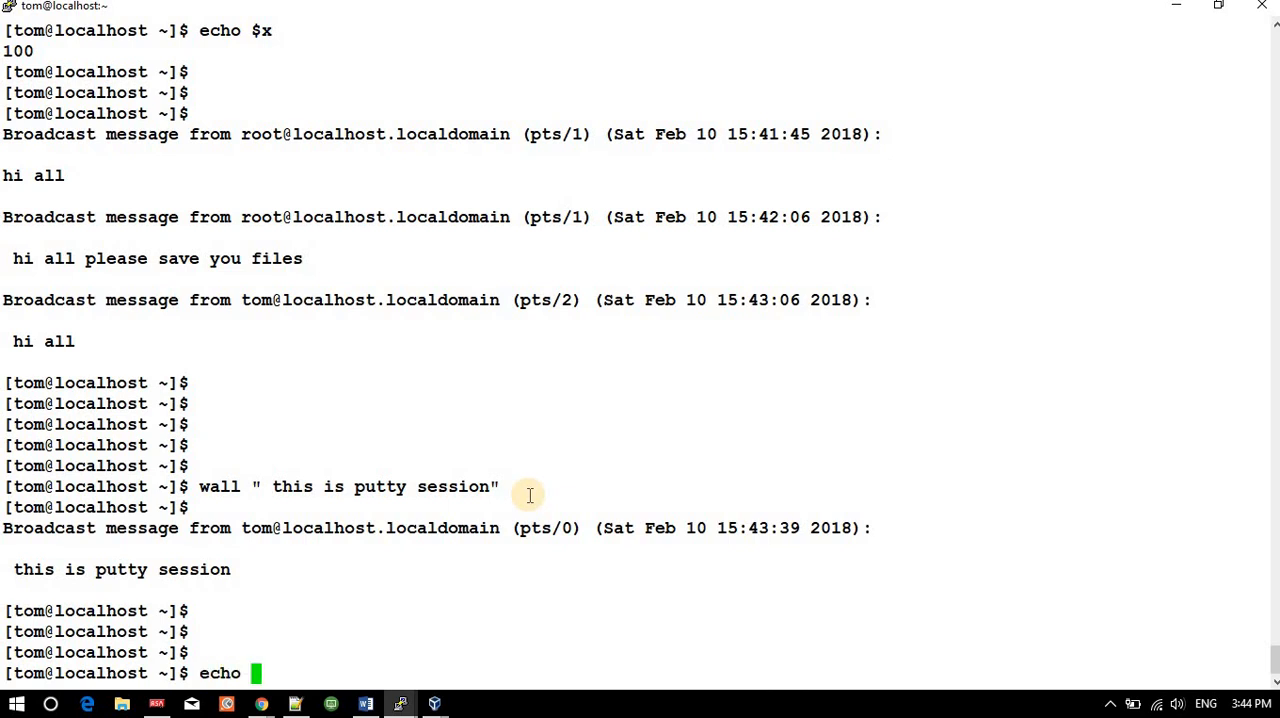
type("wall")
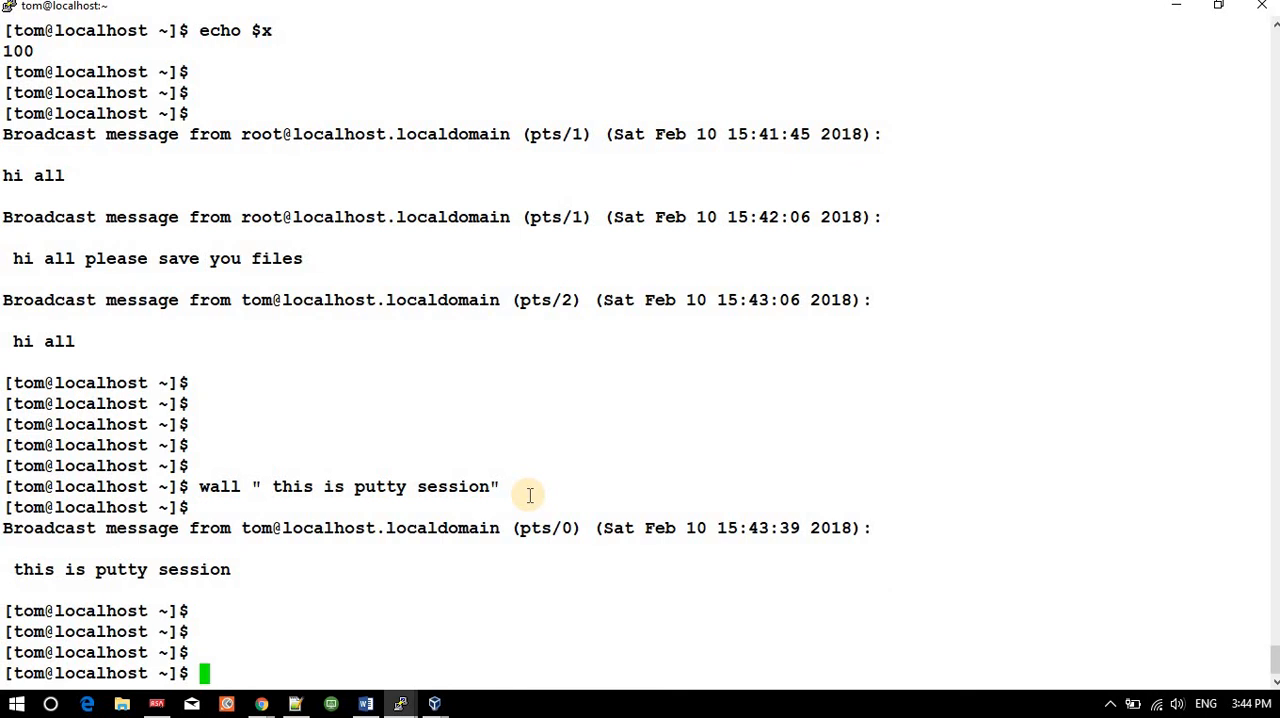
type("ecc")
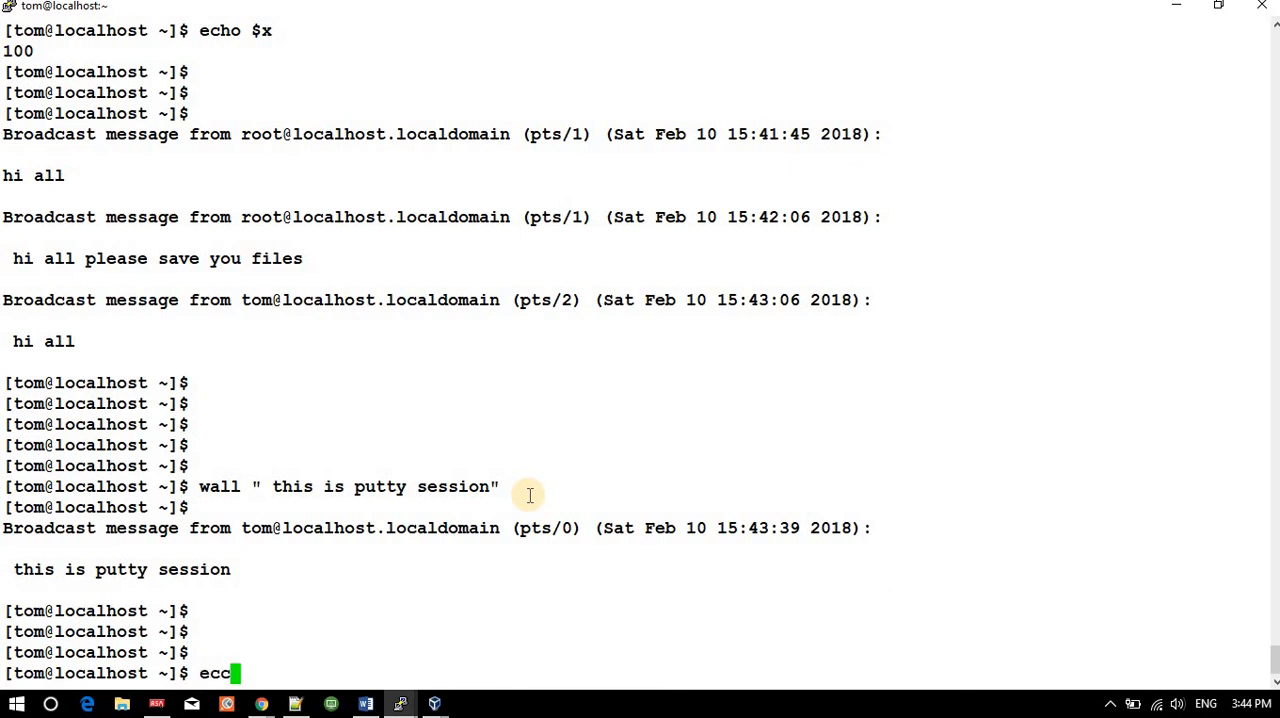
key("Backspace")
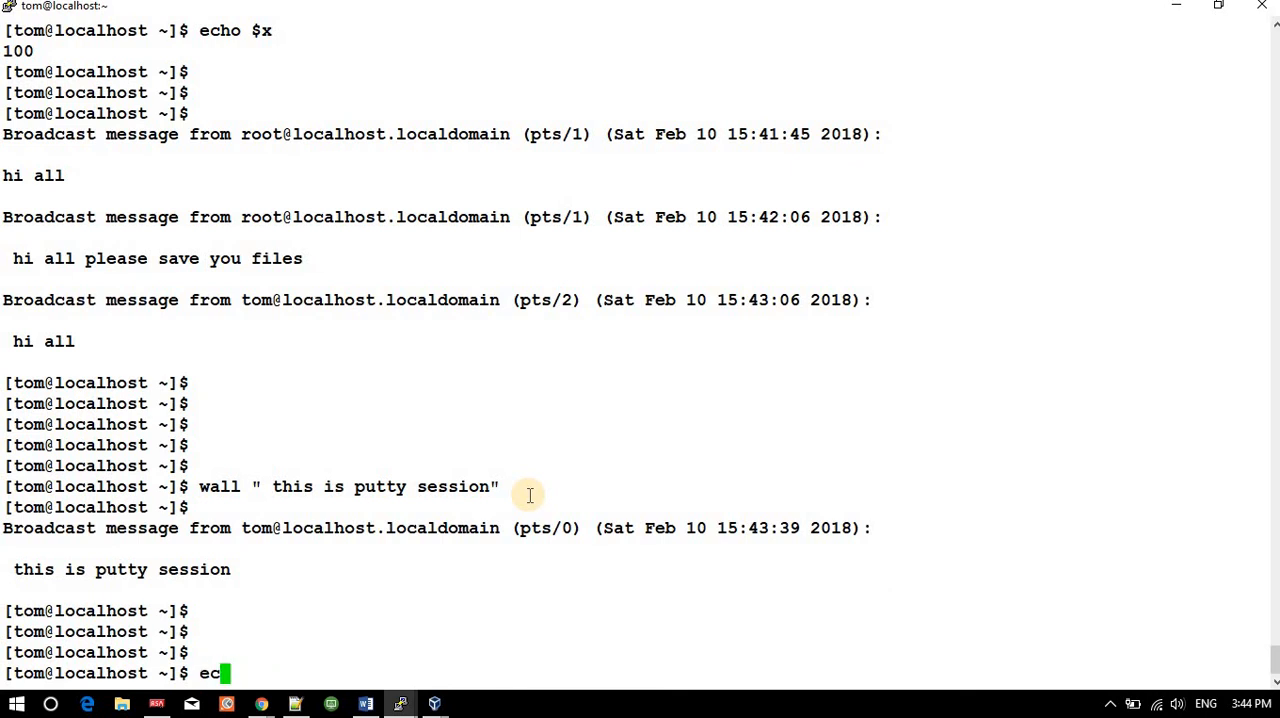
type("ho \"we")
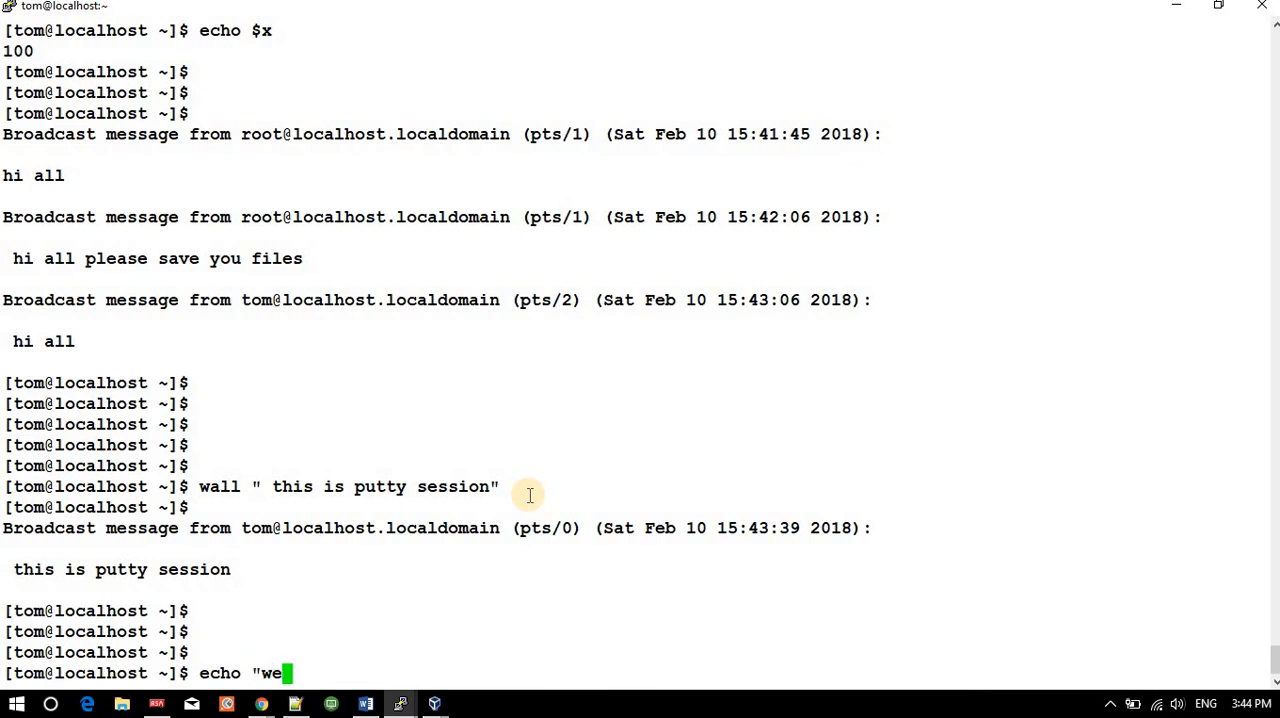
type("lcome")
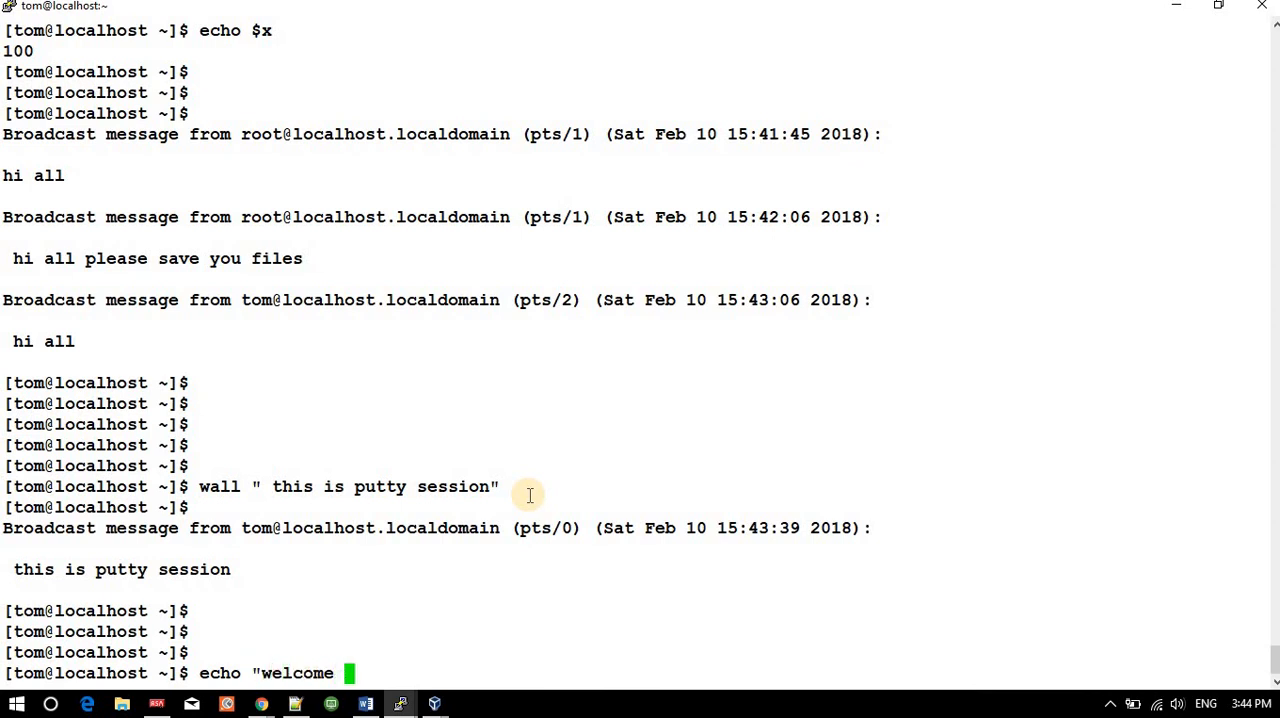
type("$USE")
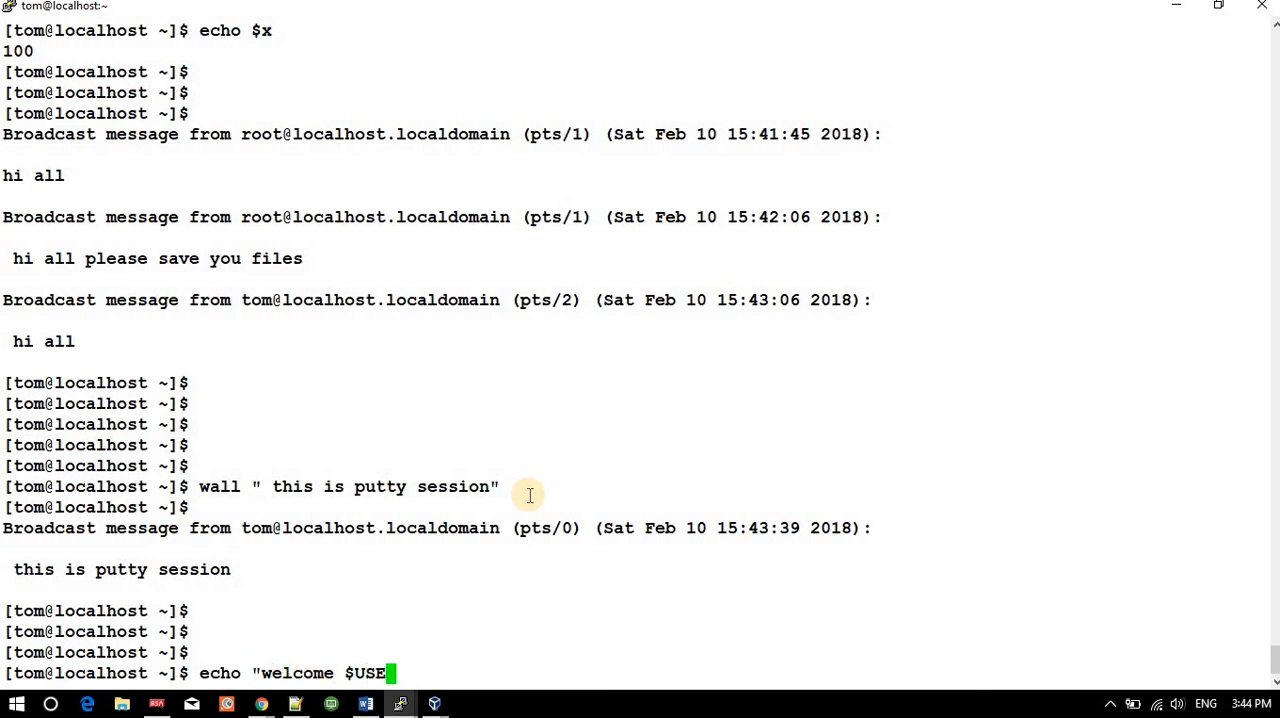
key("Return")
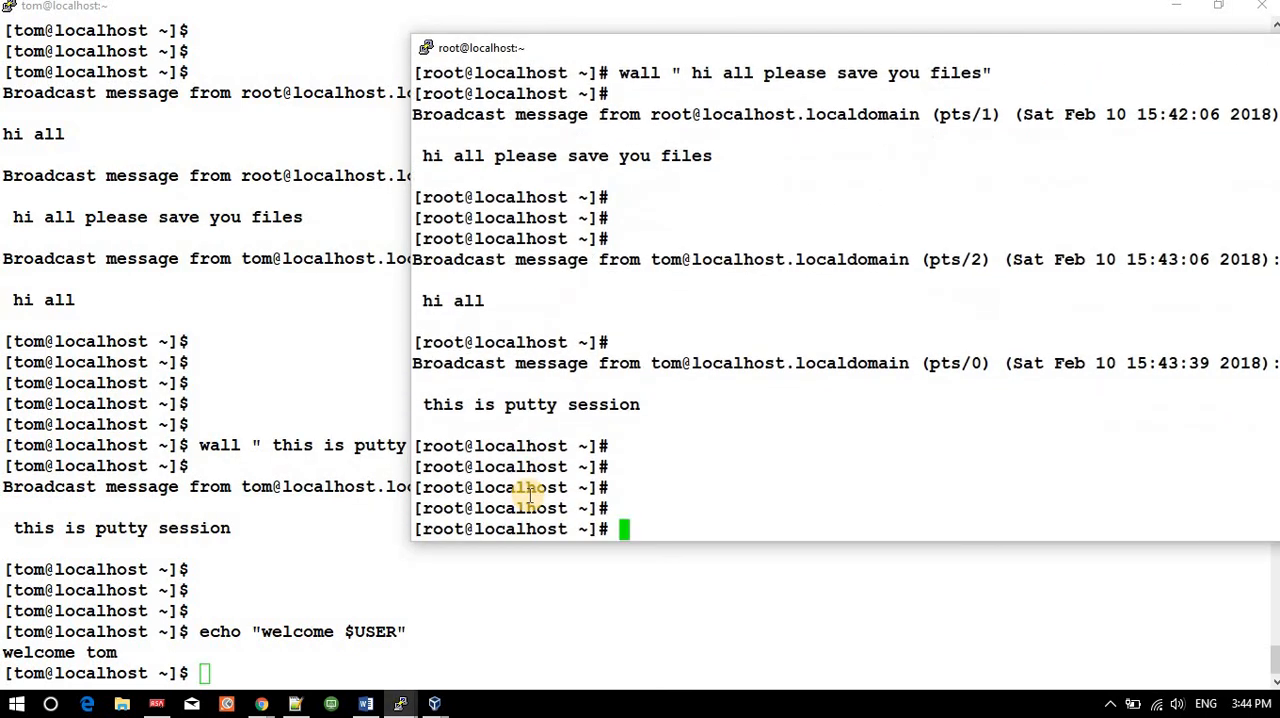
- Run echo "welcome $USER" in root's PuTTY session
type("echo")
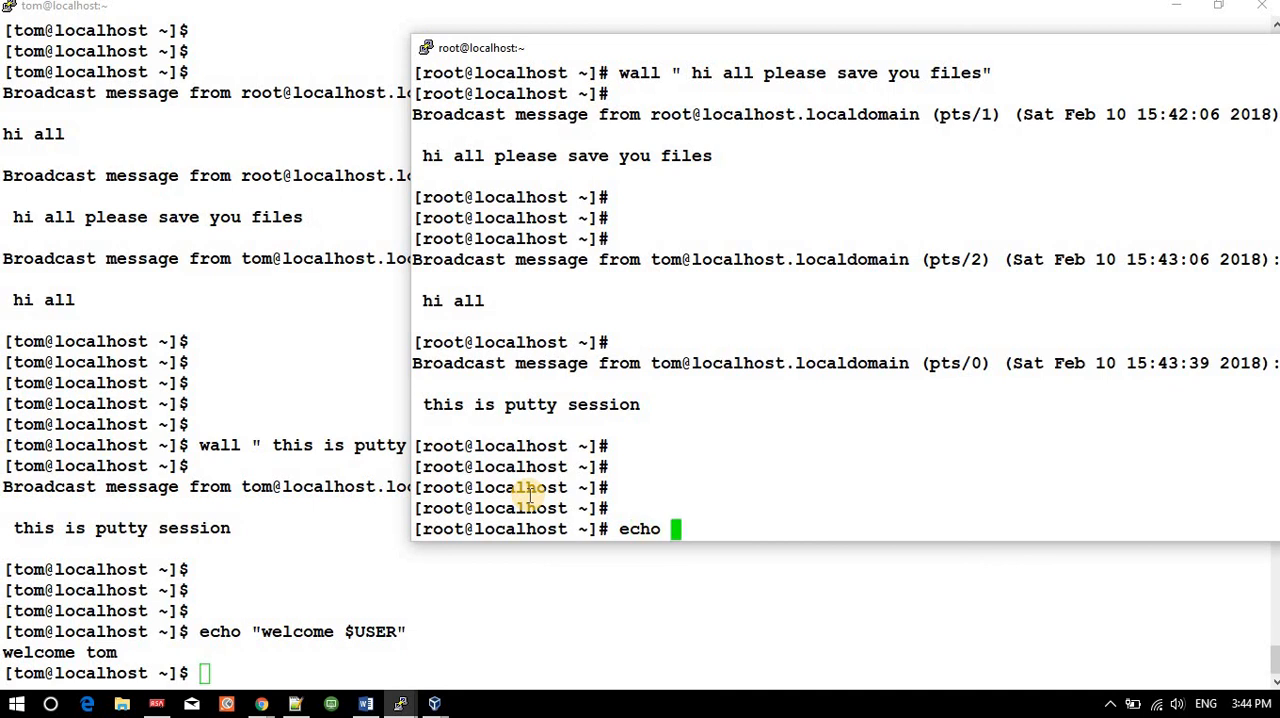
type("\"welc")
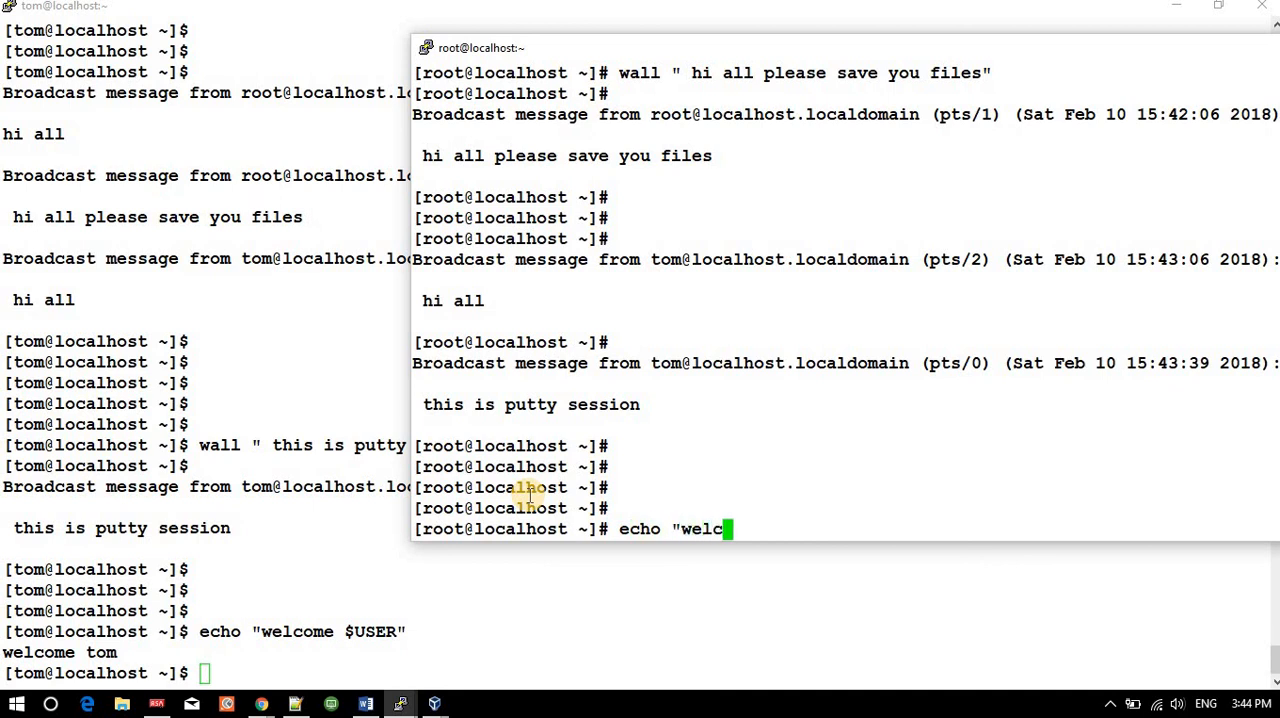
type("ome")
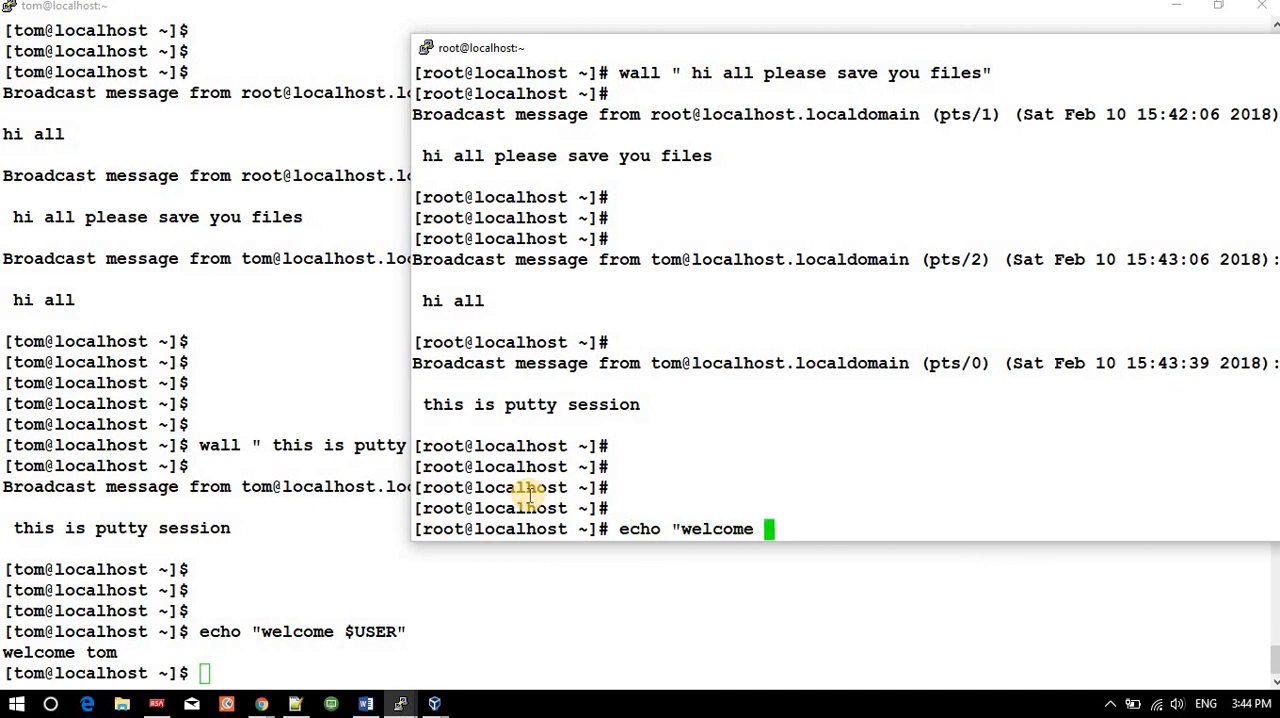
type("$USER\"")
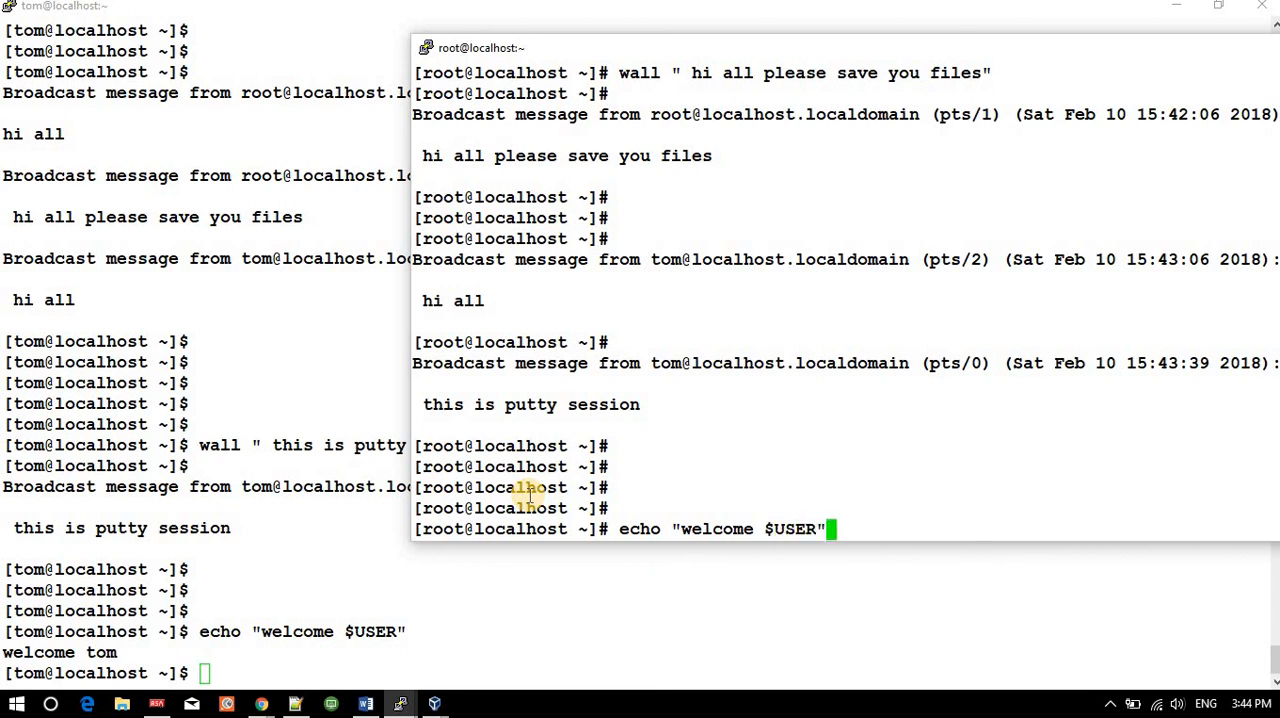
key("Return")
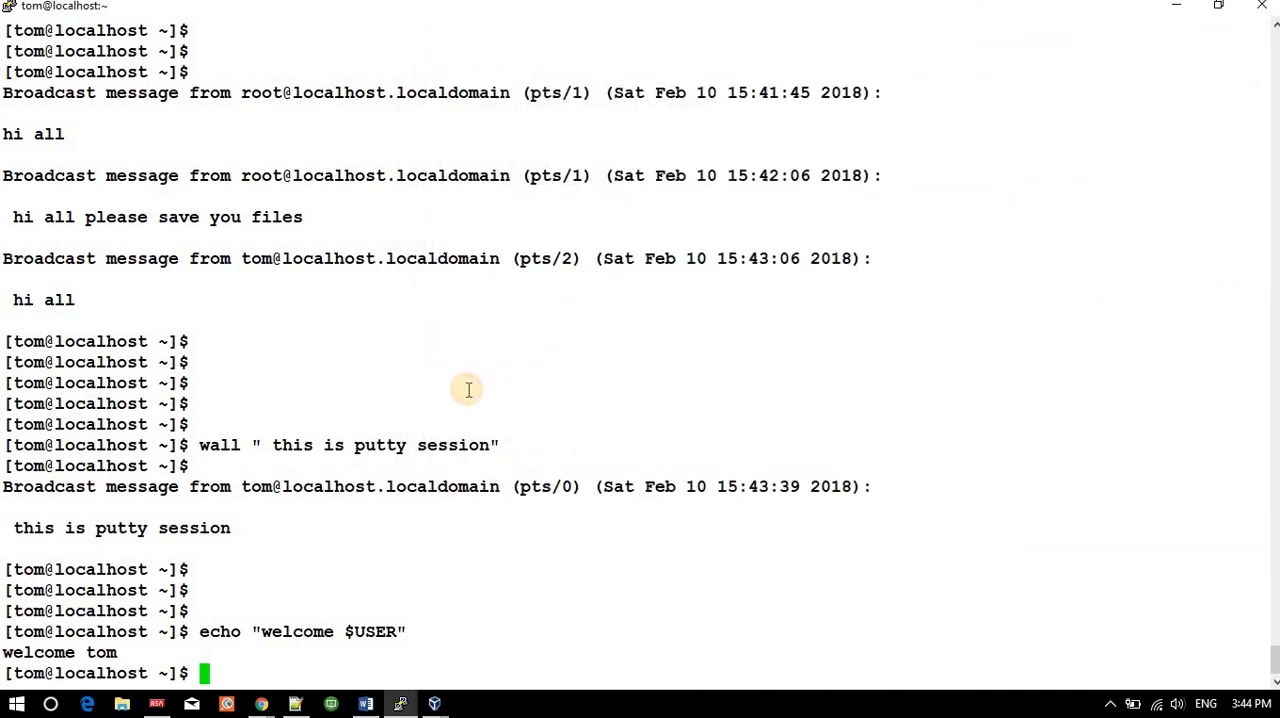
mouse_move(345, 461)
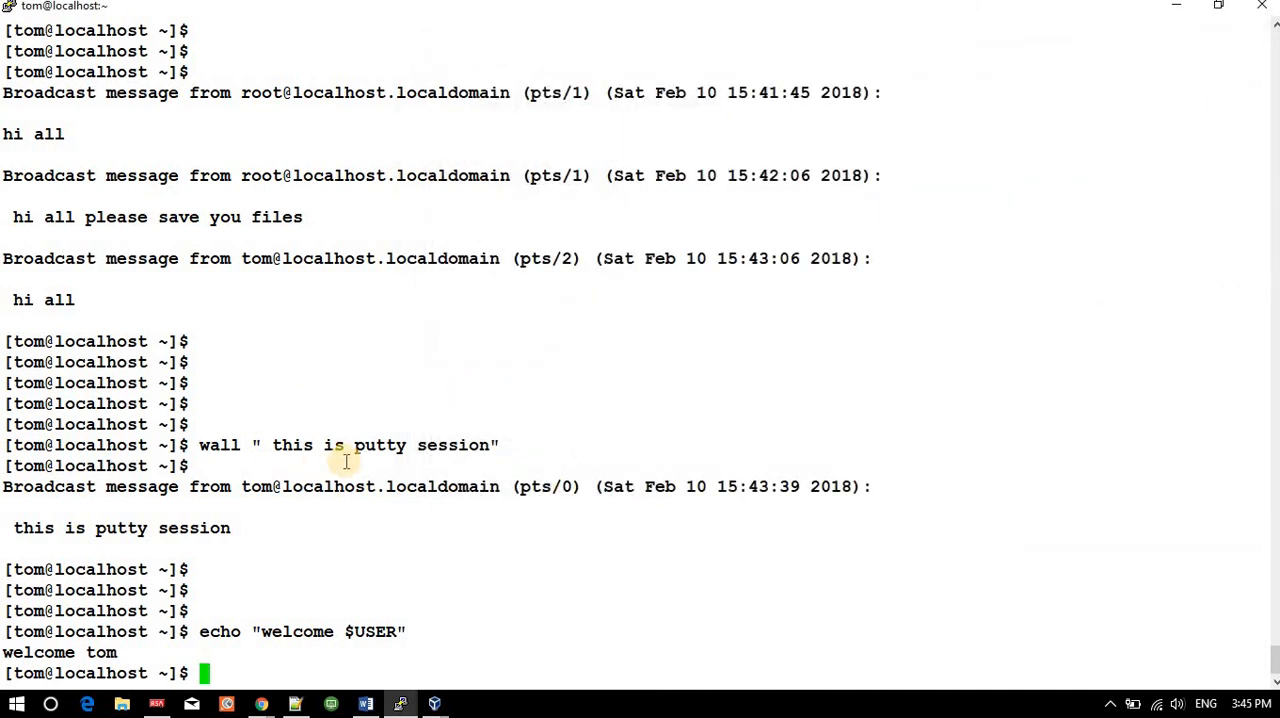